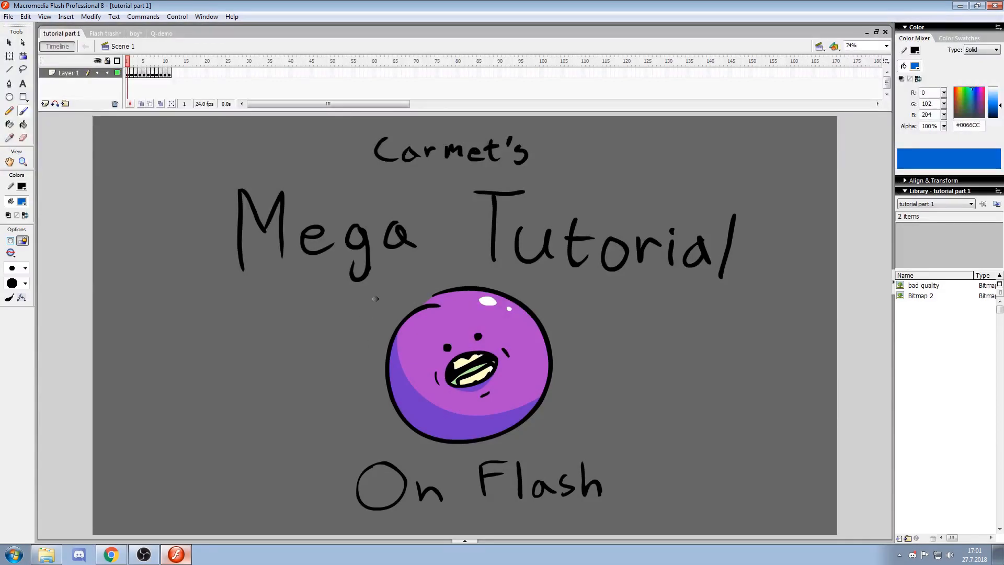
pyautogui.moveTo(327, 374)
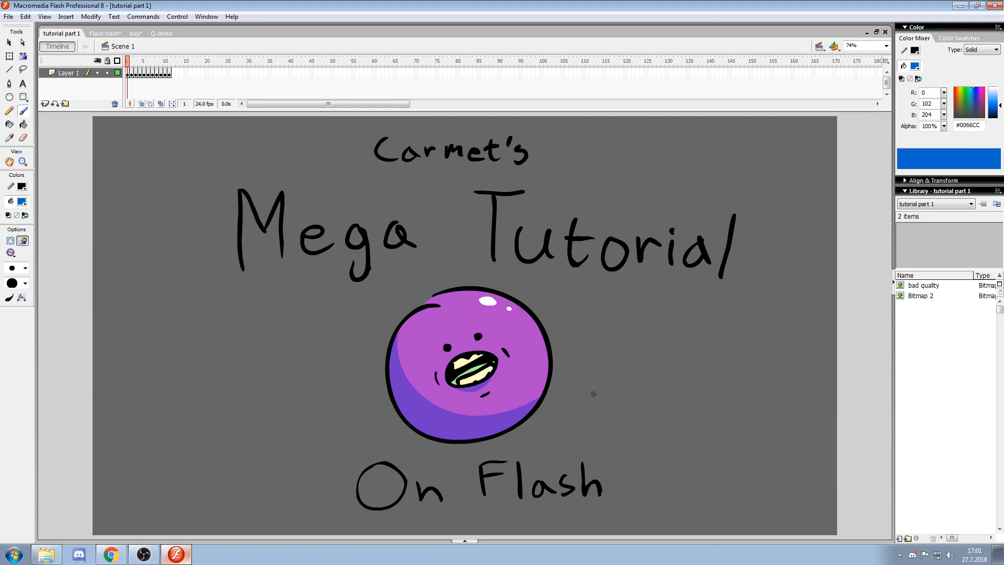
pyautogui.moveTo(622, 223)
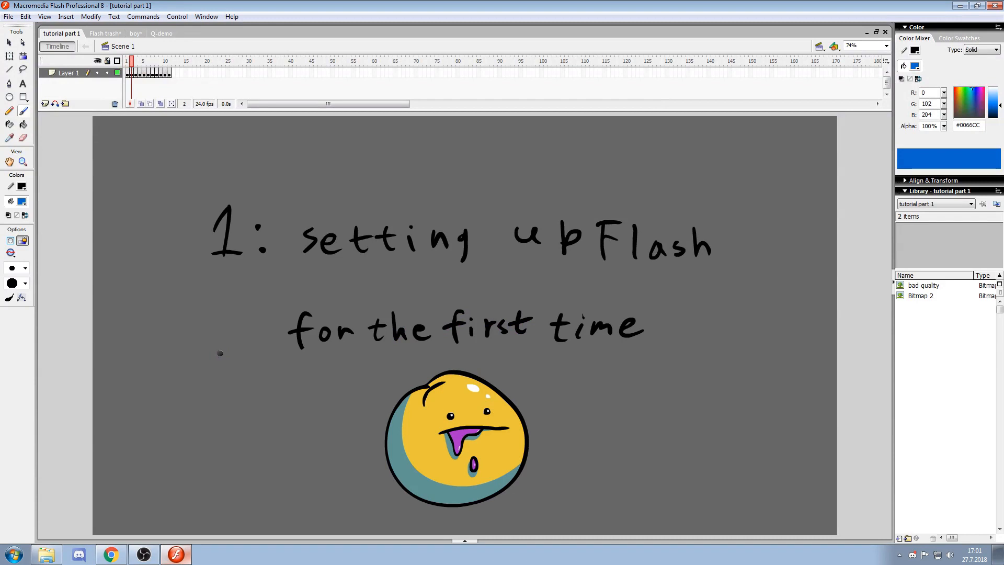
pyautogui.moveTo(107, 34)
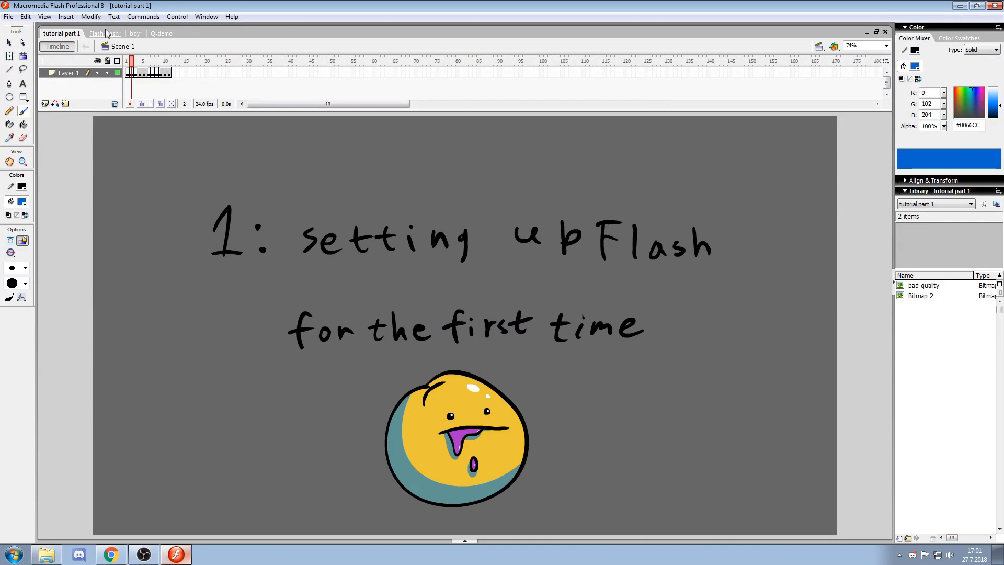
# Bring the blank Flash trash document forward to show its 550 x 400, 12 fps settings
pyautogui.click(102, 33)
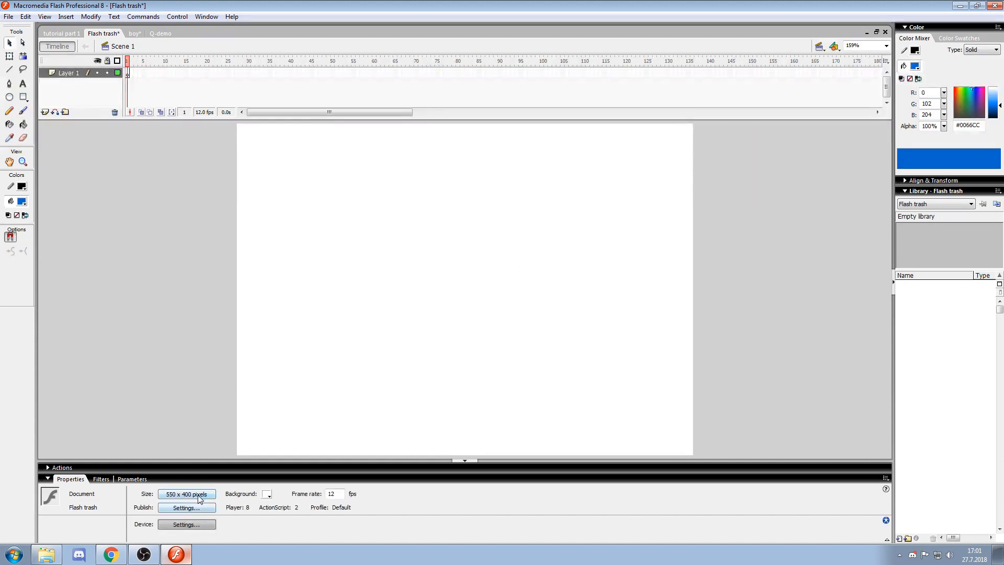
# Enter 1920 x 1080 pixels, 24 fps and a dark grey background in Document Properties
pyautogui.click(186, 493)
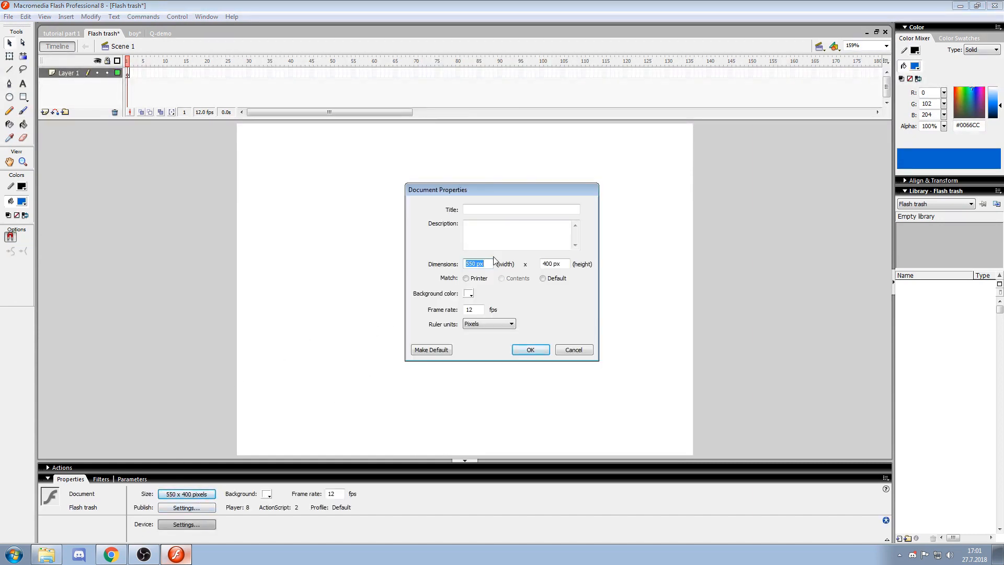
pyautogui.press('Delete')
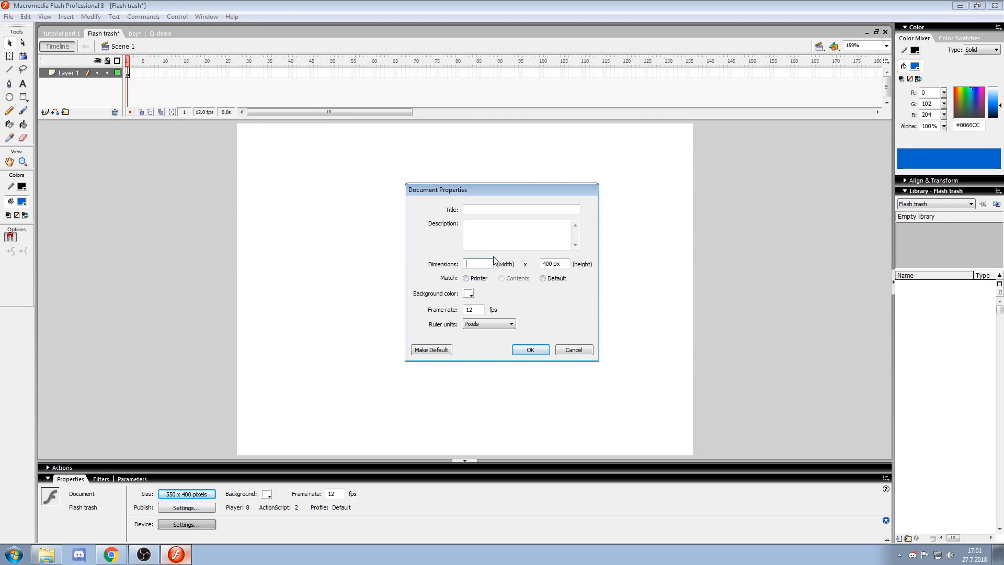
pyautogui.write('1920')
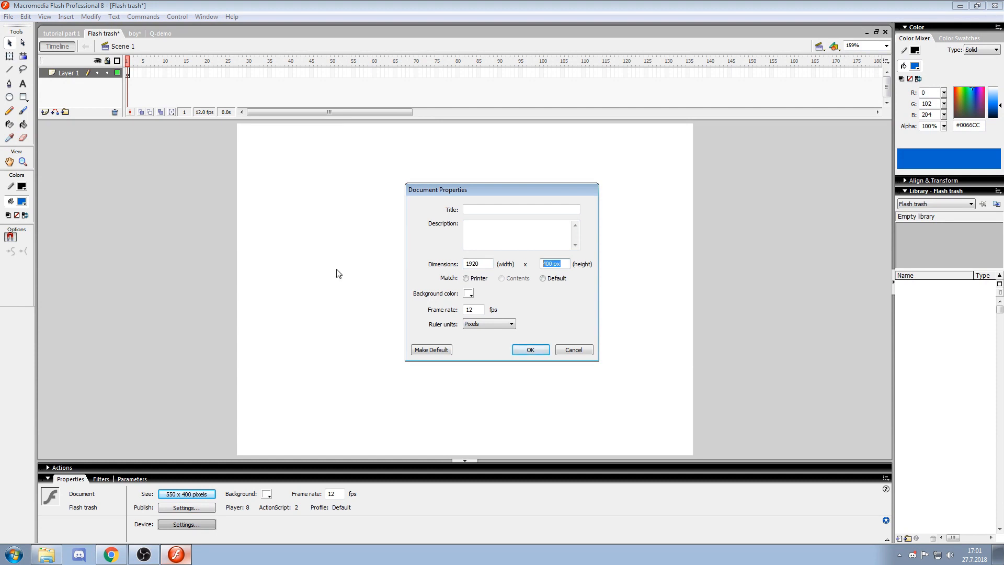
pyautogui.write('1080')
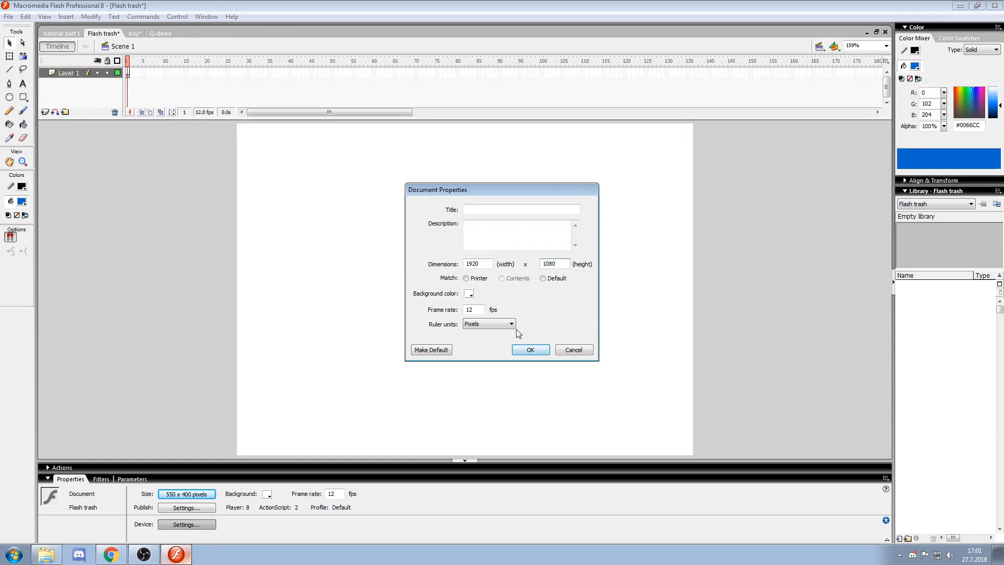
pyautogui.click(473, 309)
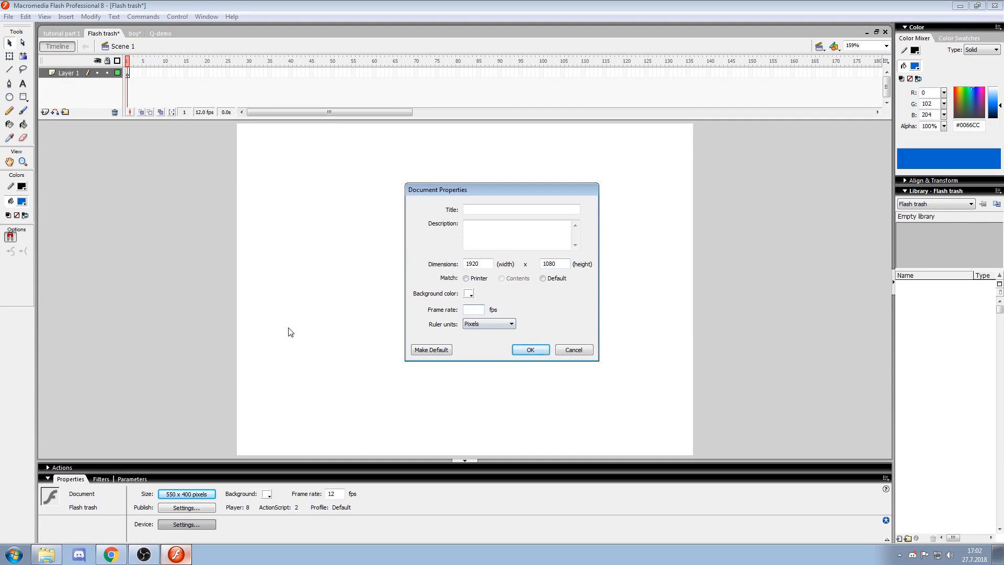
pyautogui.write('24')
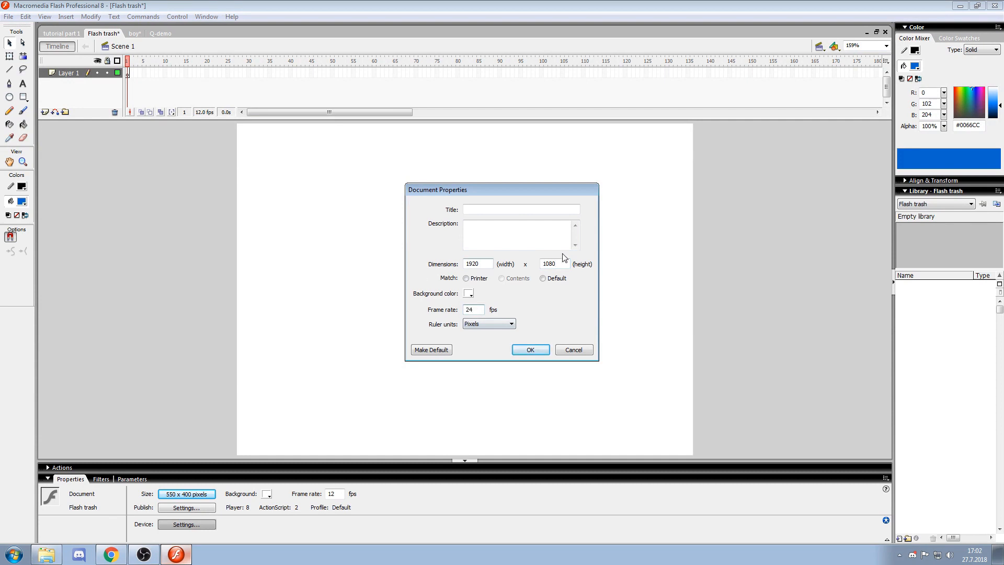
pyautogui.click(468, 293)
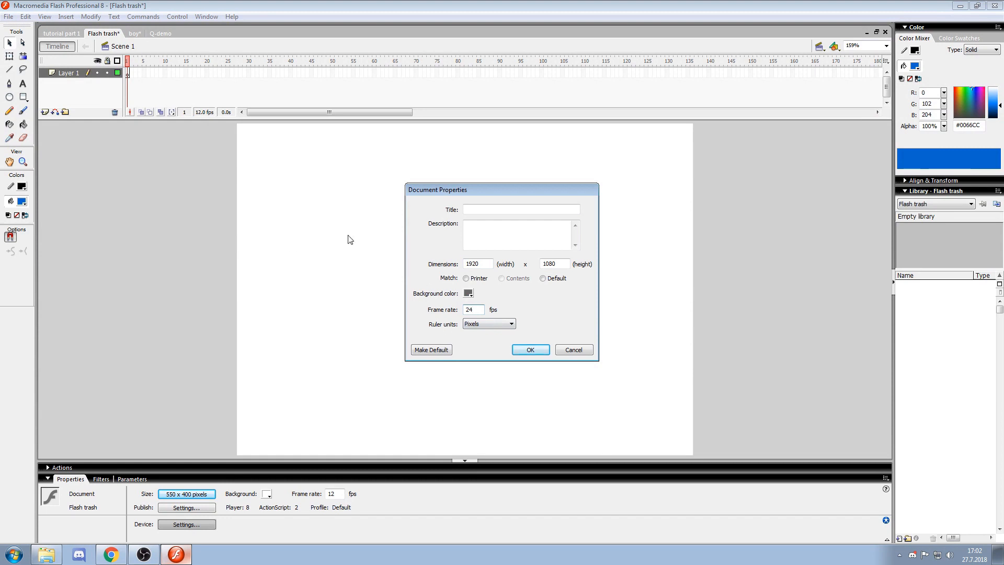
pyautogui.moveTo(242, 284)
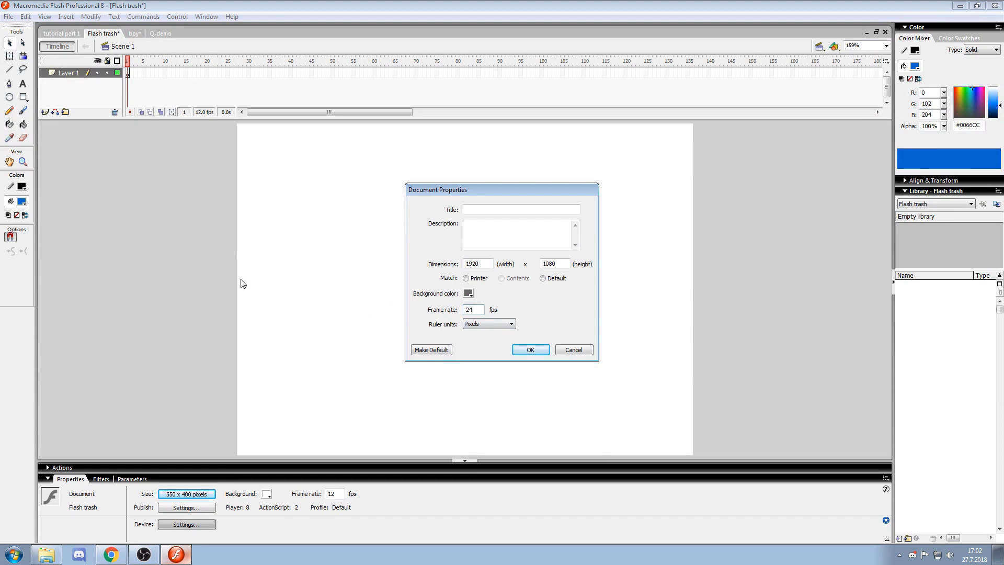
pyautogui.moveTo(369, 298)
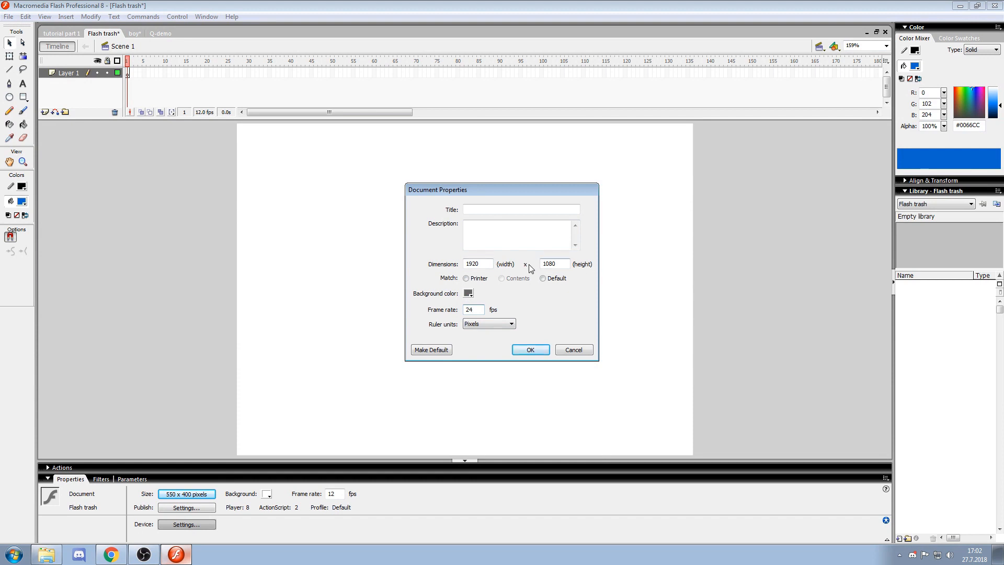
pyautogui.moveTo(217, 231)
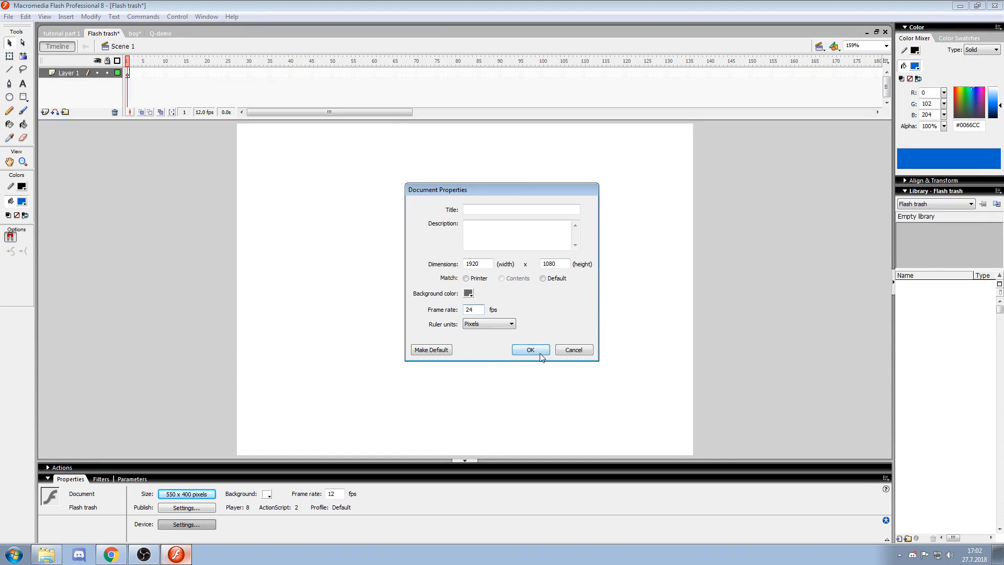
pyautogui.moveTo(431, 349)
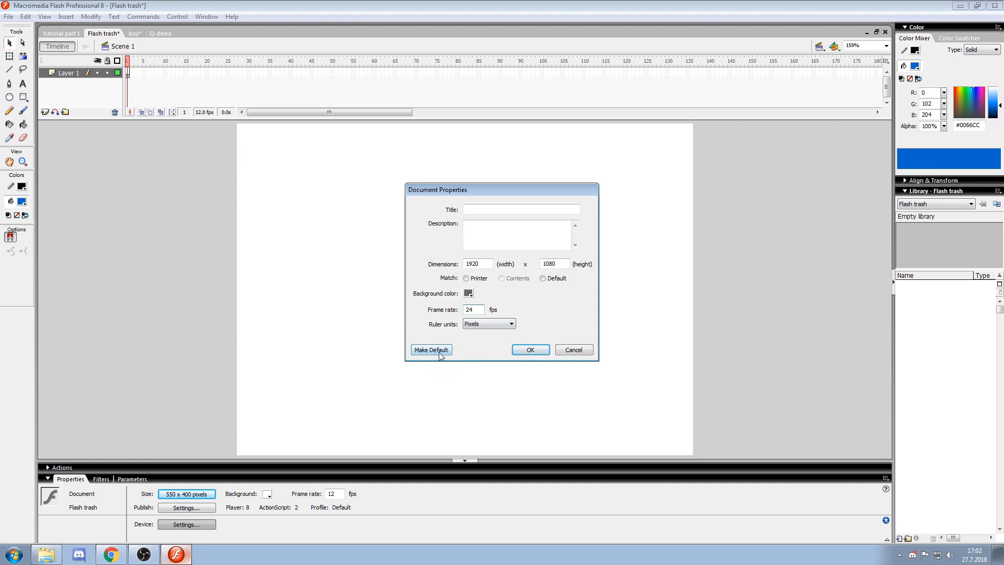
pyautogui.moveTo(503, 341)
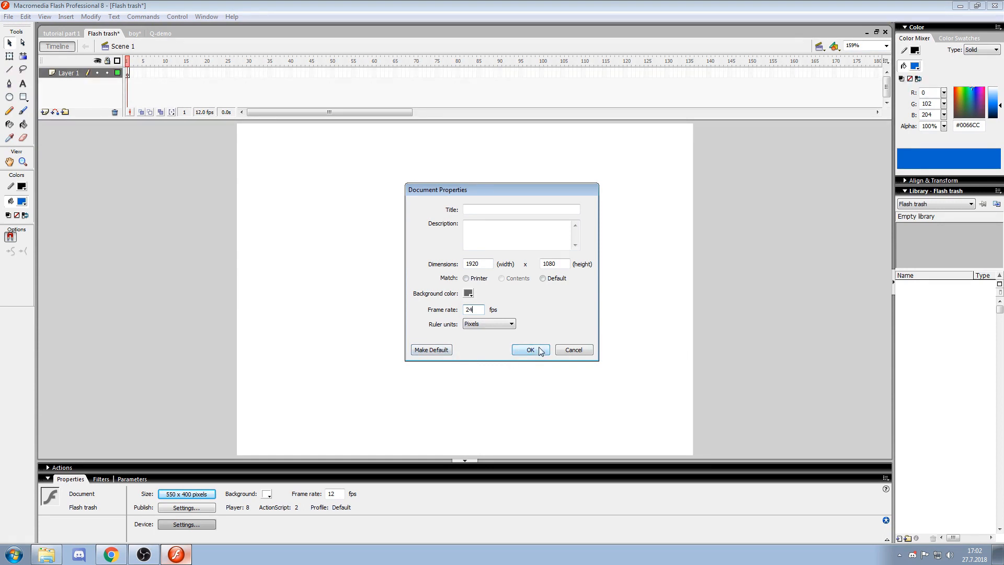
# Confirm the new stage settings and brush a rough blue circle onto the grey stage
pyautogui.click(530, 349)
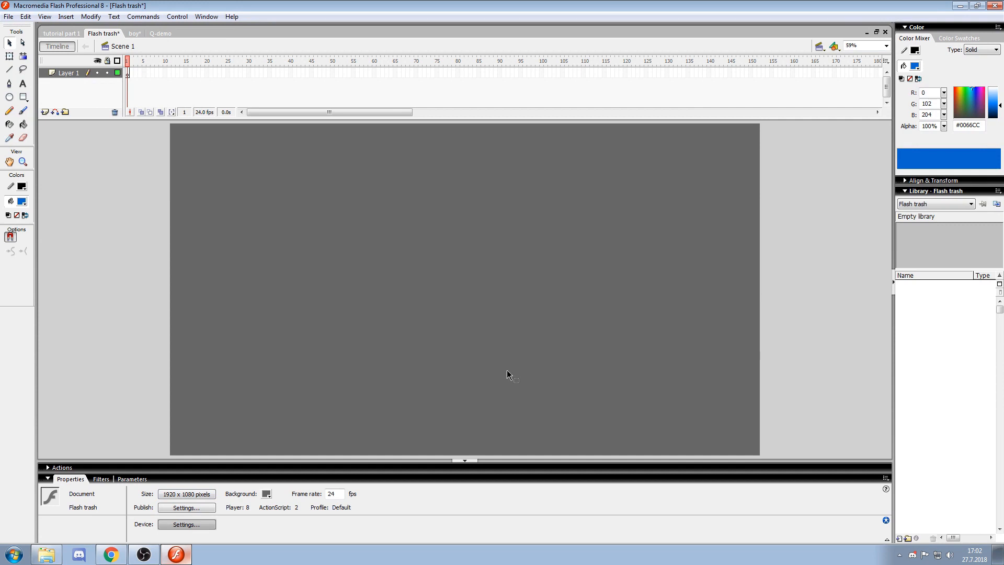
pyautogui.moveTo(621, 182)
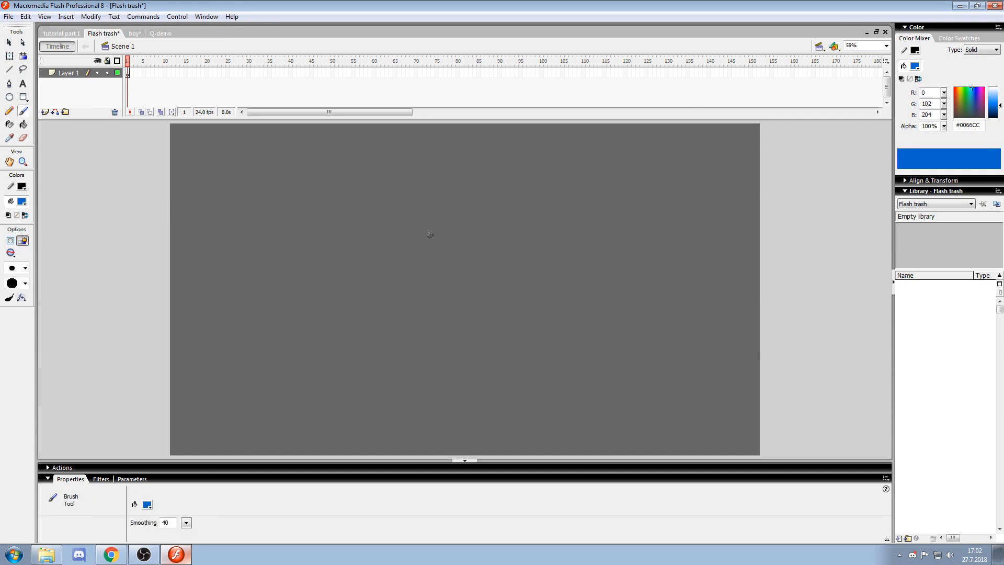
pyautogui.moveTo(78, 237)
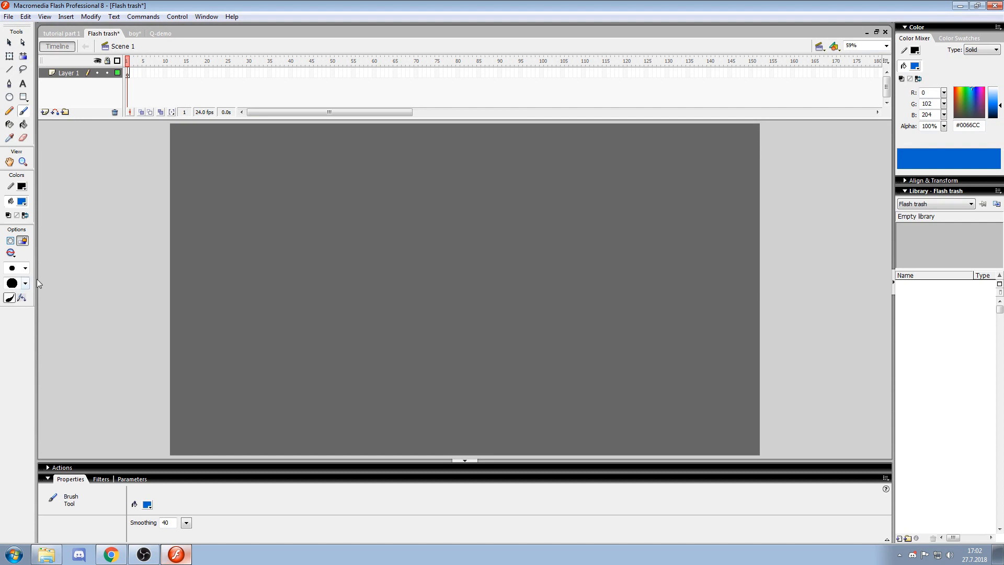
pyautogui.moveTo(346, 201); pyautogui.dragTo(404, 326)
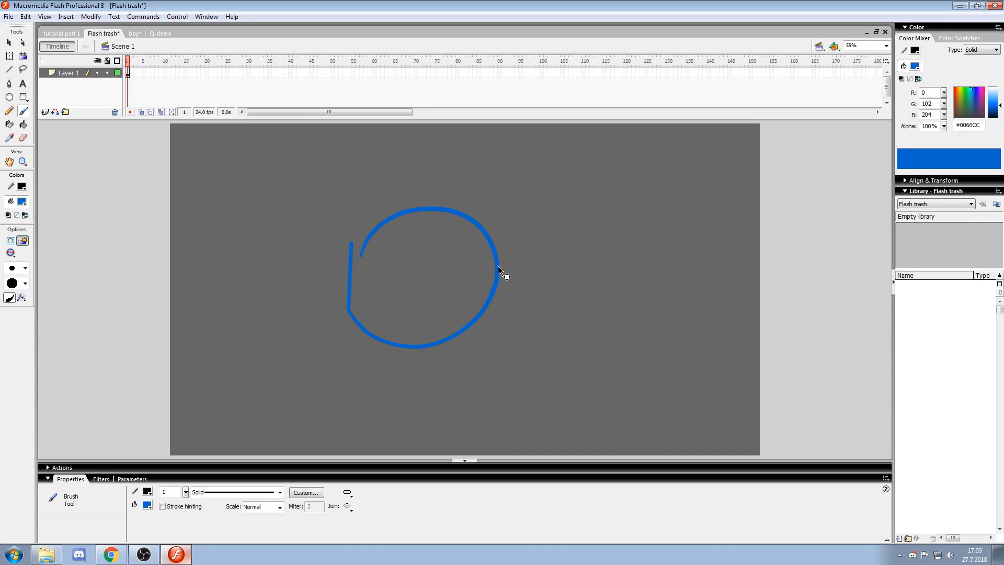
# Return to the tutorial part 1 deck and zoom out to view the whole Lines slide
pyautogui.click(61, 33)
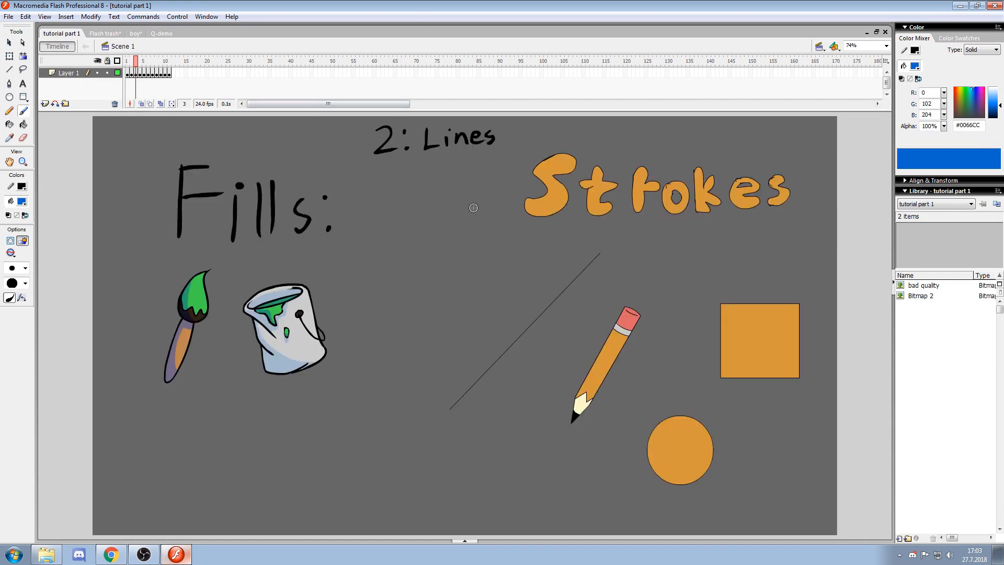
pyautogui.moveTo(185, 536)
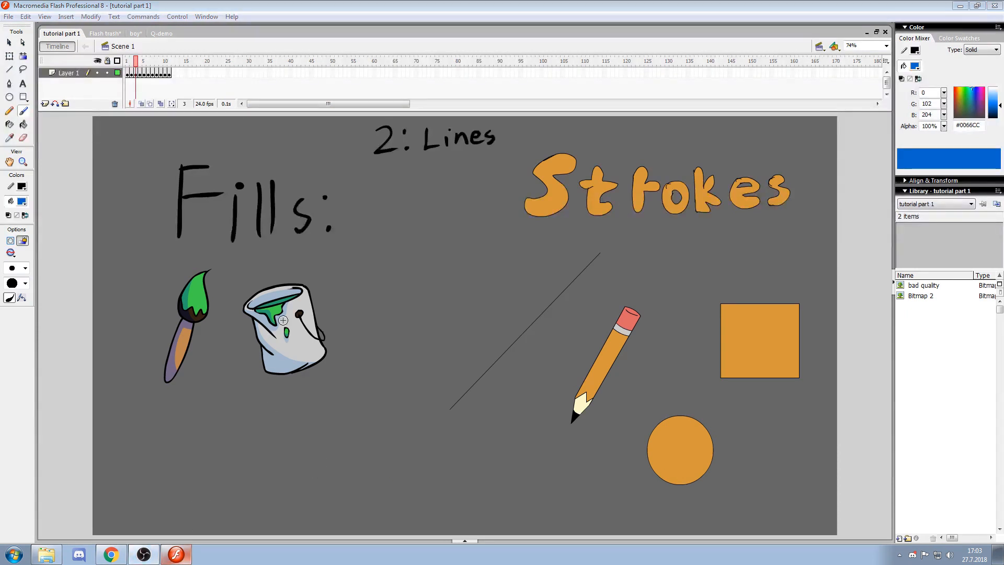
pyautogui.moveTo(197, 378)
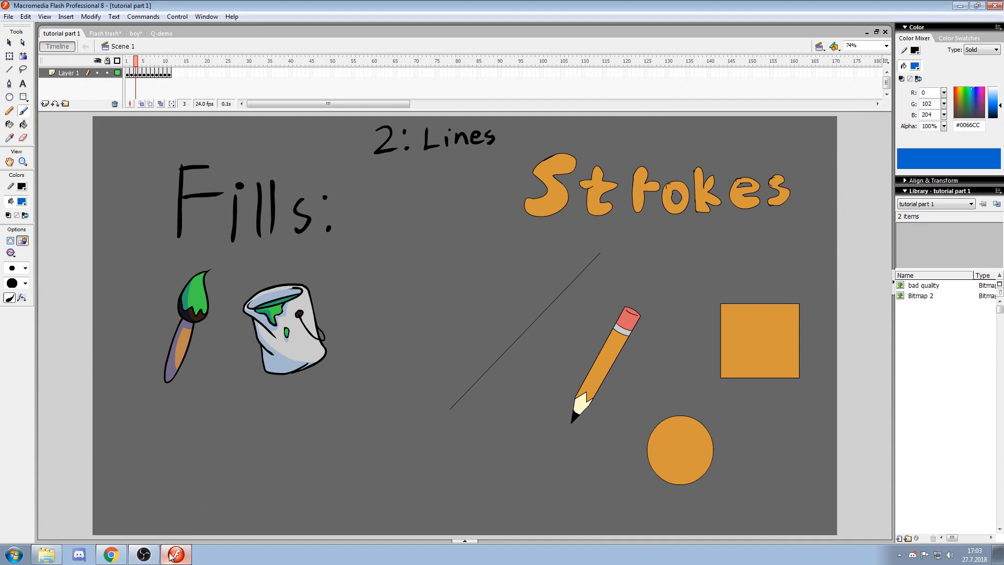
pyautogui.moveTo(327, 315)
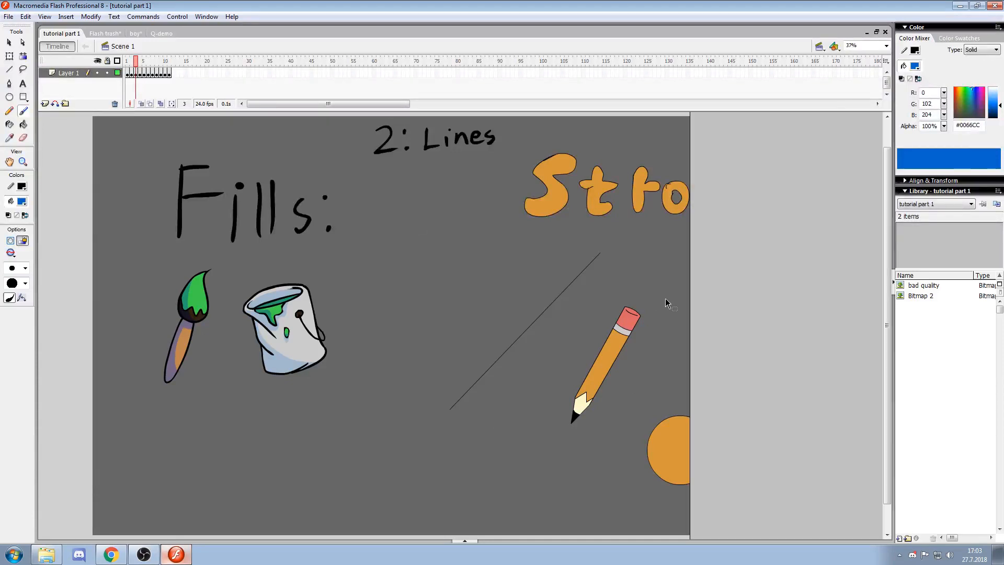
pyautogui.click(852, 45)
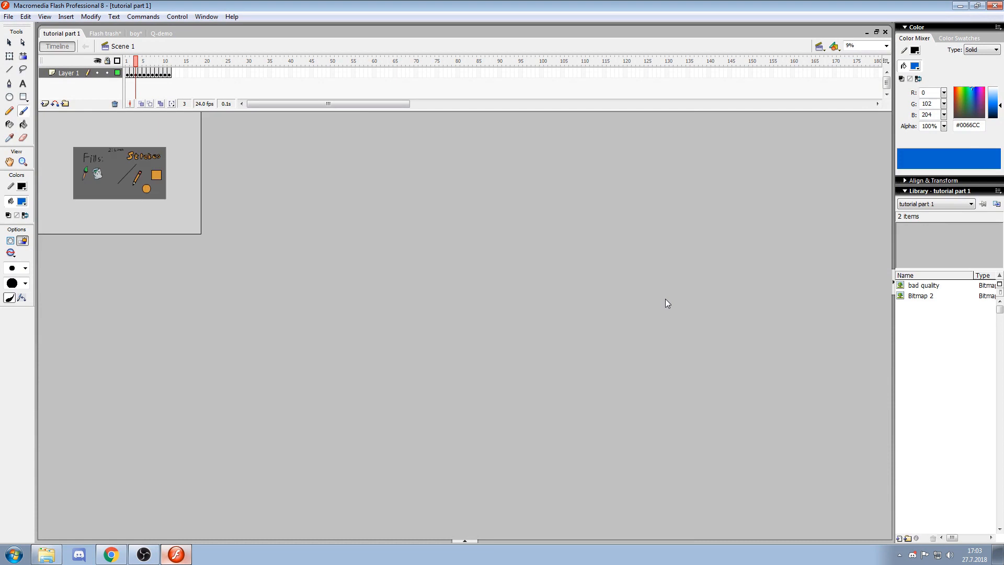
pyautogui.moveTo(634, 245)
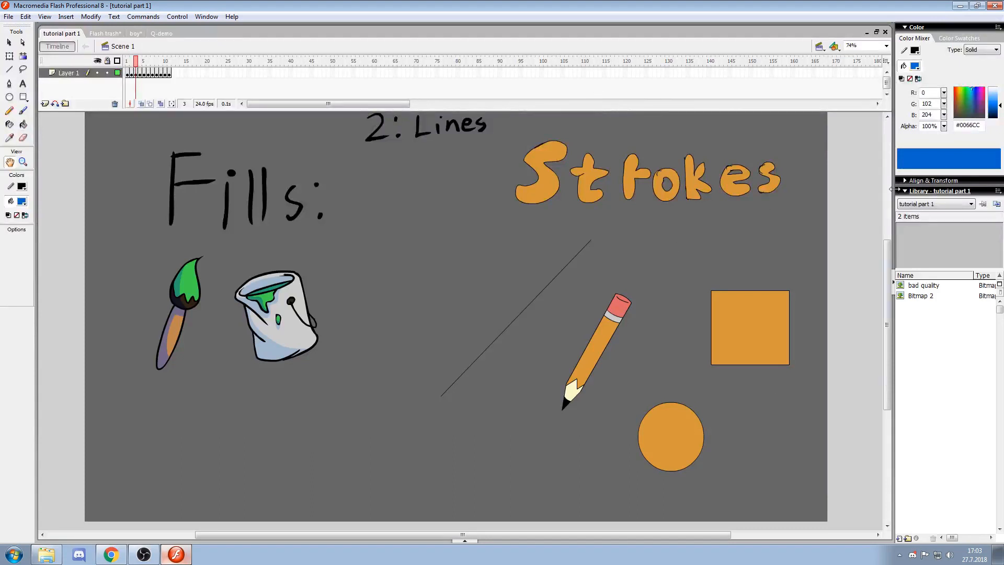
pyautogui.moveTo(583, 259)
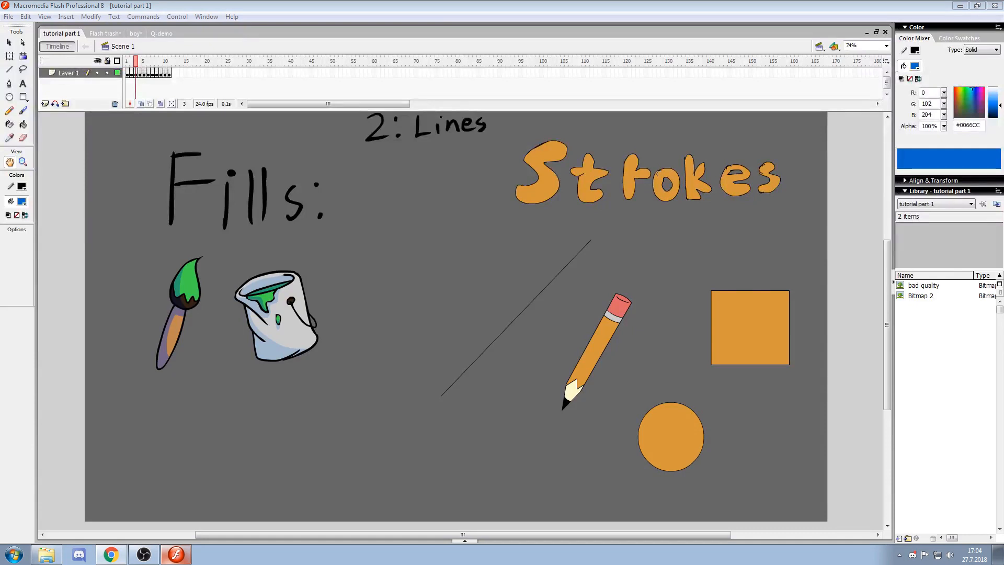
pyautogui.moveTo(578, 186)
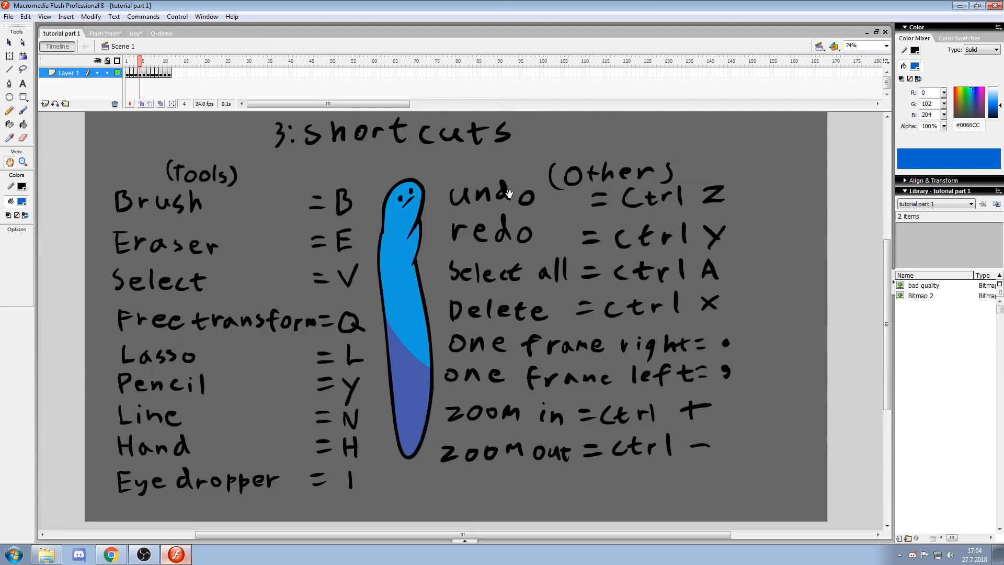
pyautogui.moveTo(631, 212)
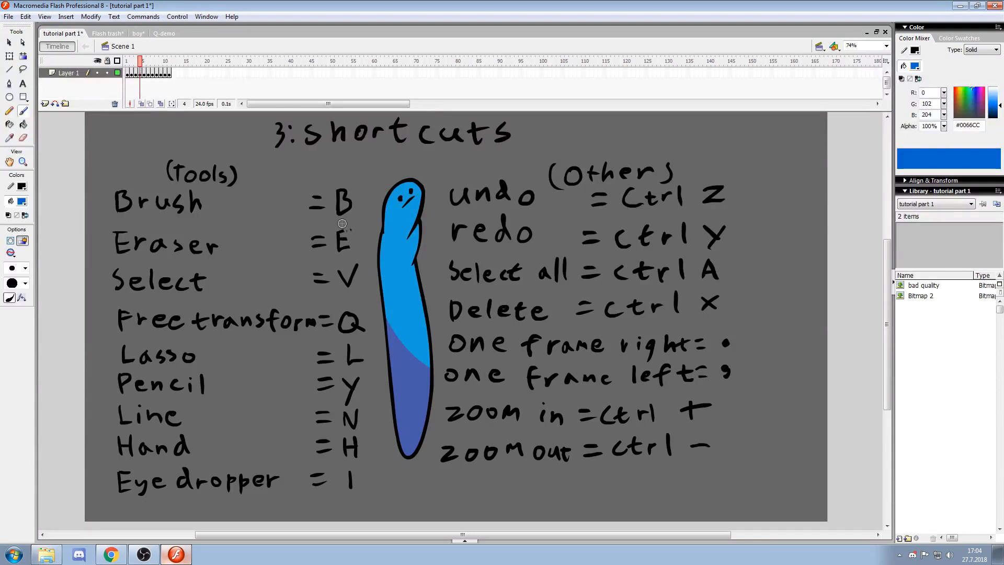
pyautogui.moveTo(369, 172)
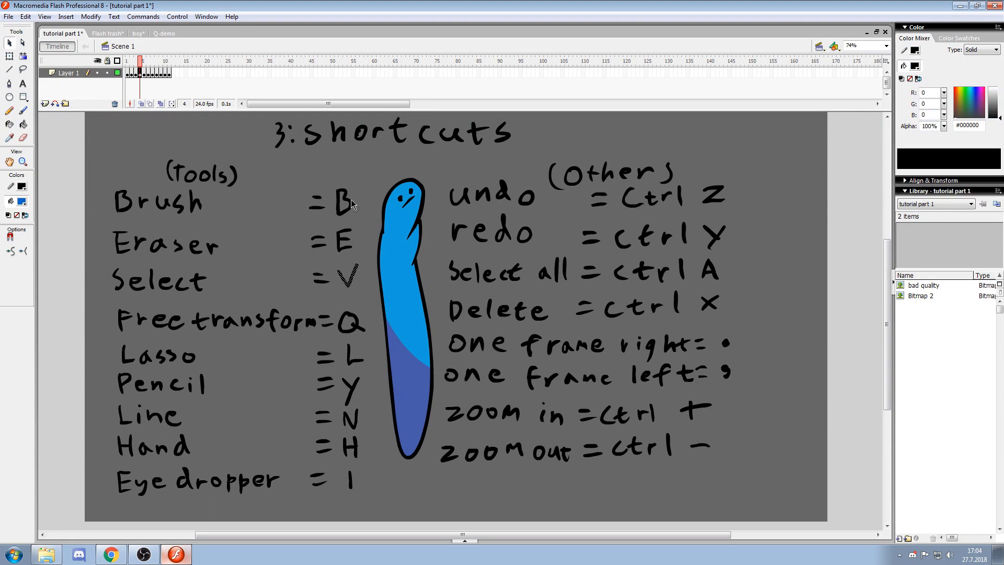
pyautogui.click(347, 275)
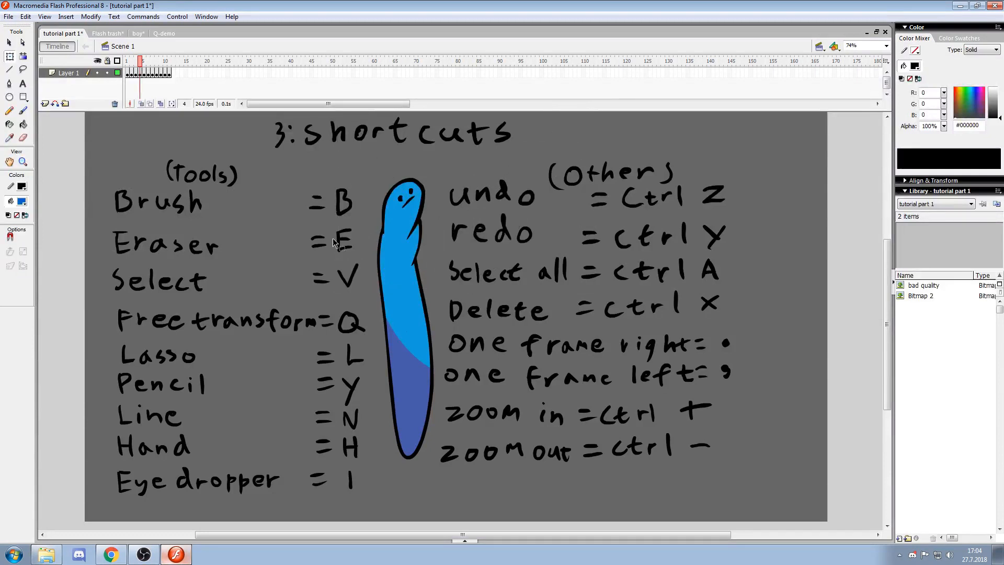
pyautogui.moveTo(382, 338)
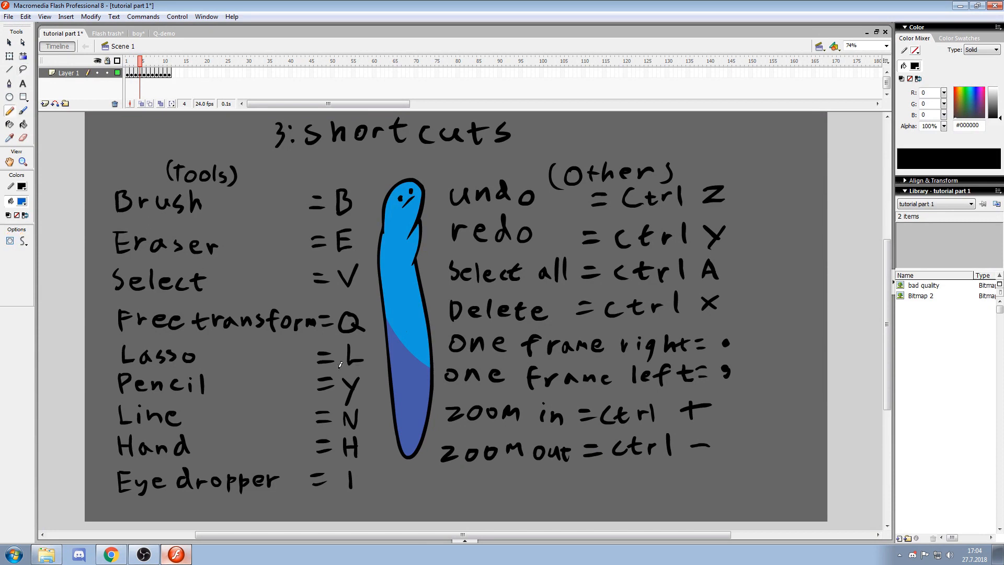
pyautogui.moveTo(346, 337); pyautogui.dragTo(256, 435)
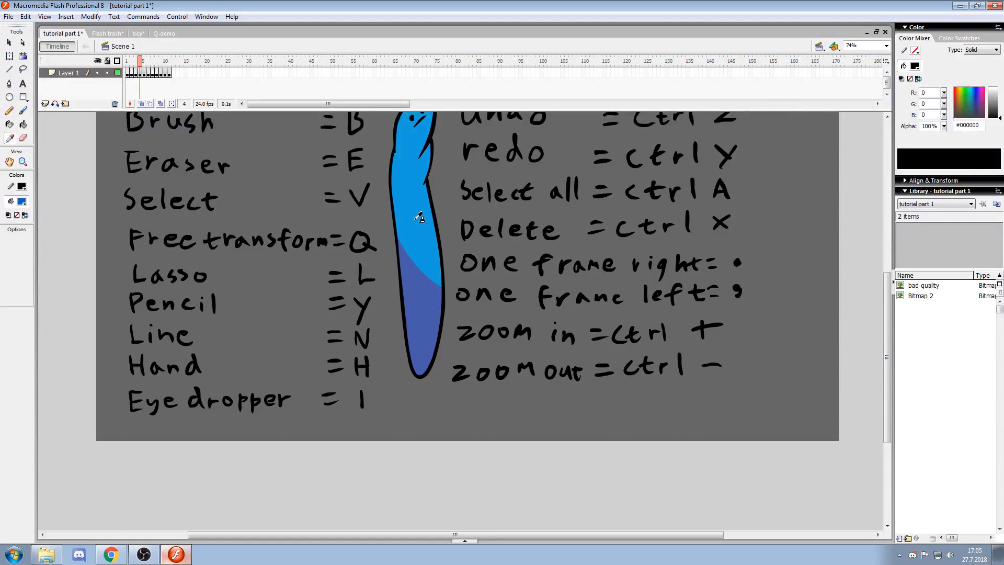
# Sample the worm's light blue with the Eyedropper so it becomes the fill colour
pyautogui.click(418, 218)
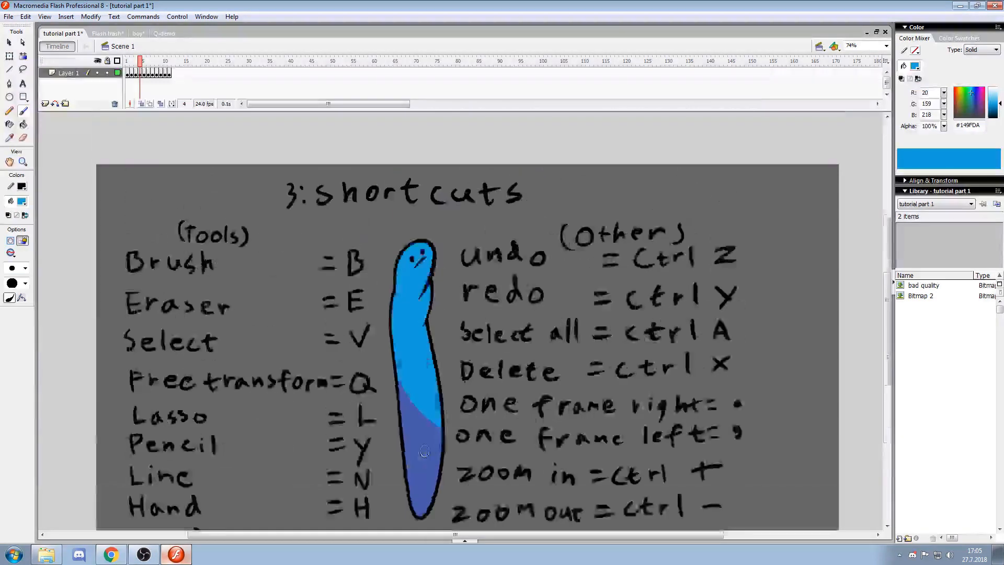
pyautogui.scroll(-3)
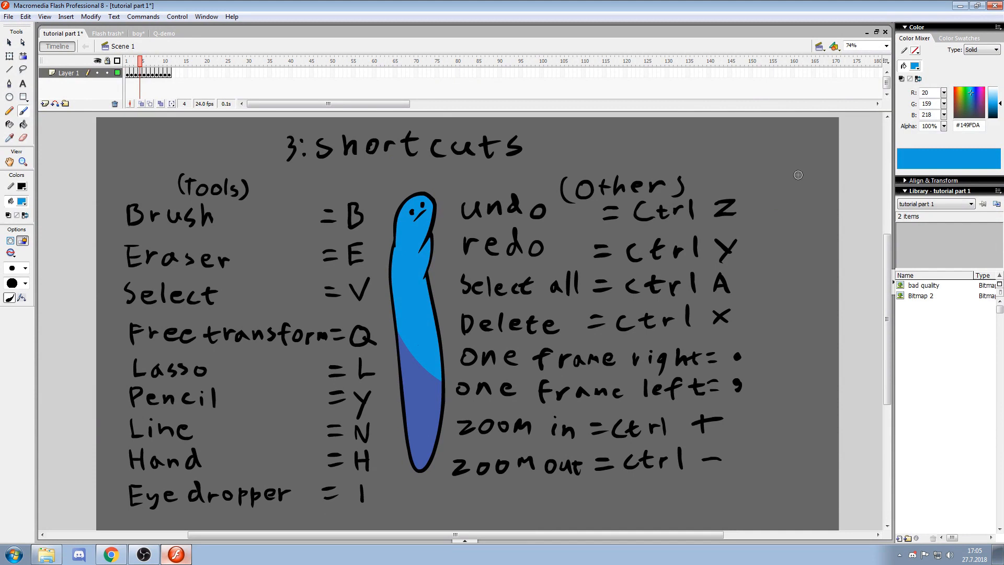
pyautogui.moveTo(778, 154); pyautogui.dragTo(778, 211)
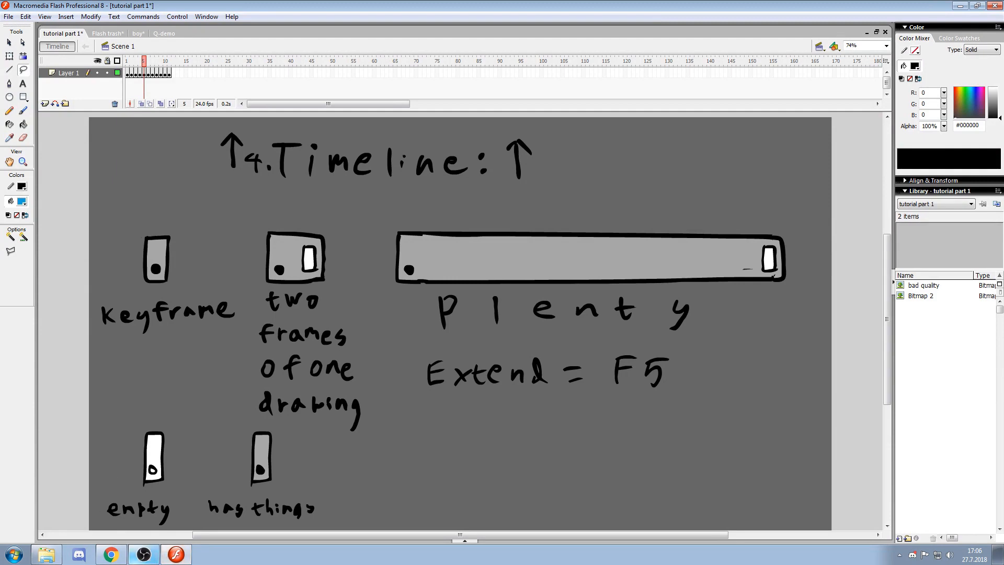
pyautogui.moveTo(235, 286)
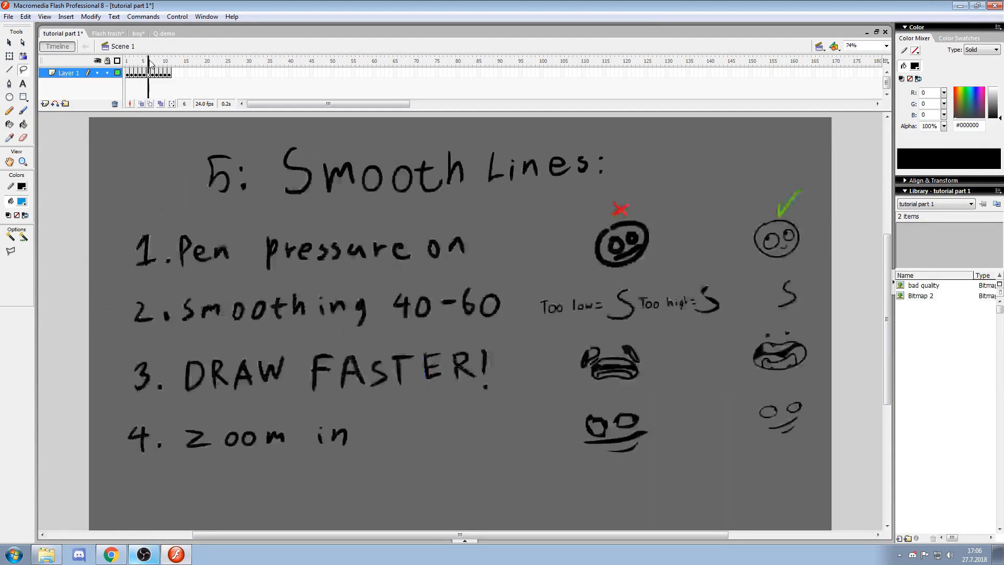
# Step between frames 5 and 6 of the deck and show their right-click frame options
pyautogui.click(144, 61)
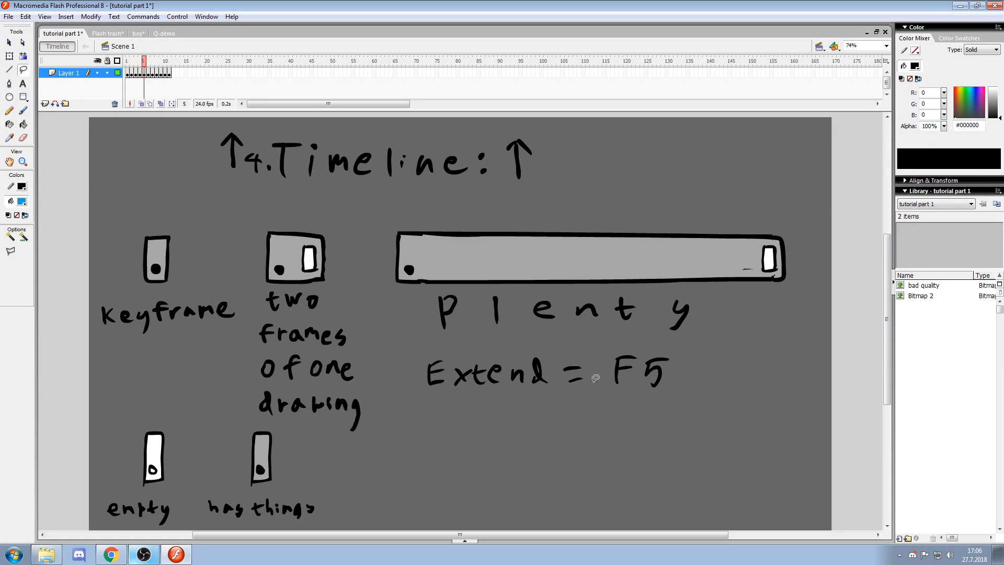
pyautogui.click(144, 61)
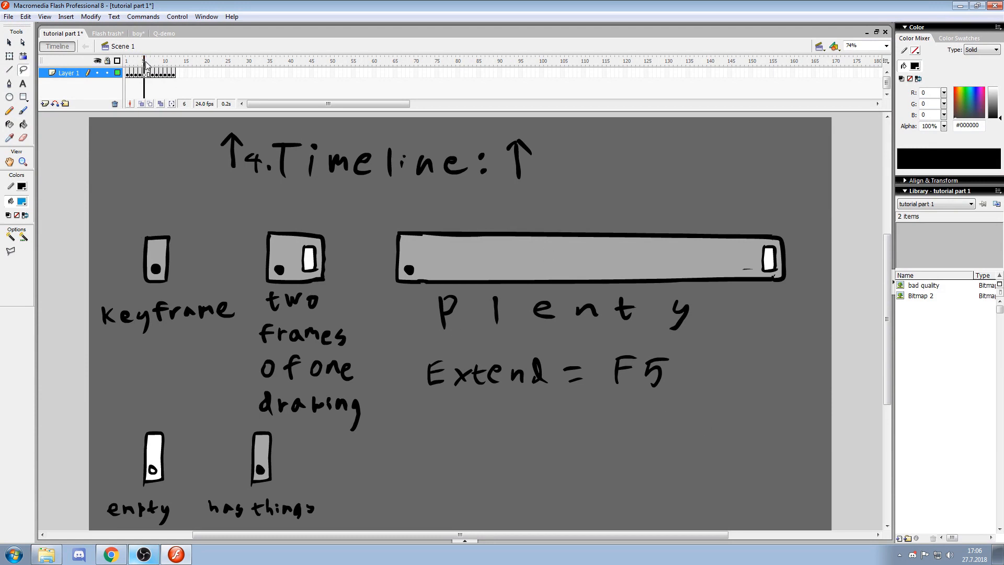
pyautogui.click(143, 60)
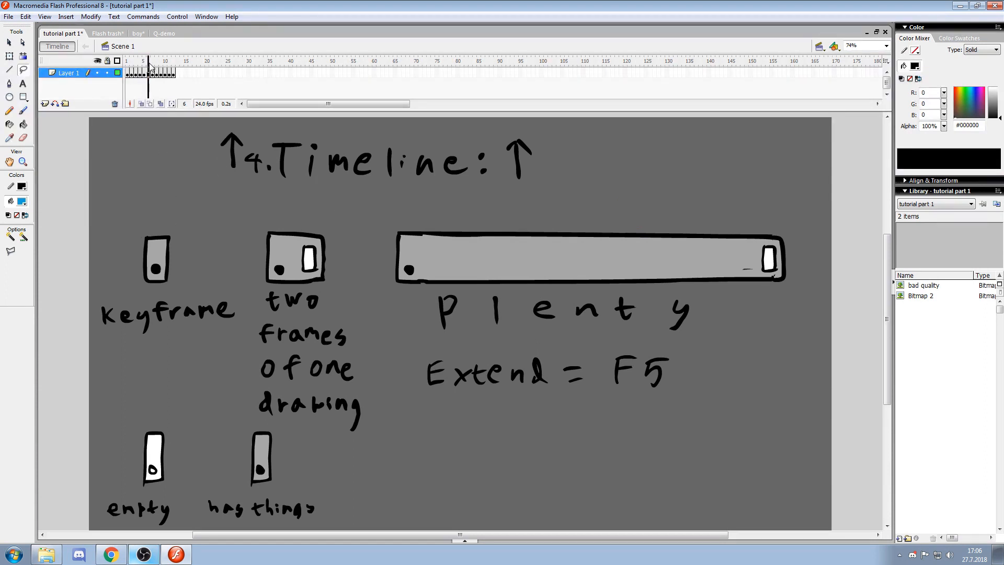
pyautogui.click(148, 61)
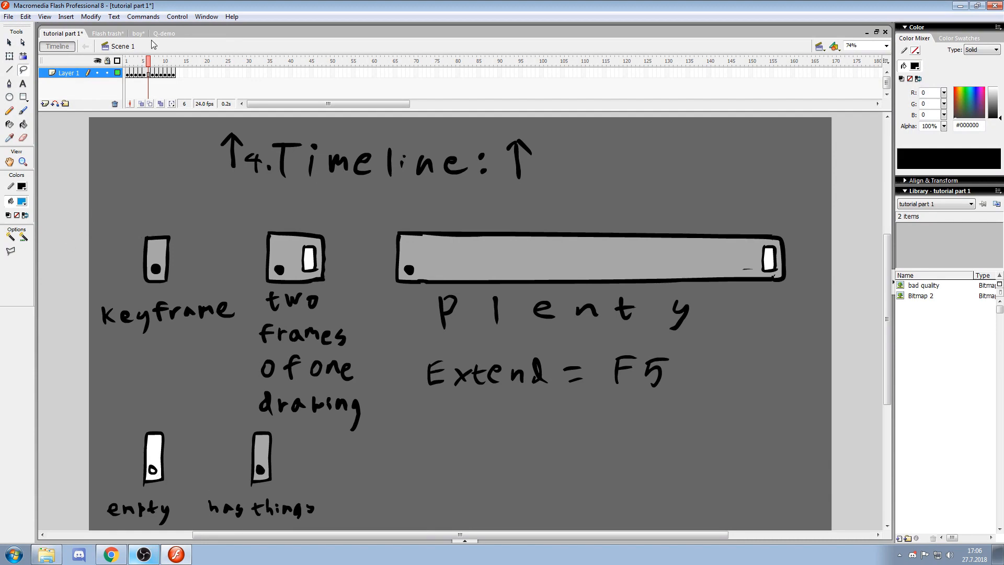
pyautogui.rightClick(148, 73)
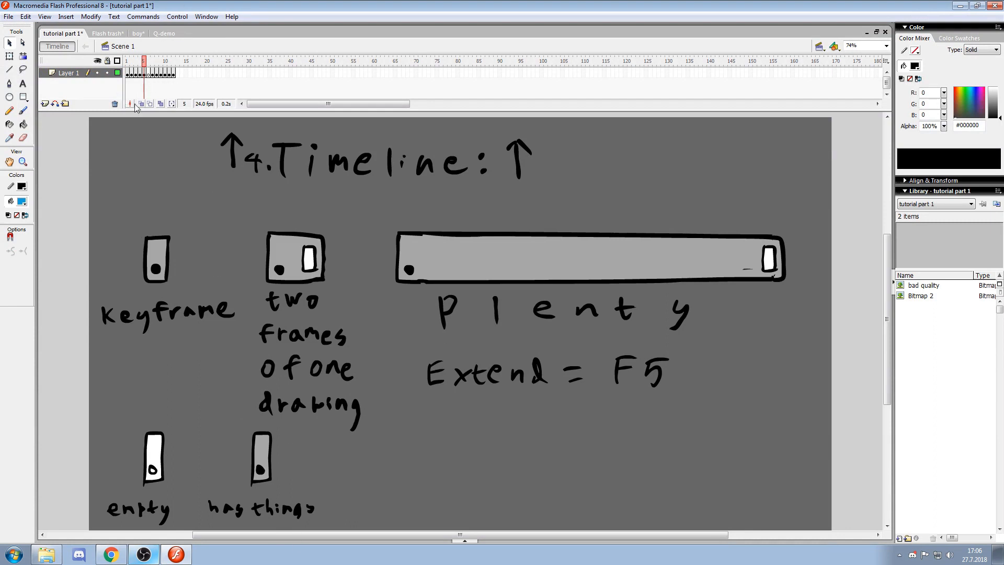
pyautogui.rightClick(143, 73)
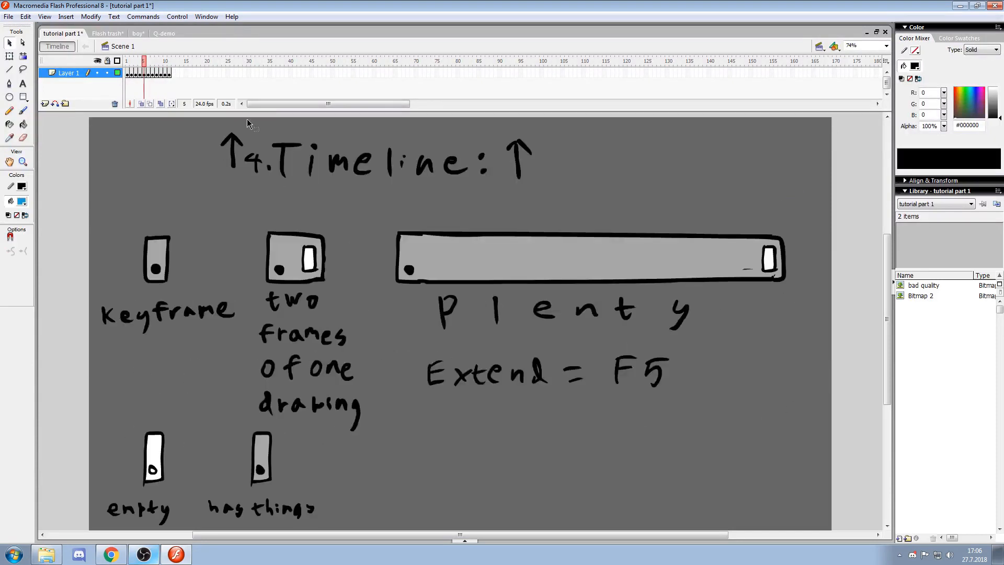
pyautogui.click(143, 60)
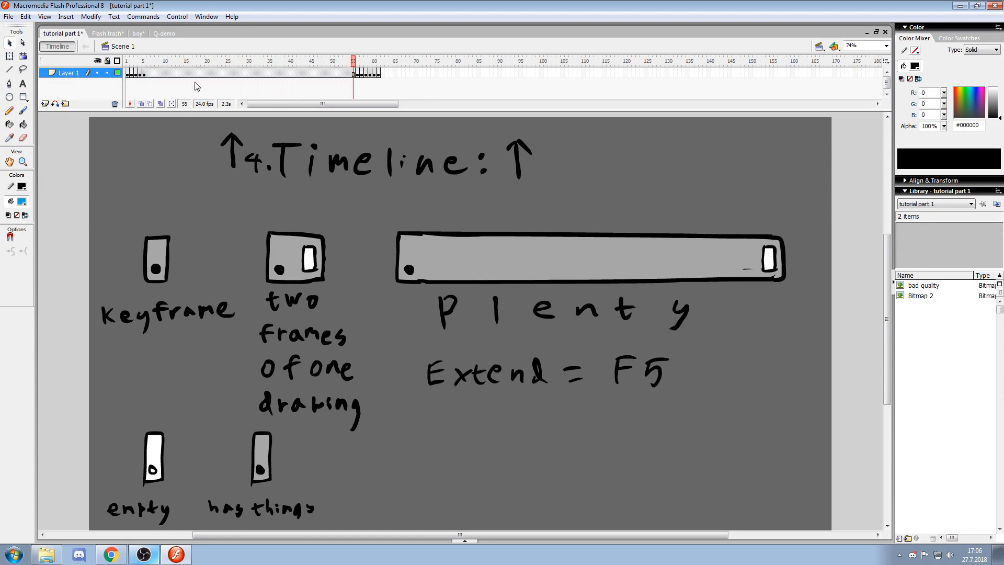
pyautogui.click(178, 60)
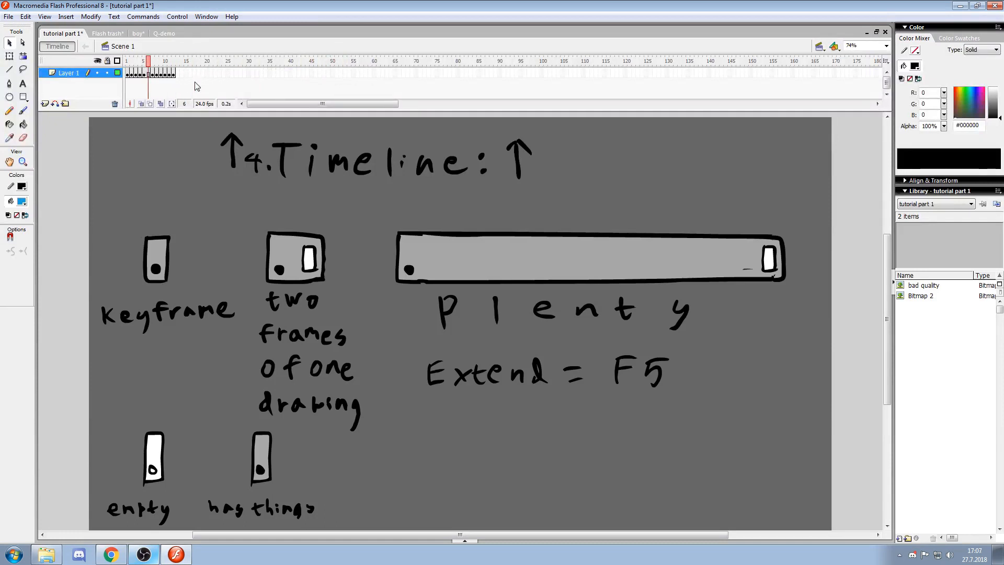
pyautogui.click(142, 72)
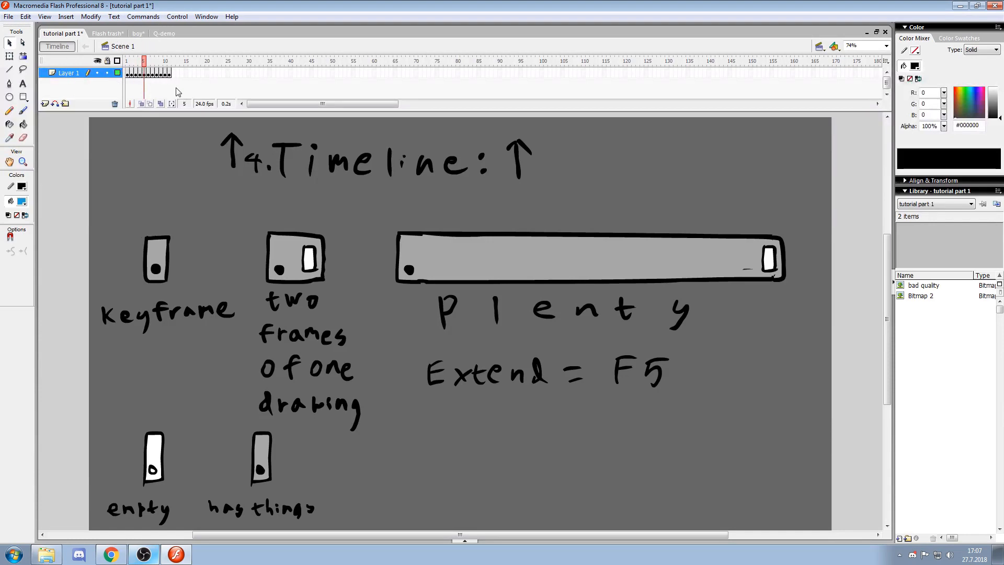
# Switch over to the boy animation document
pyautogui.click(135, 33)
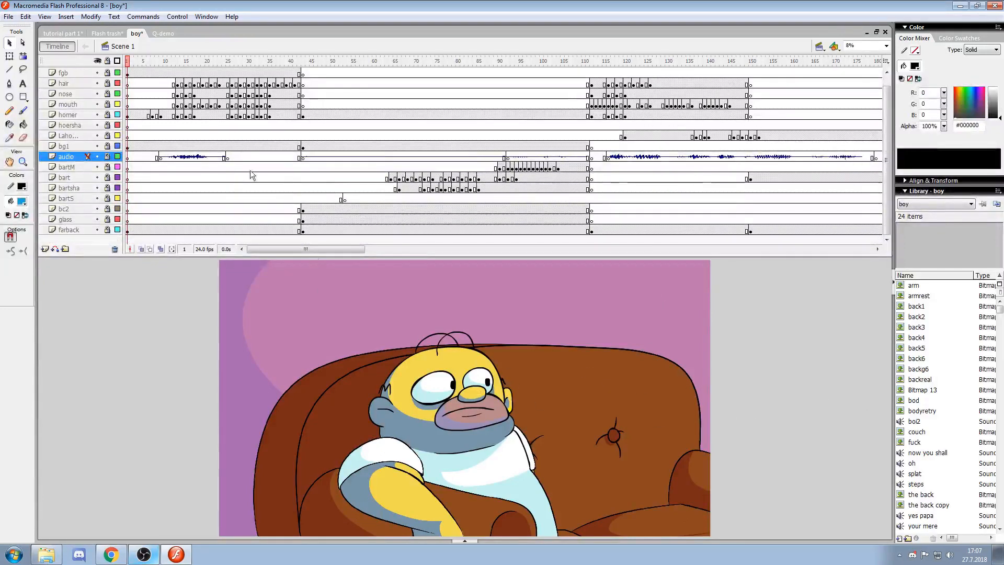
# Scrub the boy timeline and insert a new fg1 layer above the top layer
pyautogui.click(206, 61)
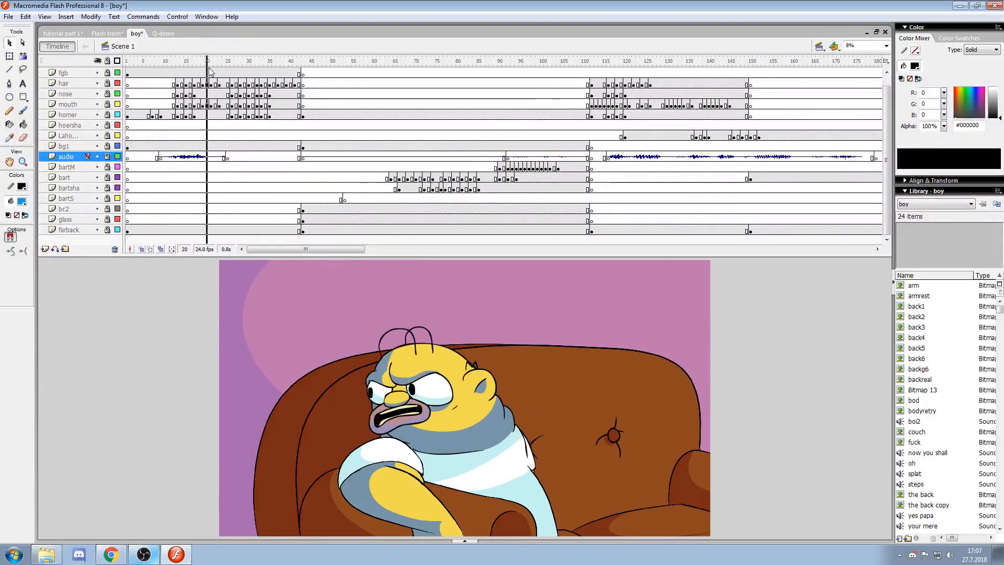
pyautogui.click(216, 61)
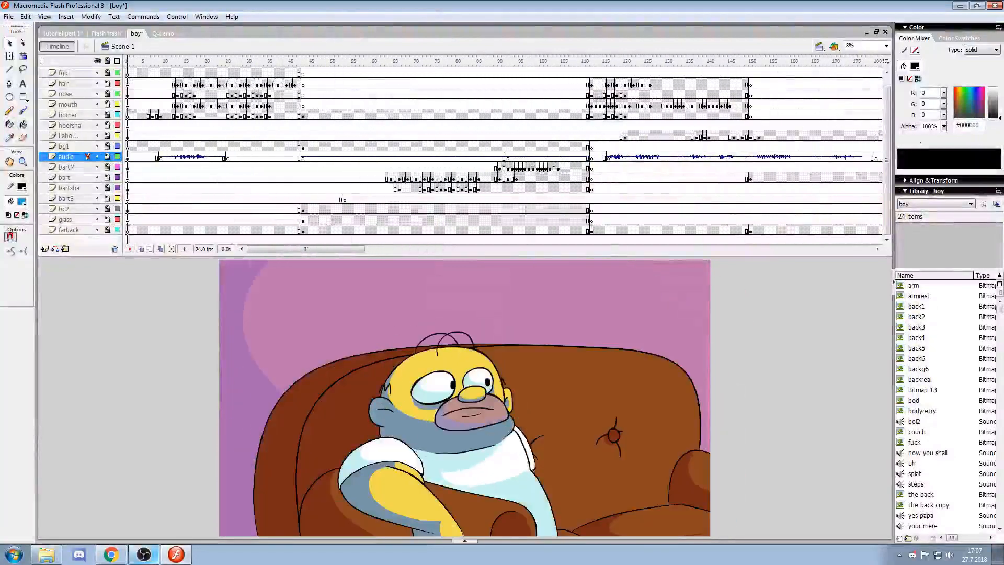
pyautogui.click(150, 60)
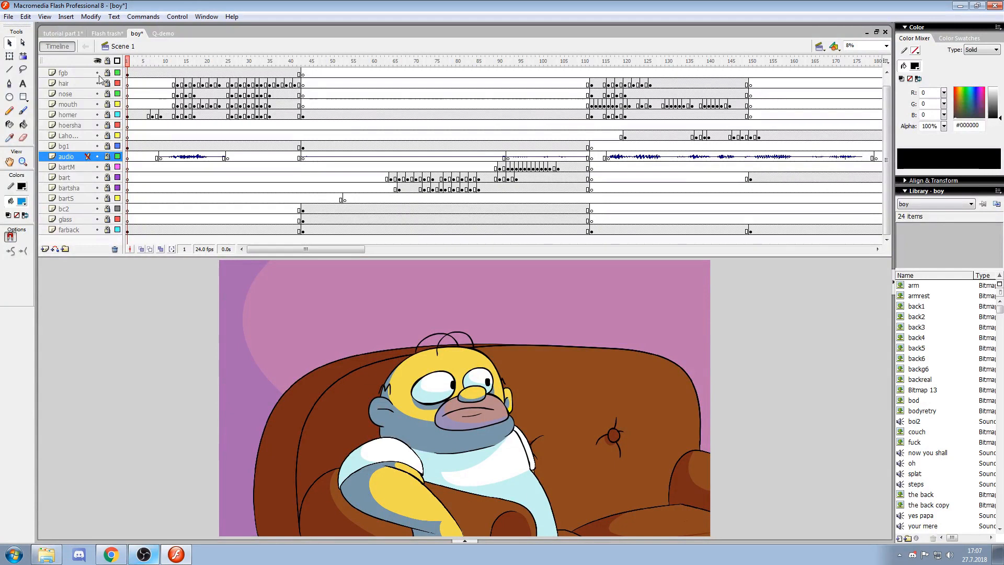
pyautogui.moveTo(100, 78)
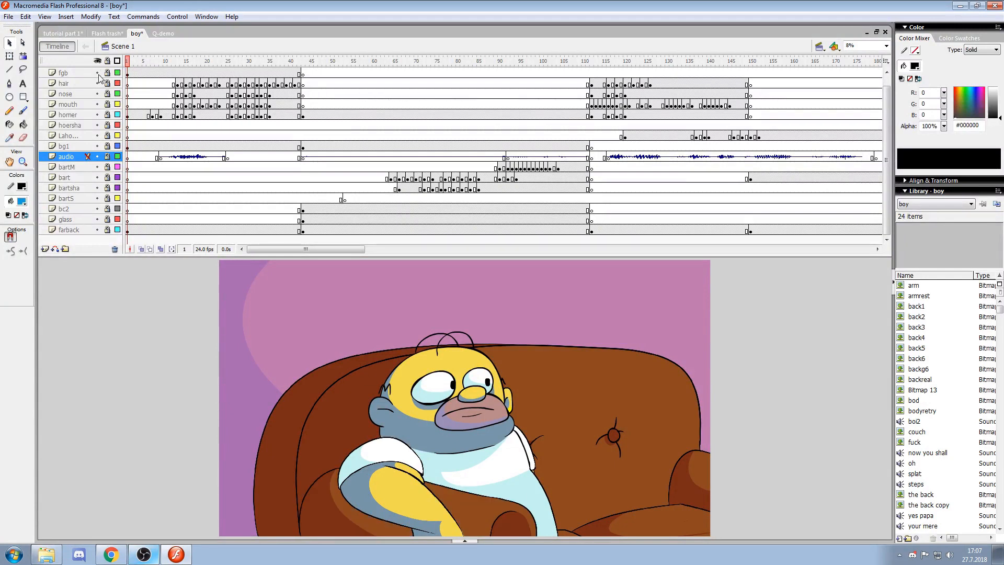
pyautogui.click(97, 72)
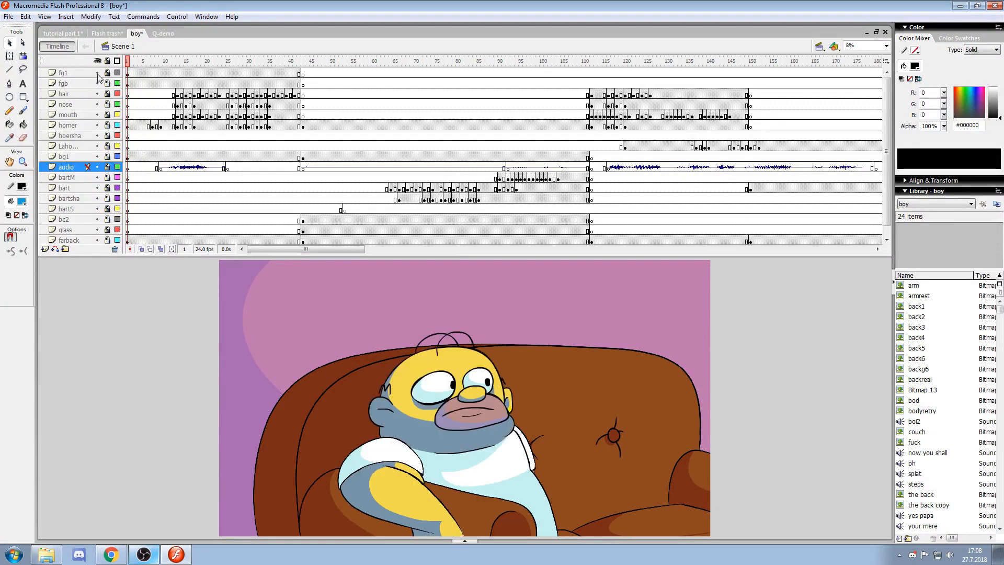
# Check frame 7 of the animation, then return to the tutorial deck
pyautogui.click(164, 60)
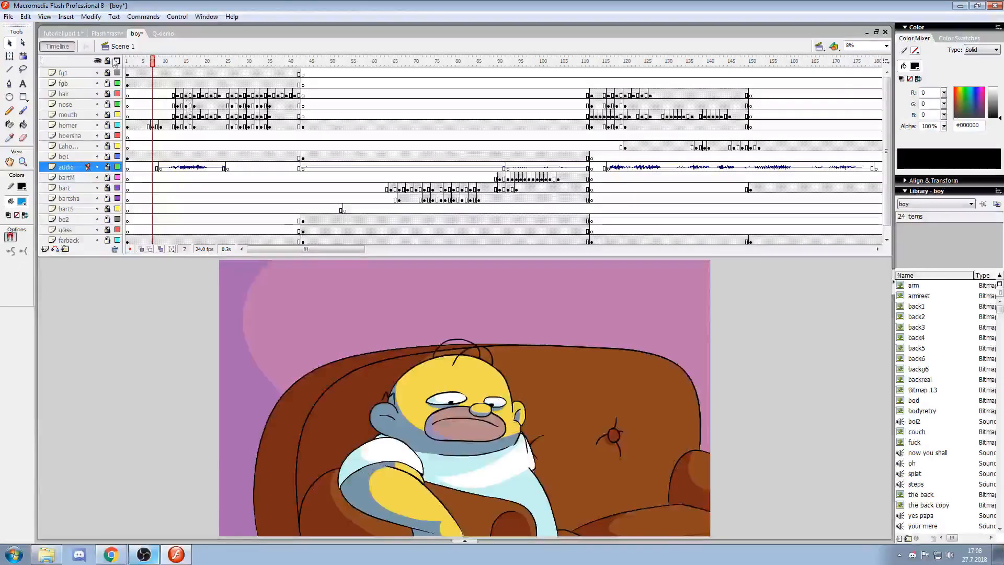
pyautogui.click(61, 33)
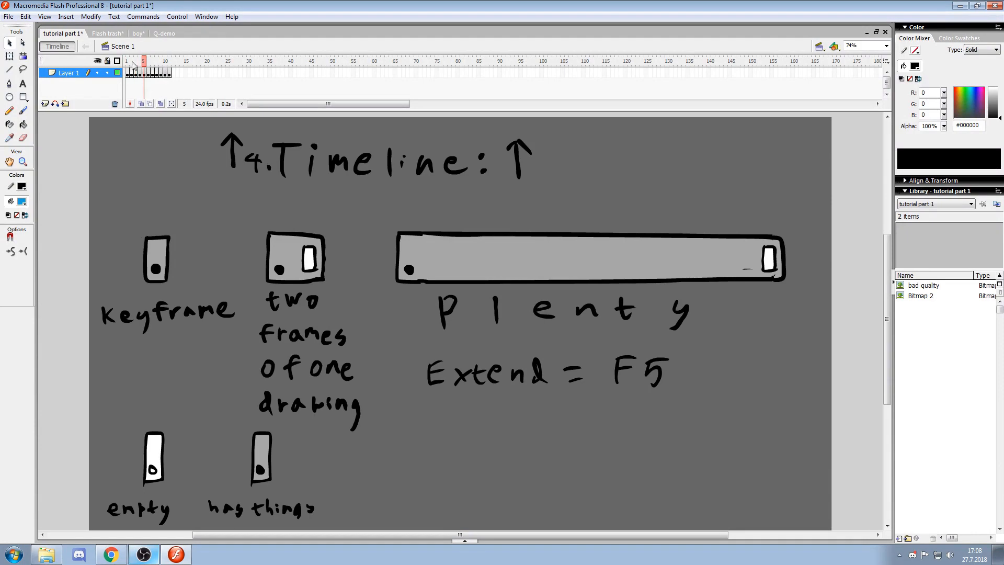
# Browse the boy animation's shots, jumping between the living room and Bart frames
pyautogui.click(162, 34)
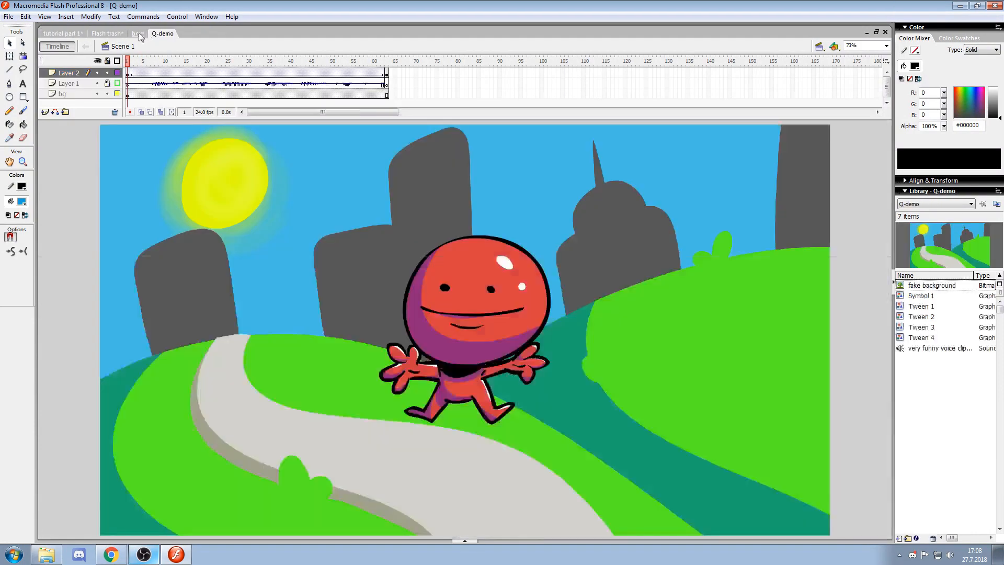
pyautogui.click(135, 33)
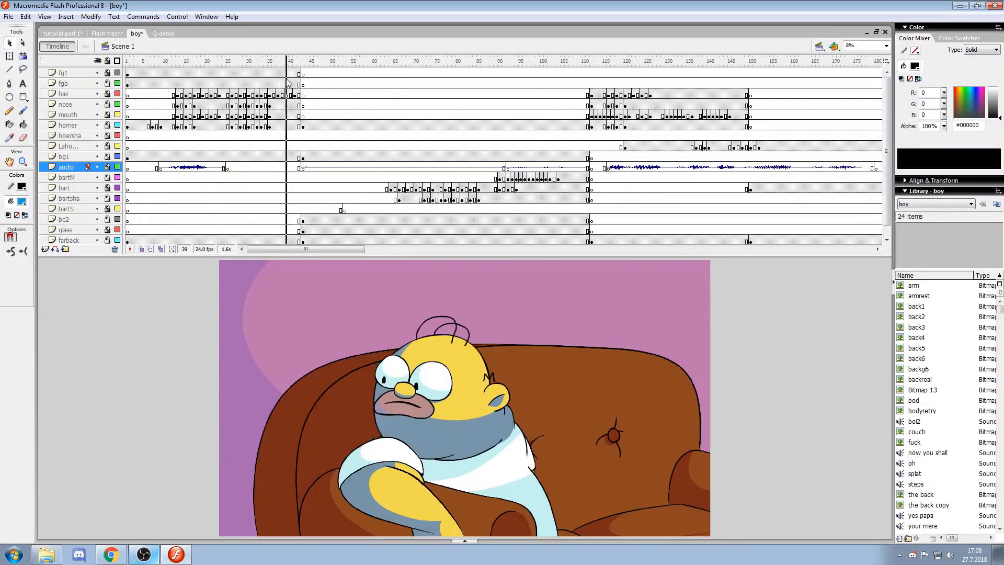
pyautogui.click(189, 60)
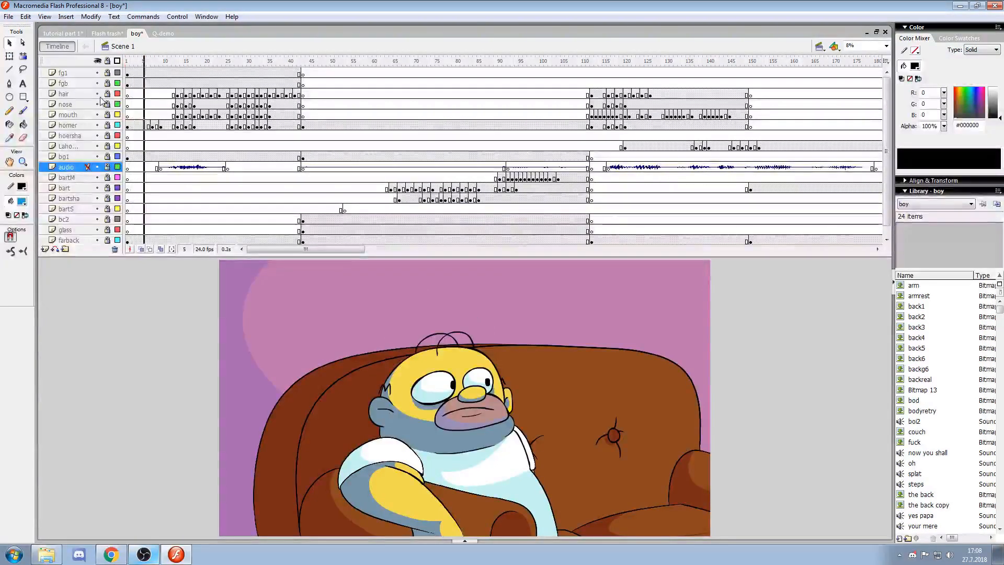
pyautogui.click(346, 61)
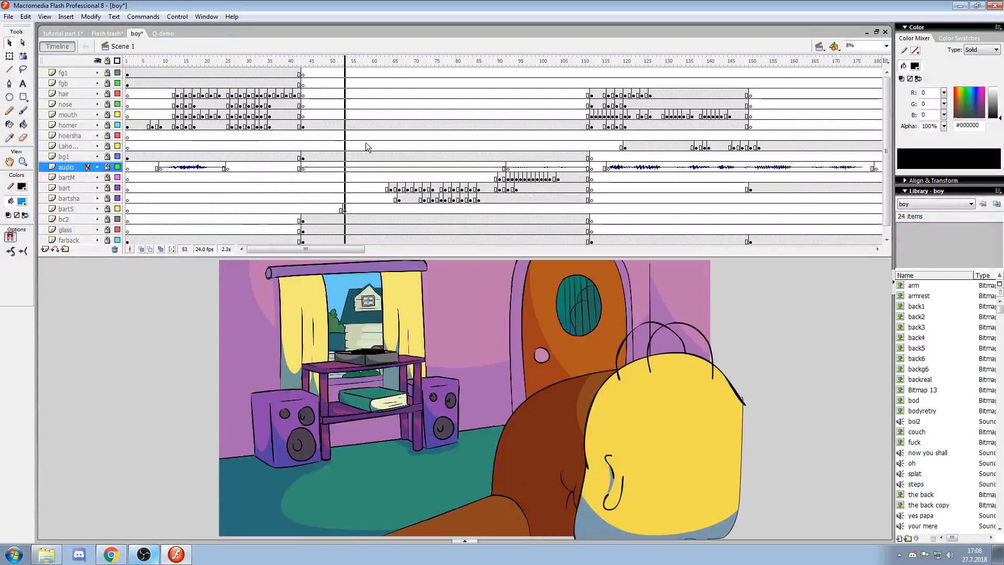
pyautogui.click(478, 61)
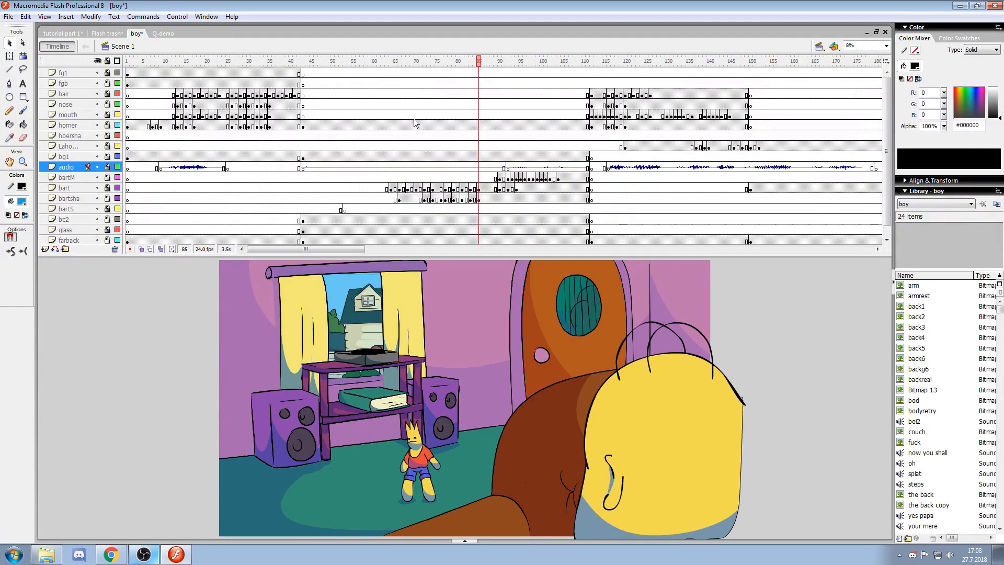
pyautogui.click(164, 61)
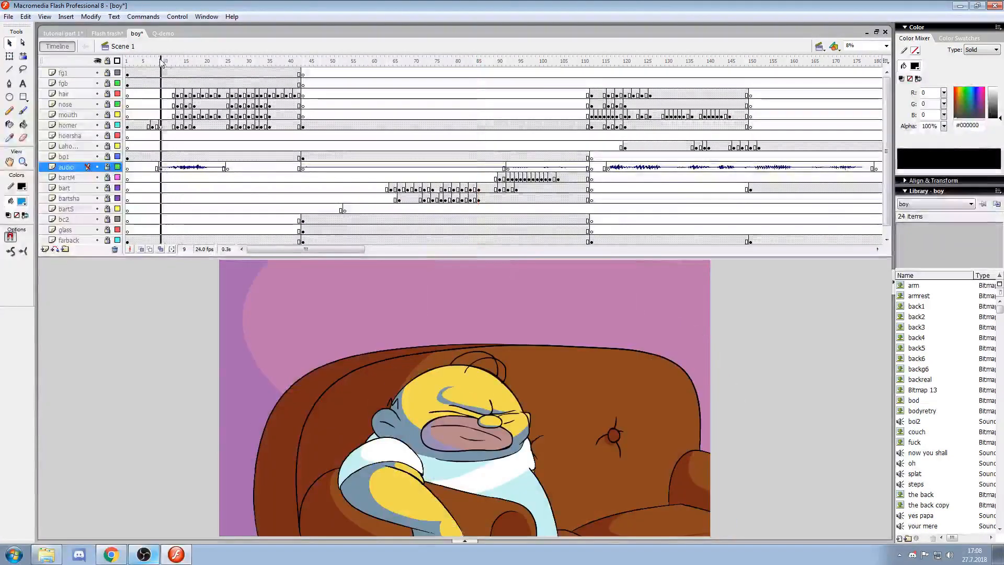
pyautogui.click(164, 61)
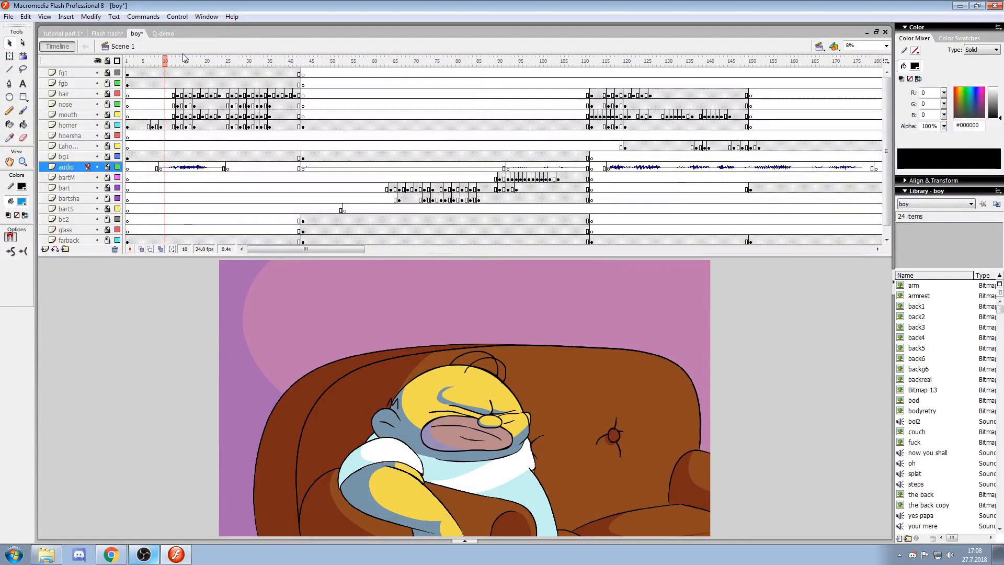
pyautogui.click(370, 61)
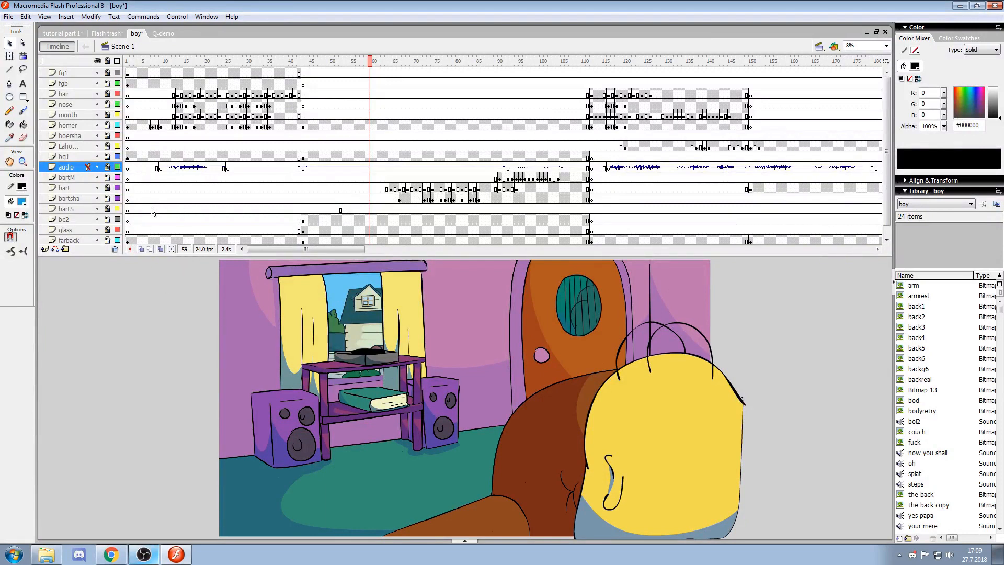
# Pass through Flash trash back to the tutorial part 1 deck's Smooth Lines slide
pyautogui.click(106, 34)
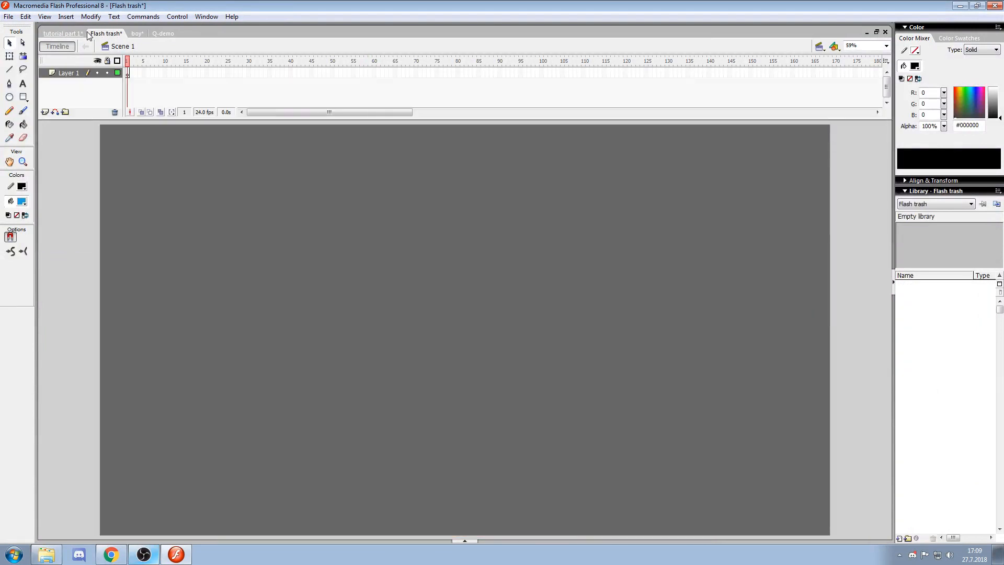
pyautogui.click(60, 34)
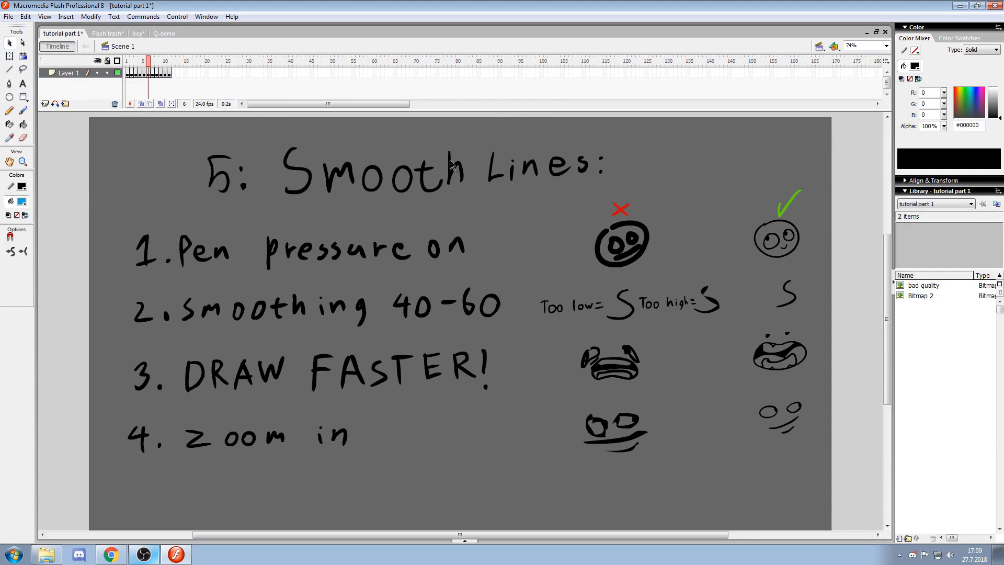
pyautogui.moveTo(736, 357)
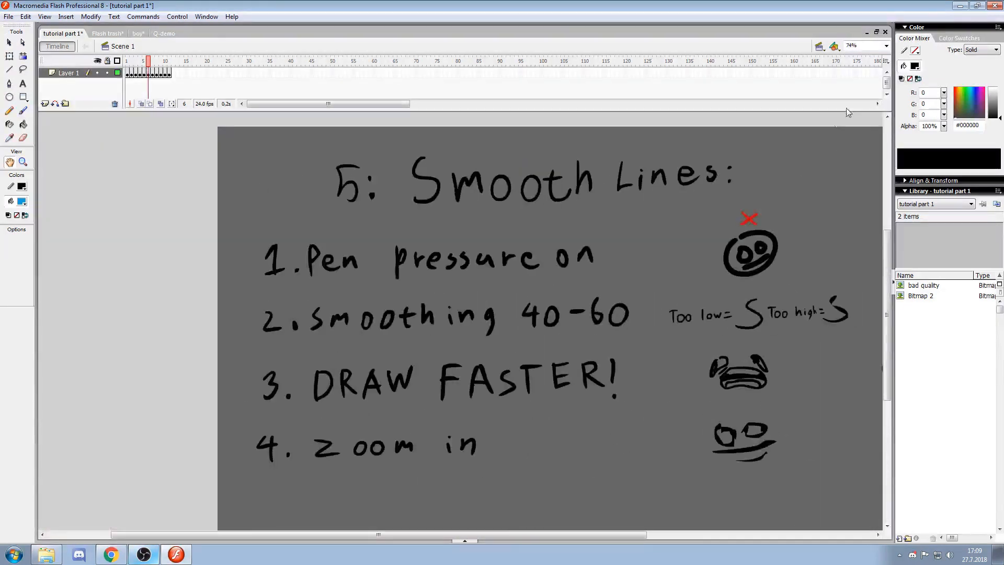
pyautogui.click(886, 45)
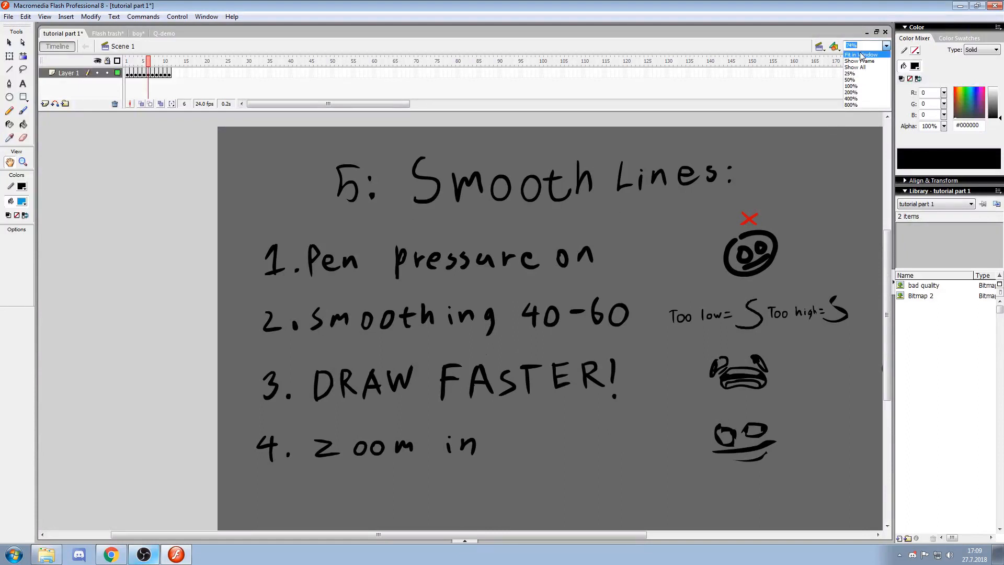
pyautogui.click(863, 53)
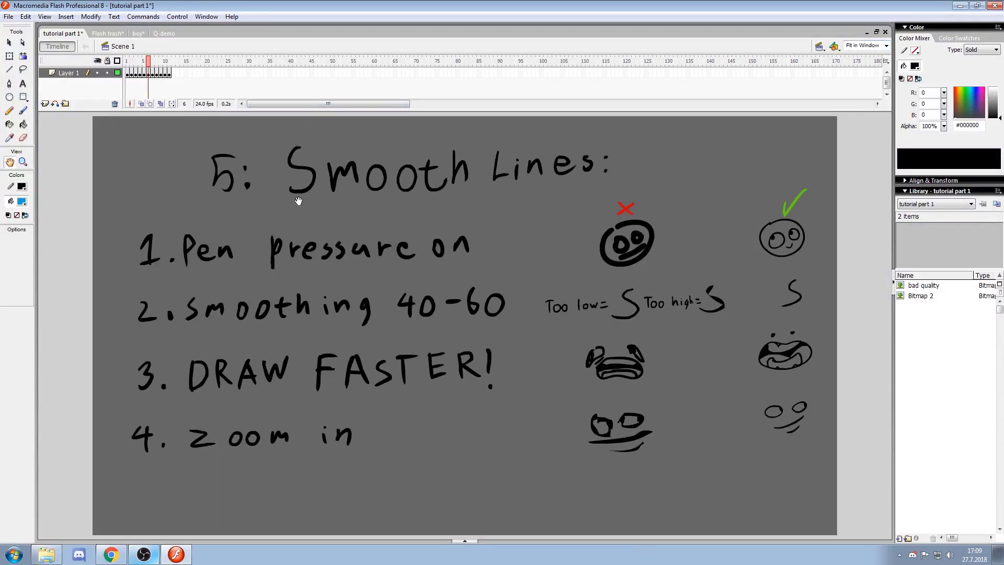
pyautogui.moveTo(507, 227)
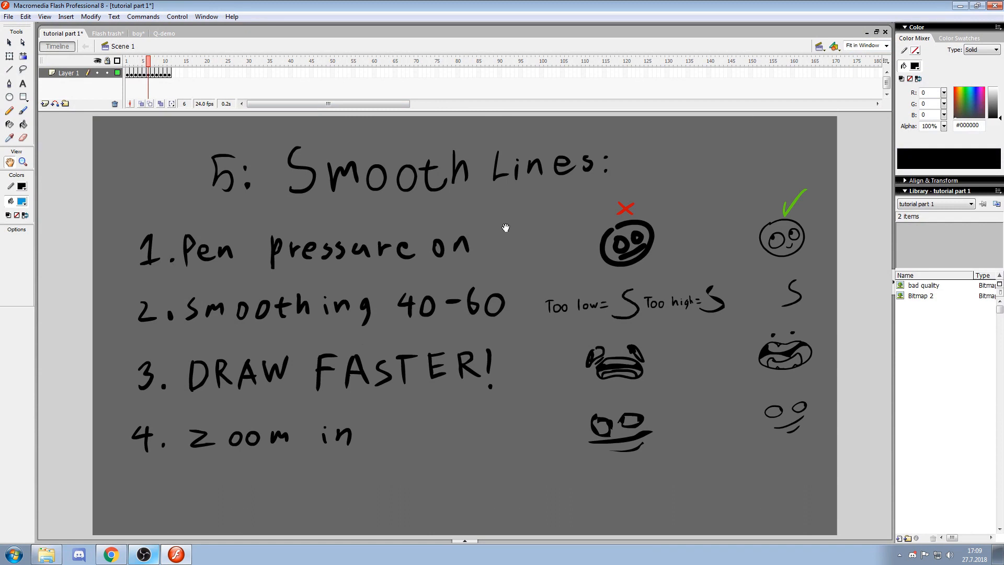
pyautogui.moveTo(387, 273)
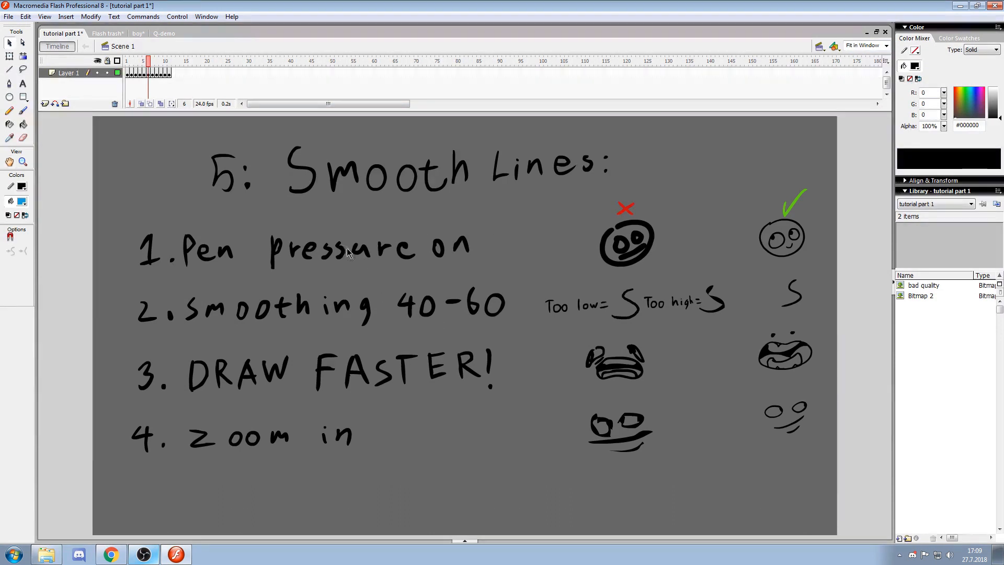
pyautogui.moveTo(367, 249)
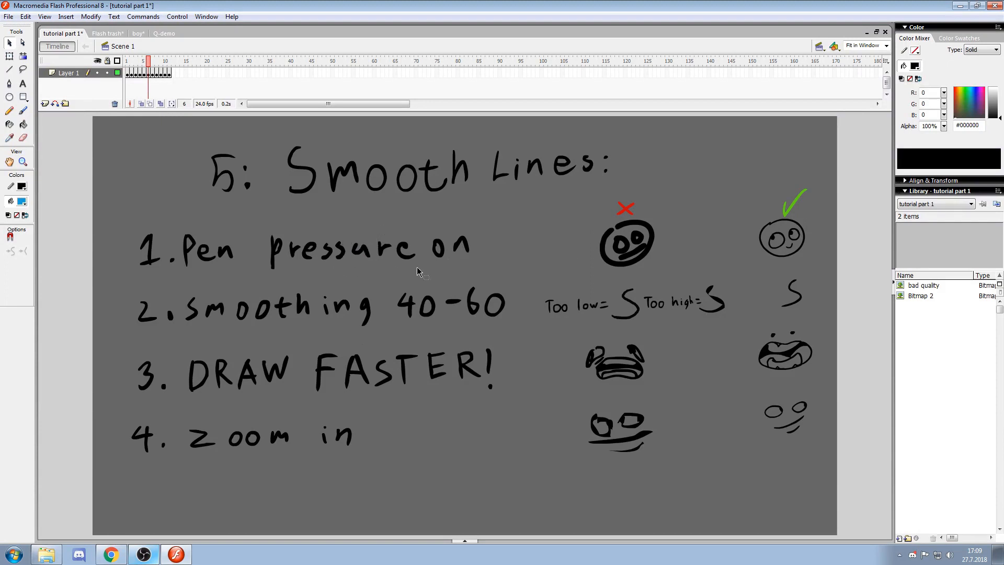
pyautogui.moveTo(475, 357)
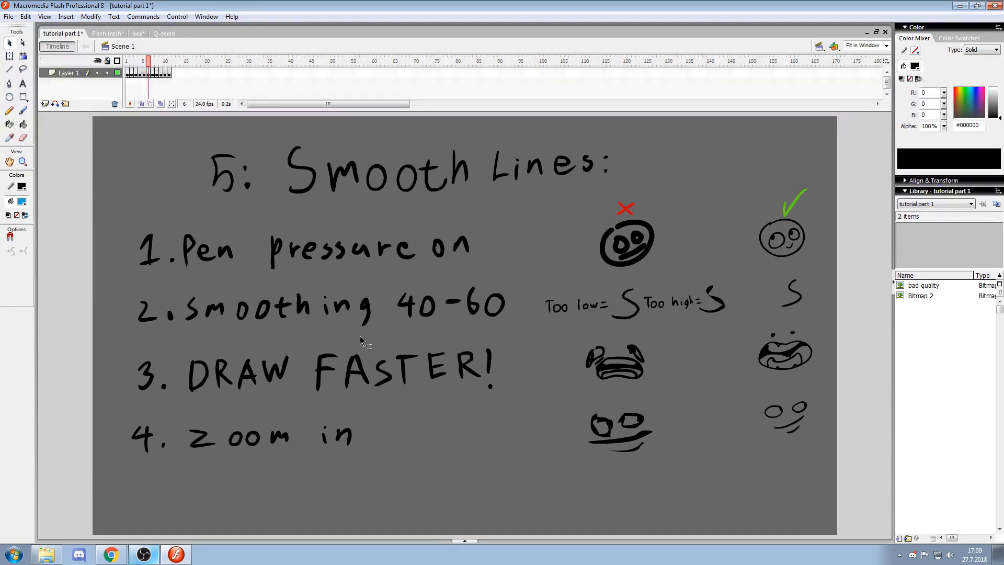
pyautogui.moveTo(634, 332)
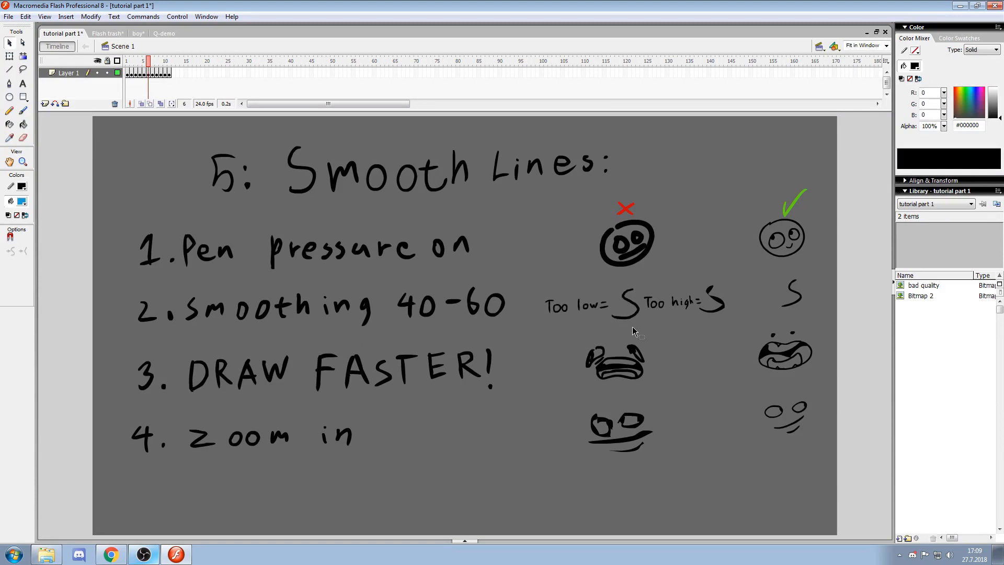
pyautogui.moveTo(468, 324)
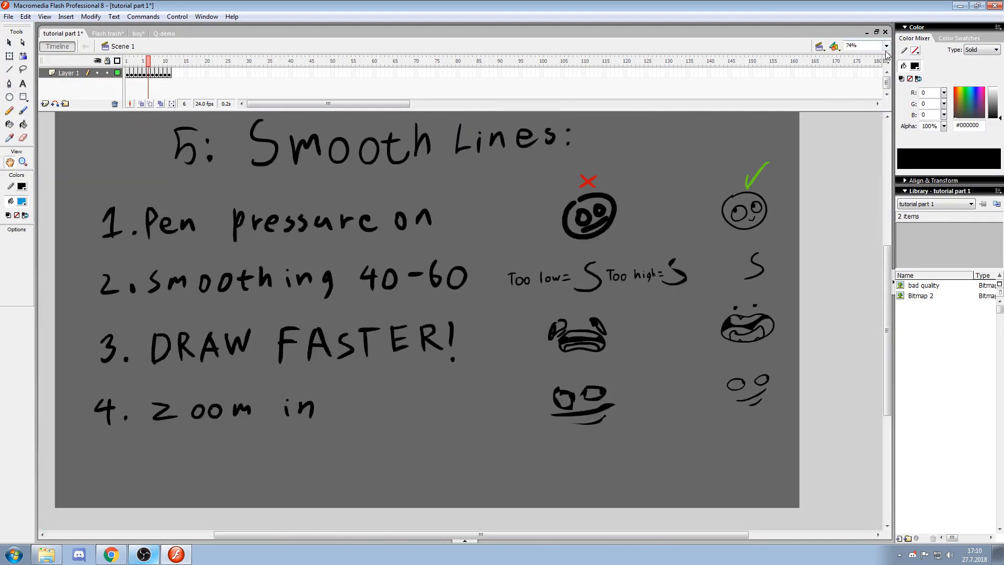
pyautogui.click(883, 45)
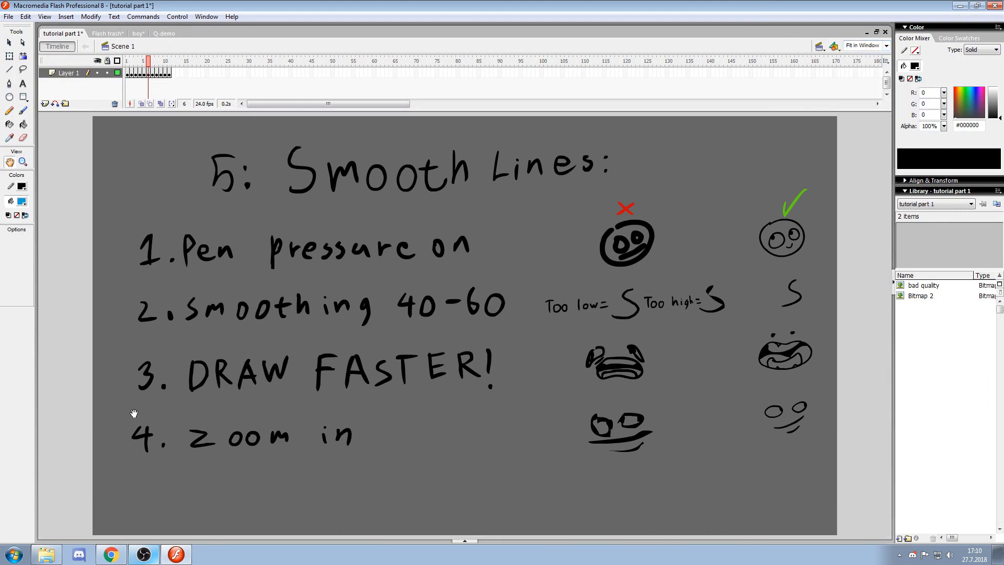
pyautogui.moveTo(474, 358)
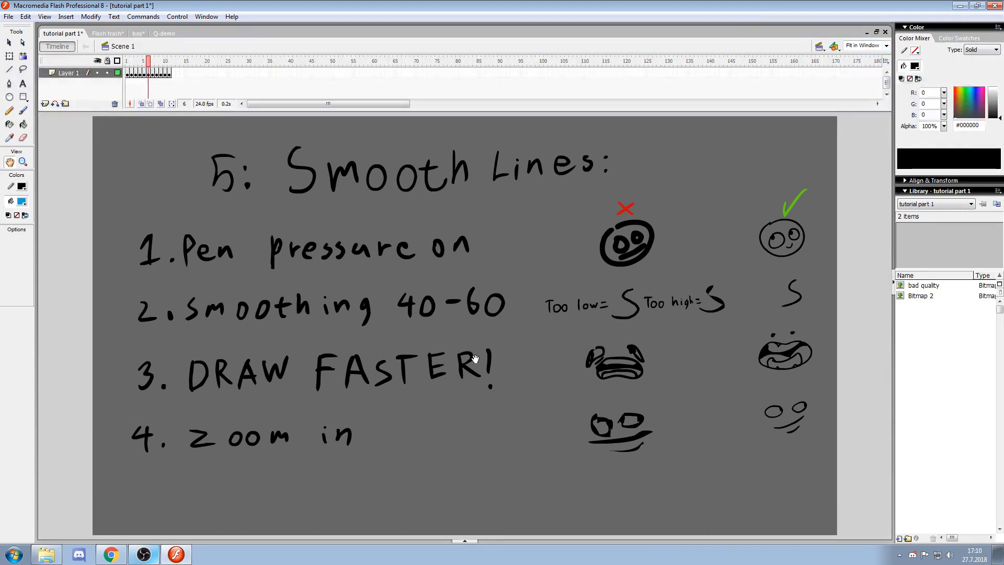
pyautogui.moveTo(572, 366)
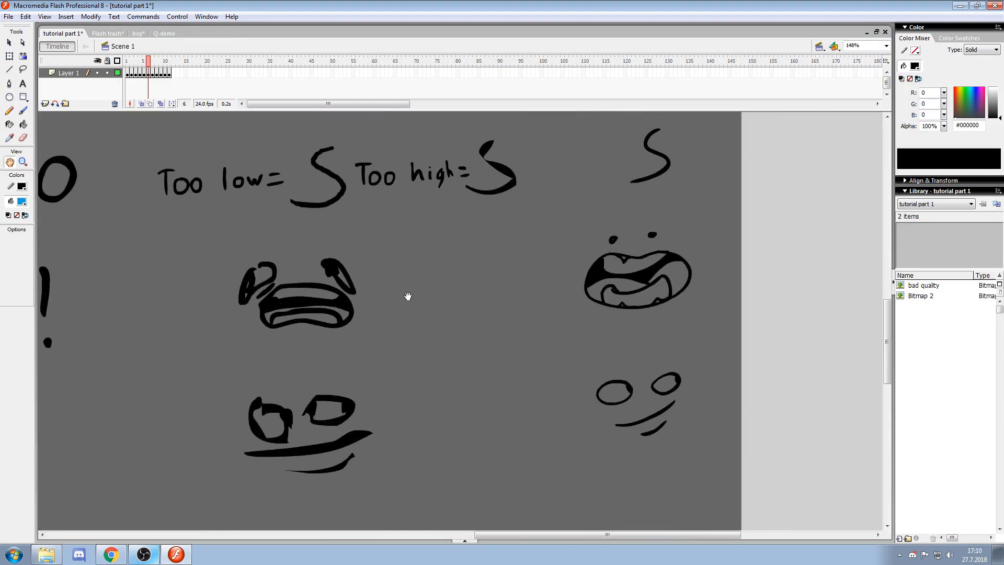
# Sketch quick test strokes beside the example faces, then jump to the Thanks for watching! slide
pyautogui.moveTo(426, 259); pyautogui.dragTo(419, 285)
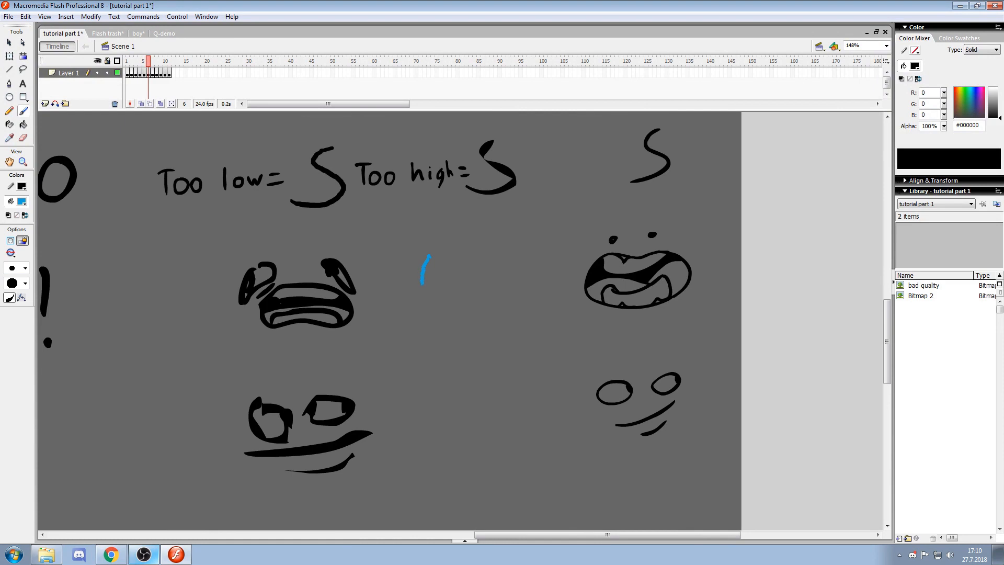
pyautogui.moveTo(424, 265); pyautogui.dragTo(423, 314)
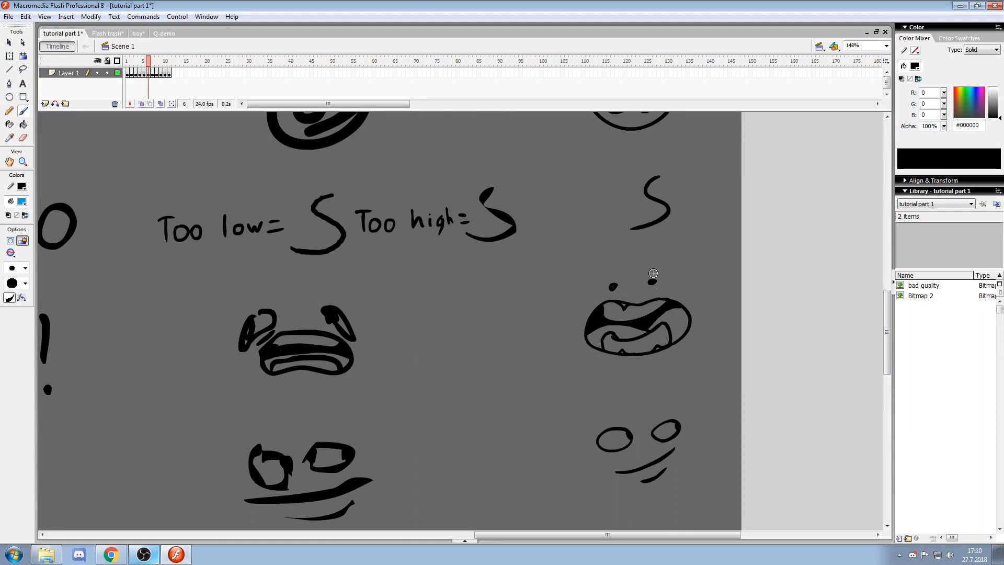
pyautogui.scroll(-3)
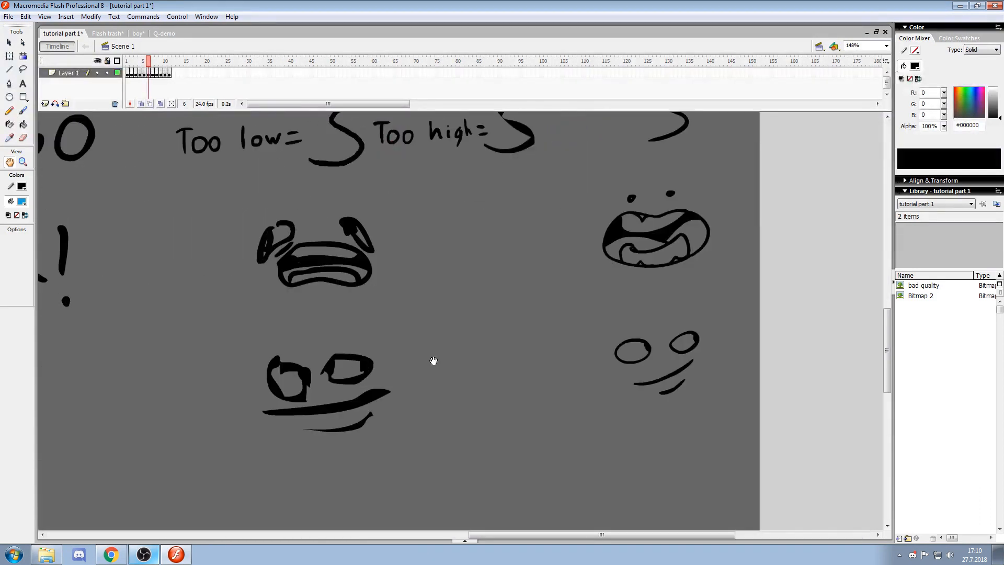
pyautogui.click(886, 45)
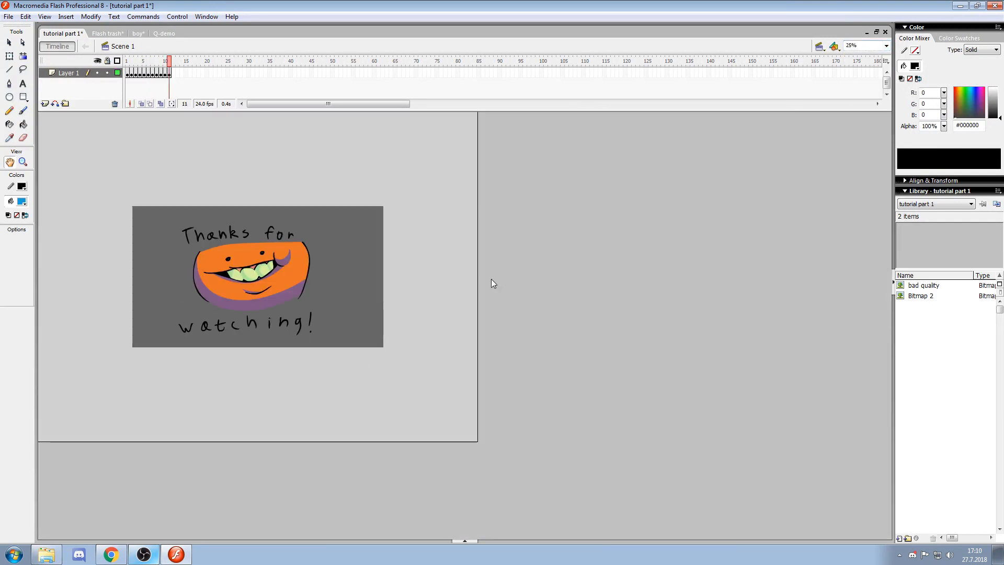
# Jump back to the deck's opening frames at the title slide
pyautogui.click(127, 61)
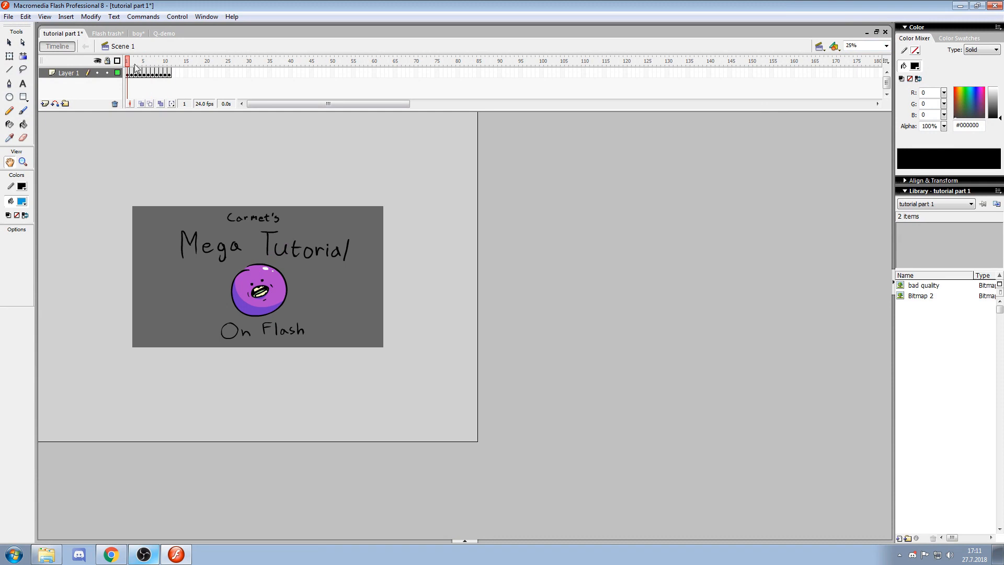
pyautogui.click(147, 61)
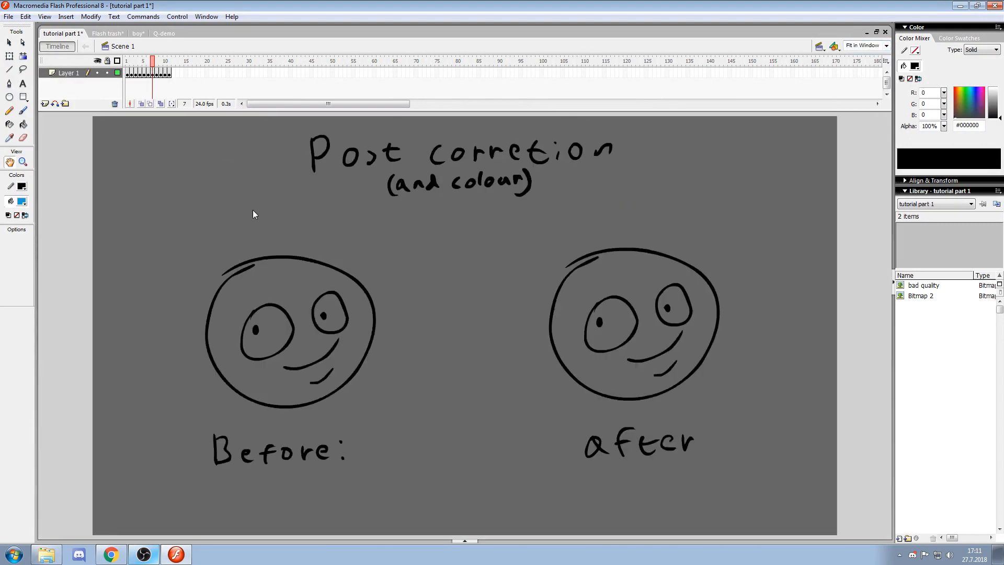
pyautogui.moveTo(356, 265)
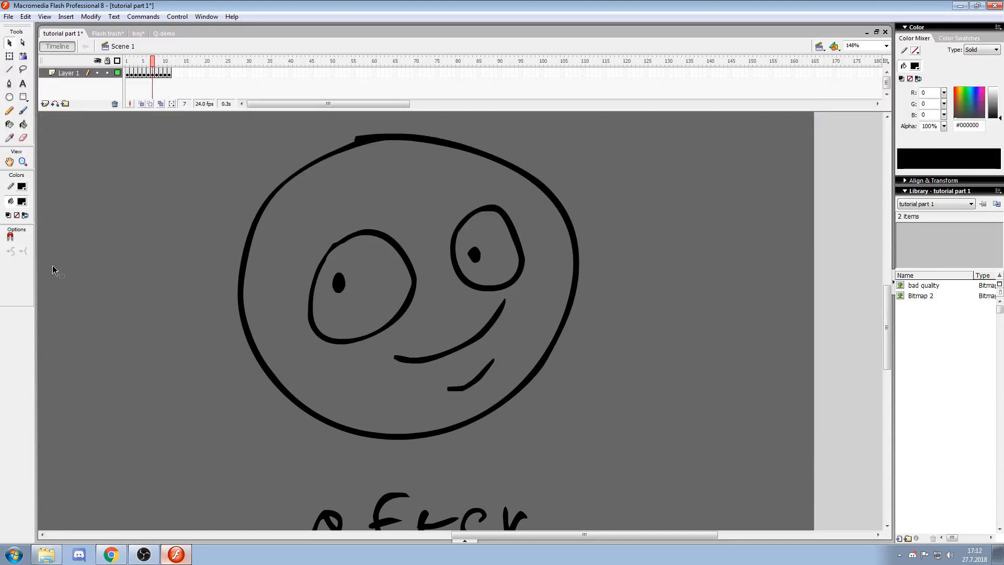
pyautogui.moveTo(355, 142)
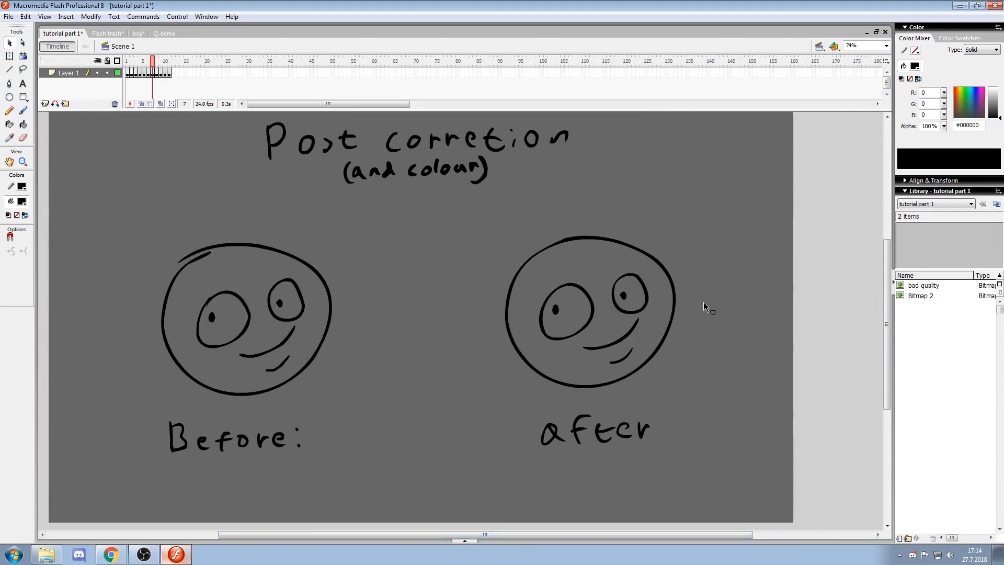
pyautogui.moveTo(565, 289)
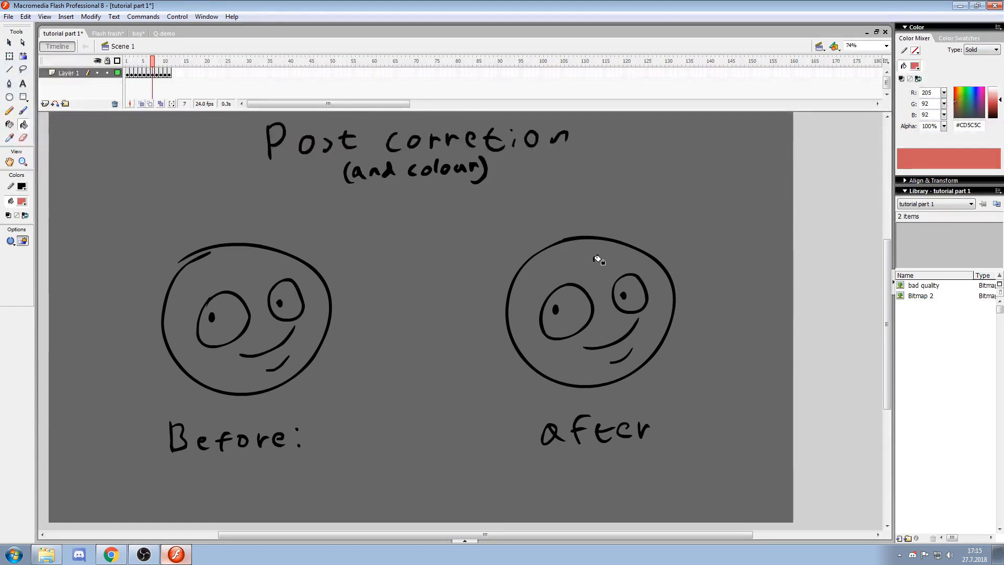
# Fill the after face with the muted red #CD5C5C using the Paint Bucket
pyautogui.click(592, 262)
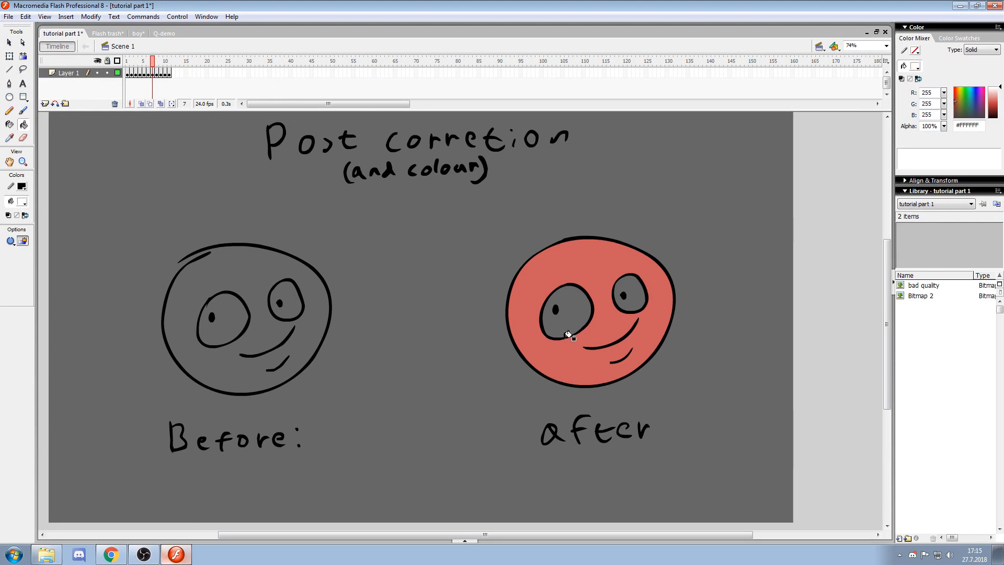
pyautogui.scroll(-3)
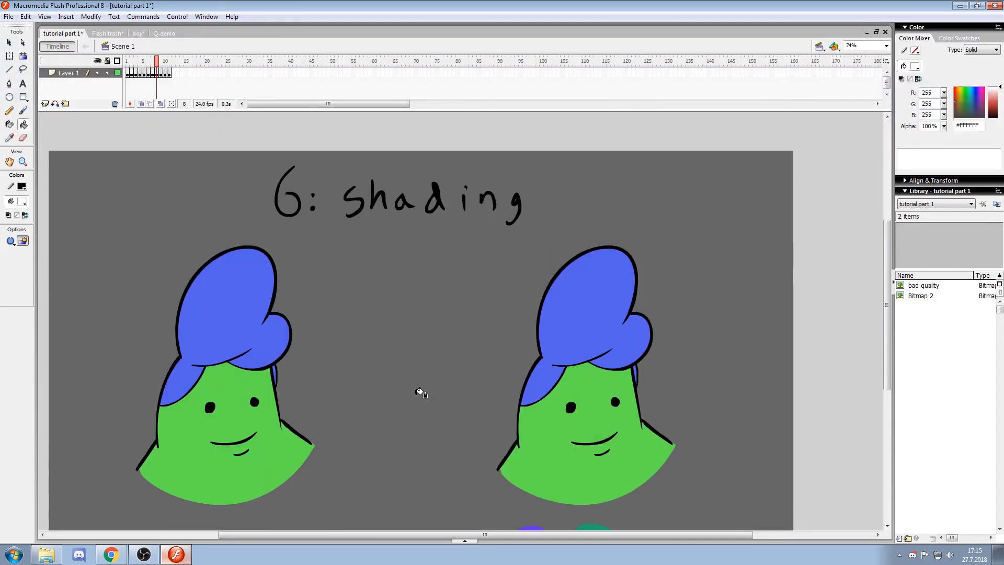
# Fit the slide in the window and sketch the shadow outline across the right character's blue hair
pyautogui.scroll(-3)
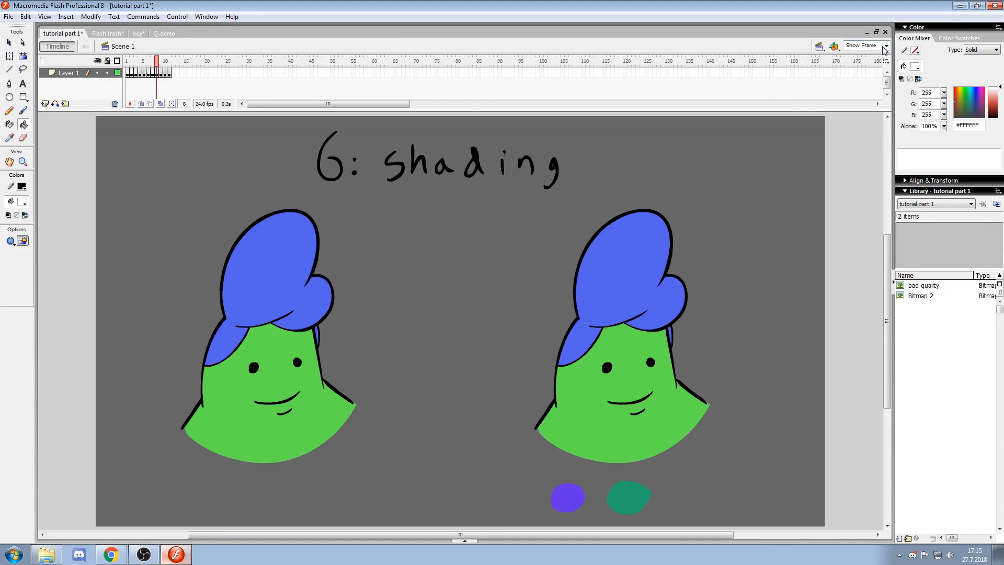
pyautogui.click(883, 45)
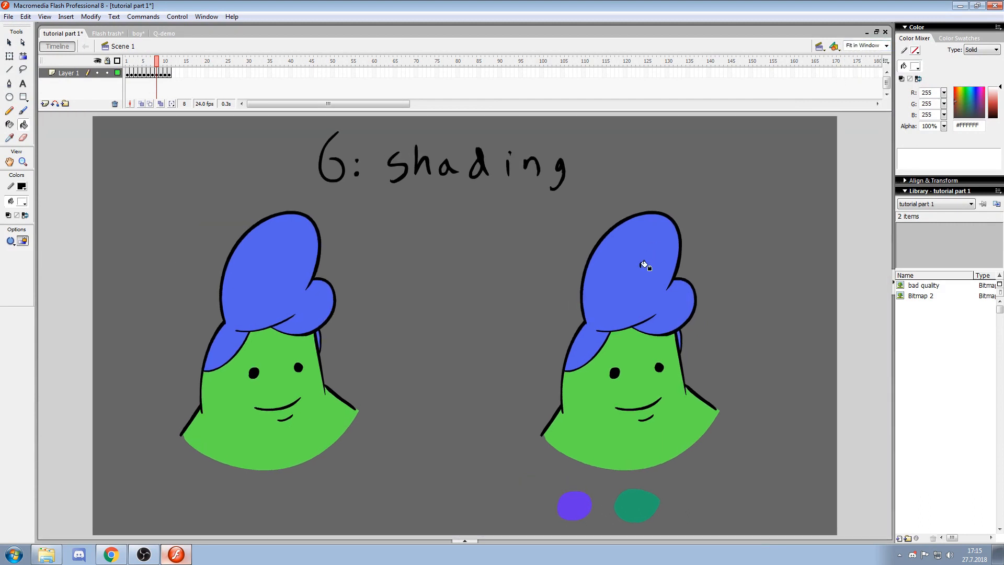
pyautogui.moveTo(810, 266)
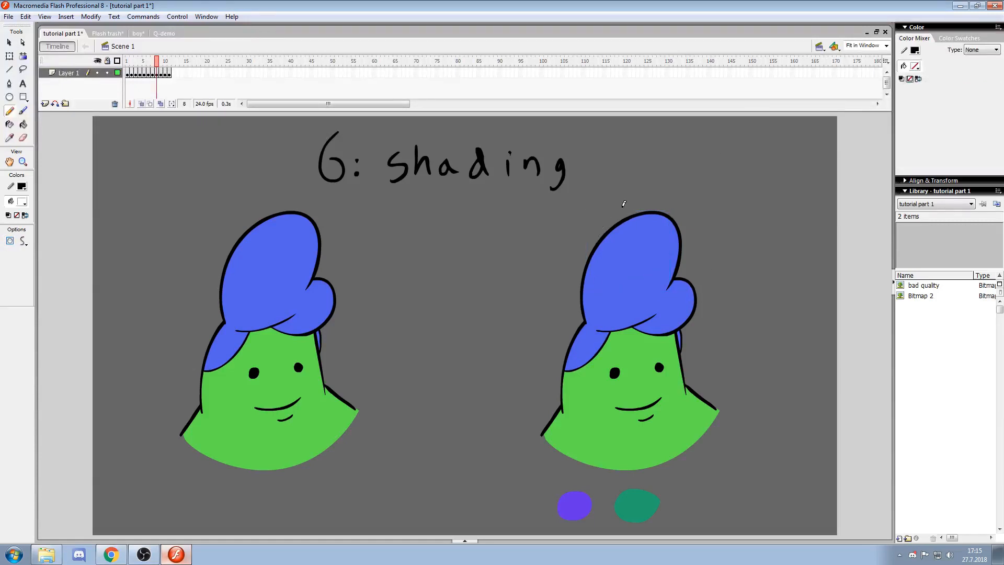
pyautogui.moveTo(625, 204); pyautogui.dragTo(603, 304)
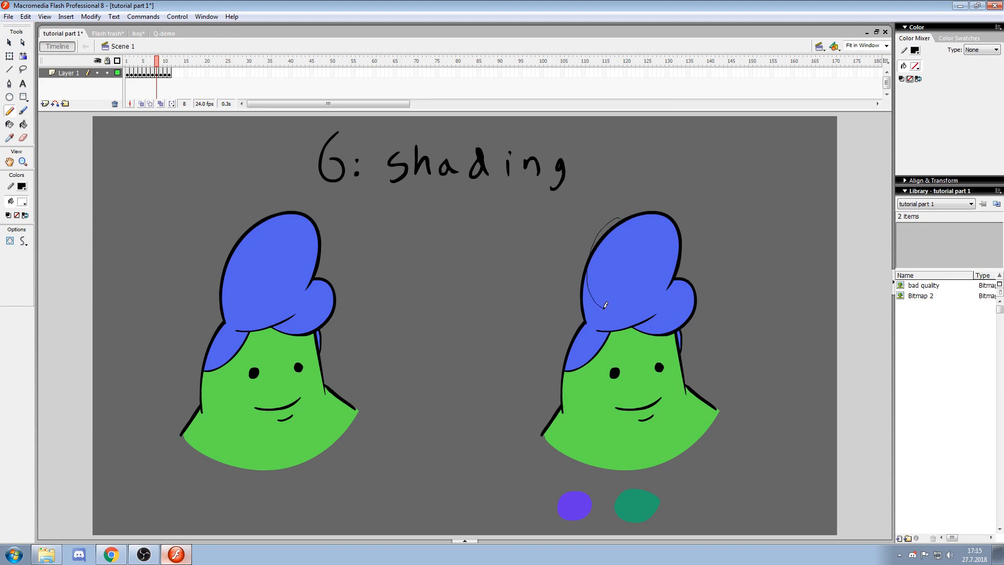
pyautogui.moveTo(604, 305); pyautogui.dragTo(676, 281)
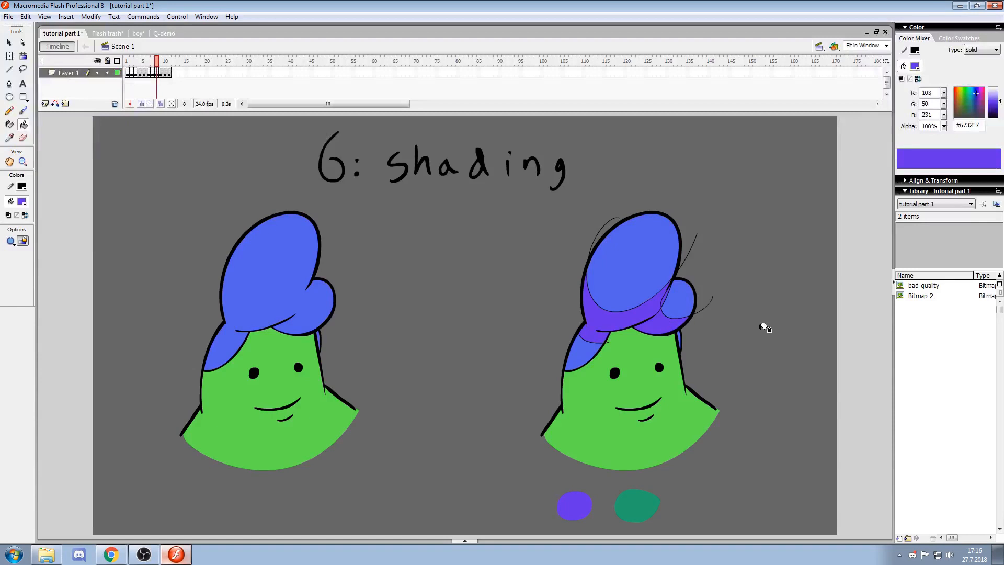
pyautogui.moveTo(628, 336)
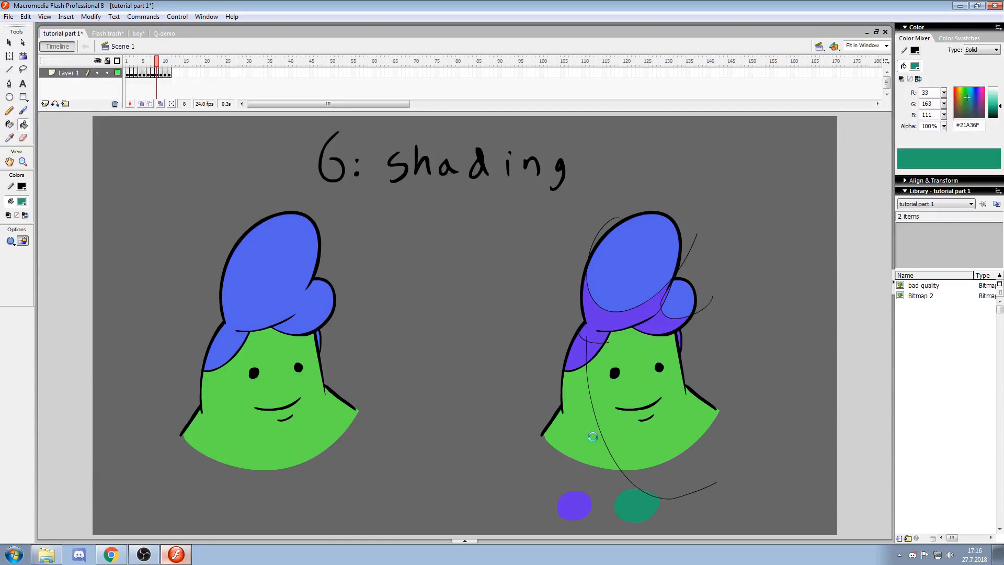
# Brush purple and teal shadows onto the right character's hair and face, then erase the guide strokes
pyautogui.click(592, 436)
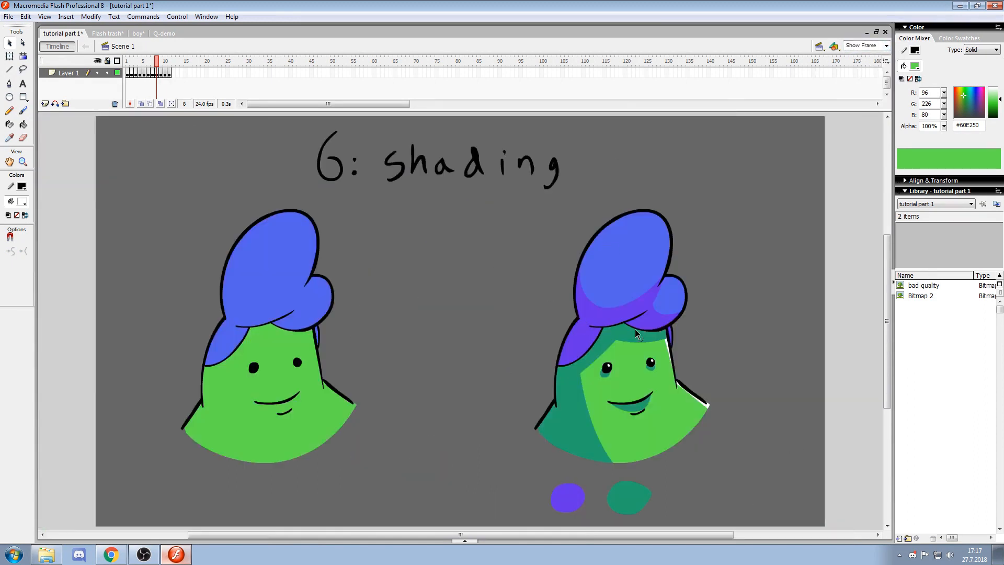
pyautogui.moveTo(522, 359)
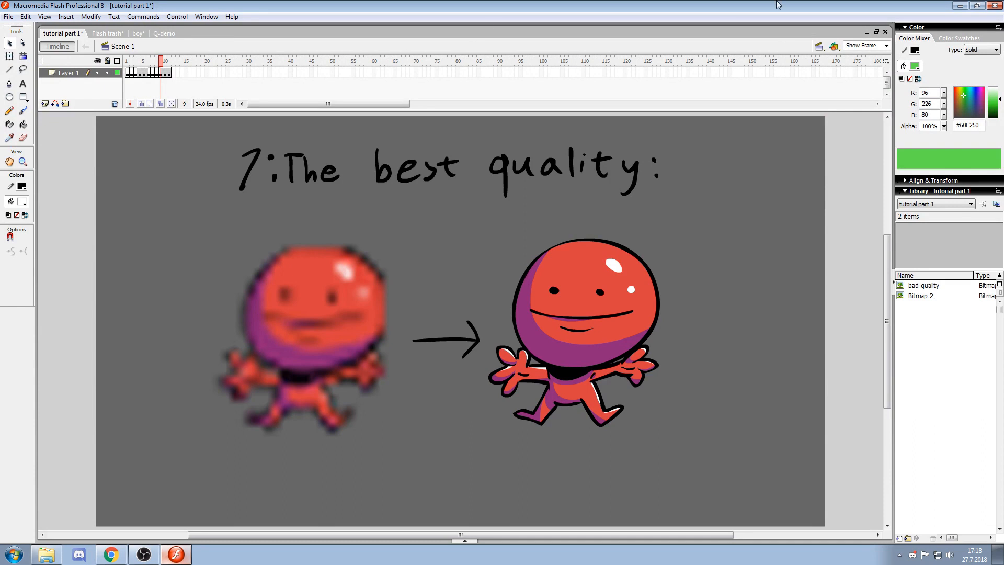
# Switch to the Q-demo animation document
pyautogui.click(163, 33)
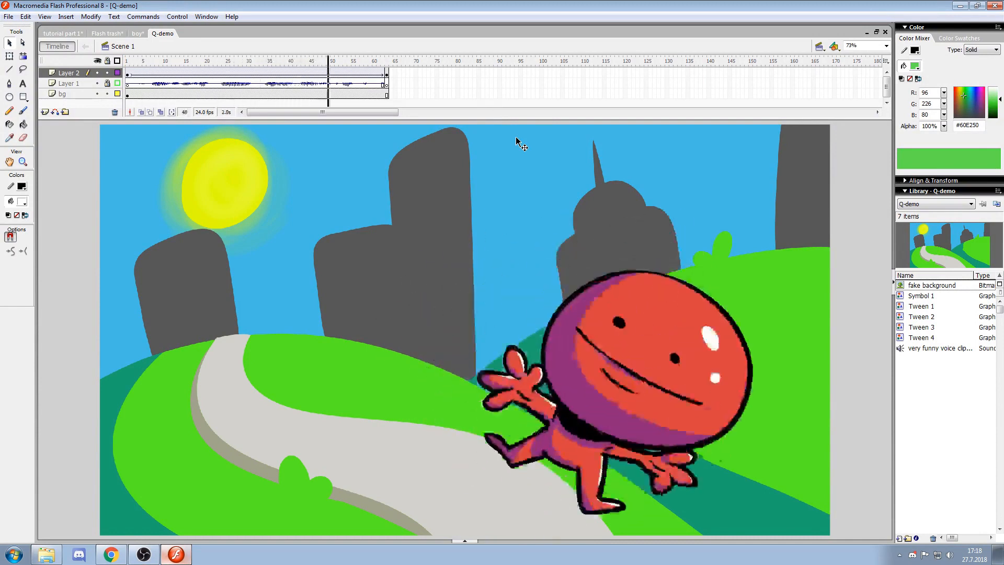
# Jump to an early frame and play the red character rolling down the hill via Control > Play
pyautogui.click(384, 60)
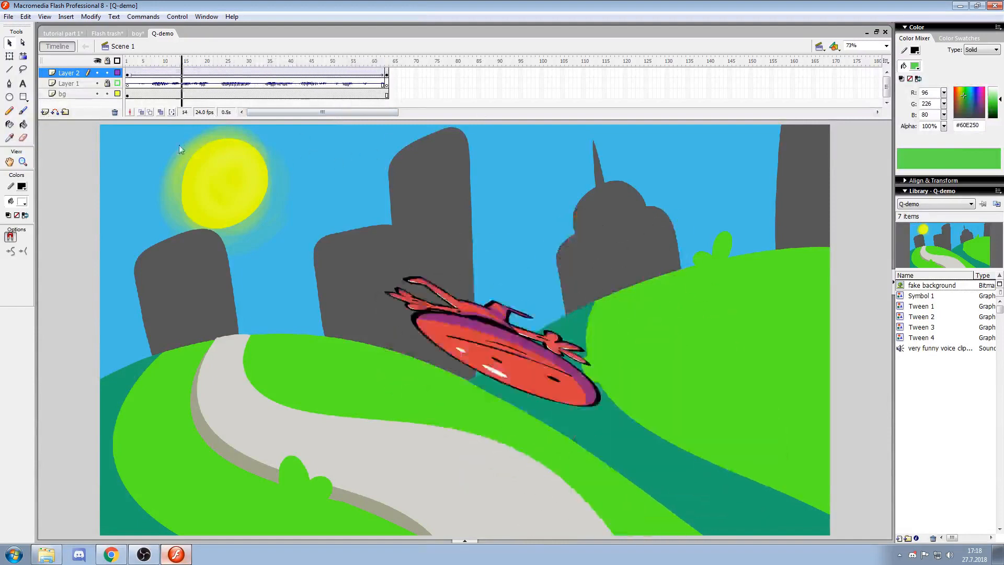
pyautogui.click(178, 16)
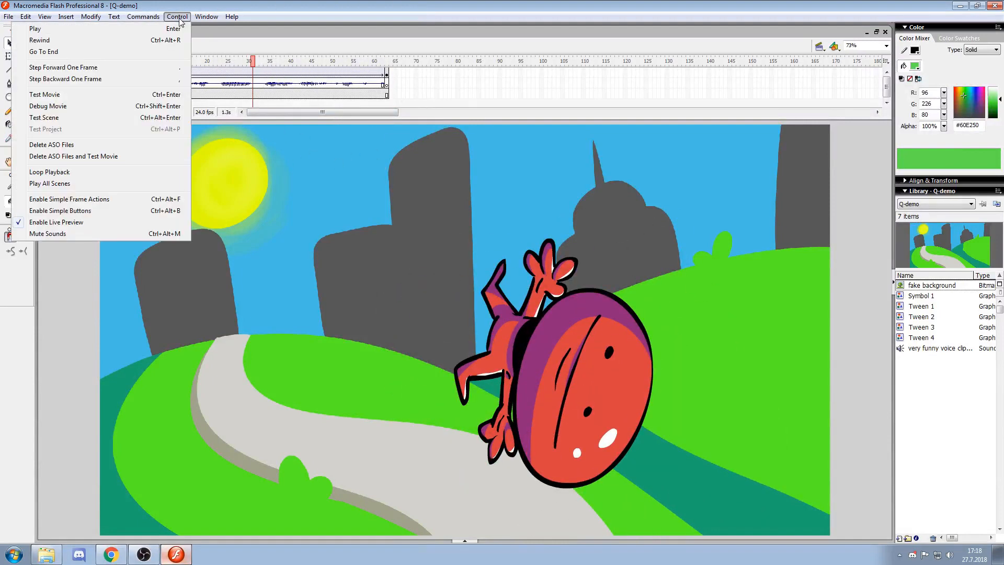
pyautogui.click(143, 15)
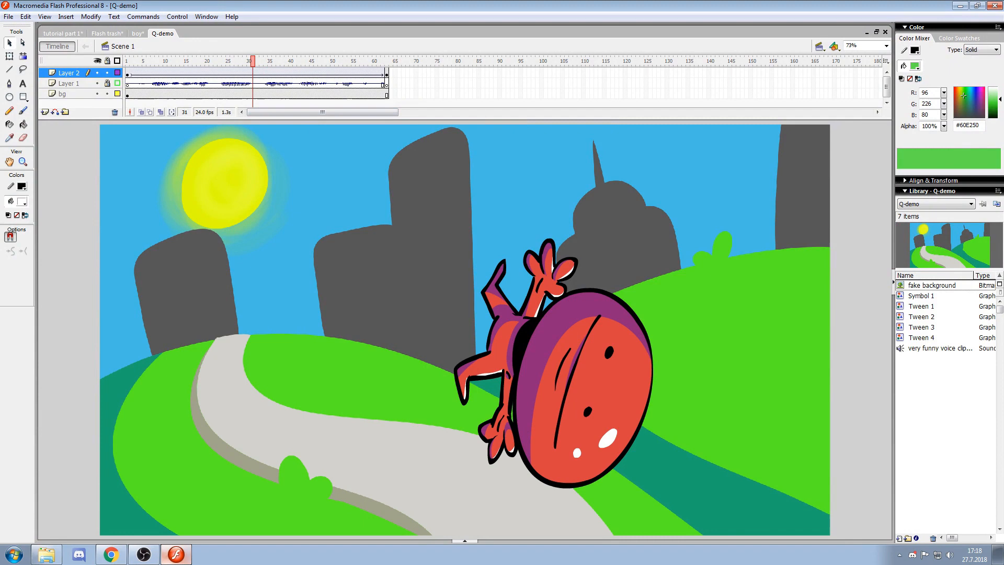
# In Publish Settings' Flash options, raise JPEG quality to 100 and uncheck Compress movie
pyautogui.click(9, 16)
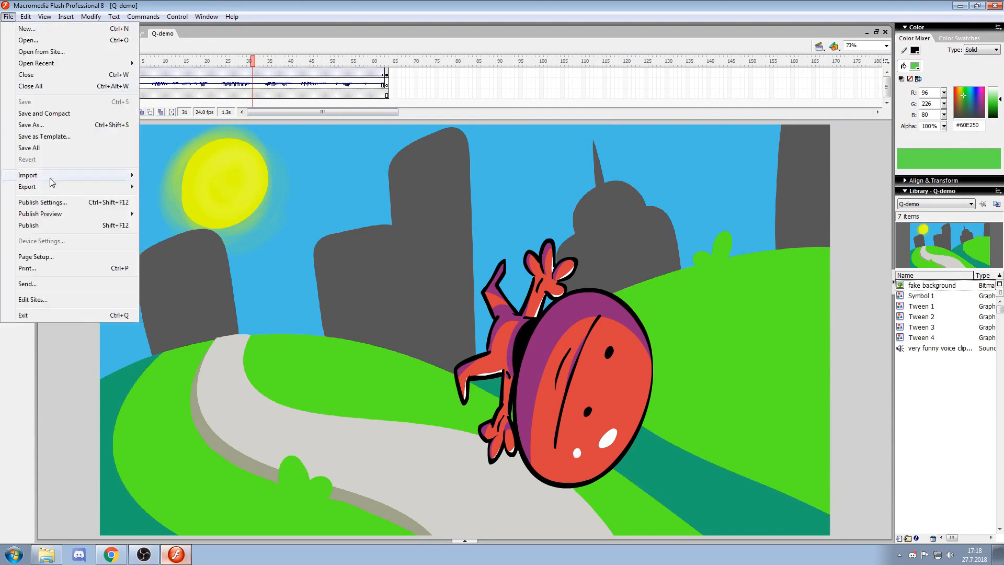
pyautogui.click(42, 201)
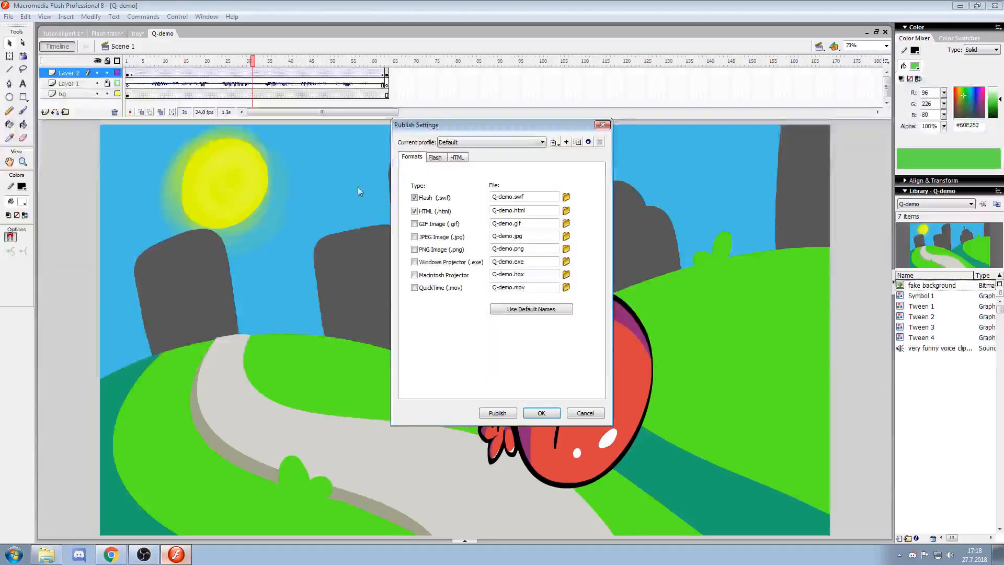
pyautogui.click(435, 157)
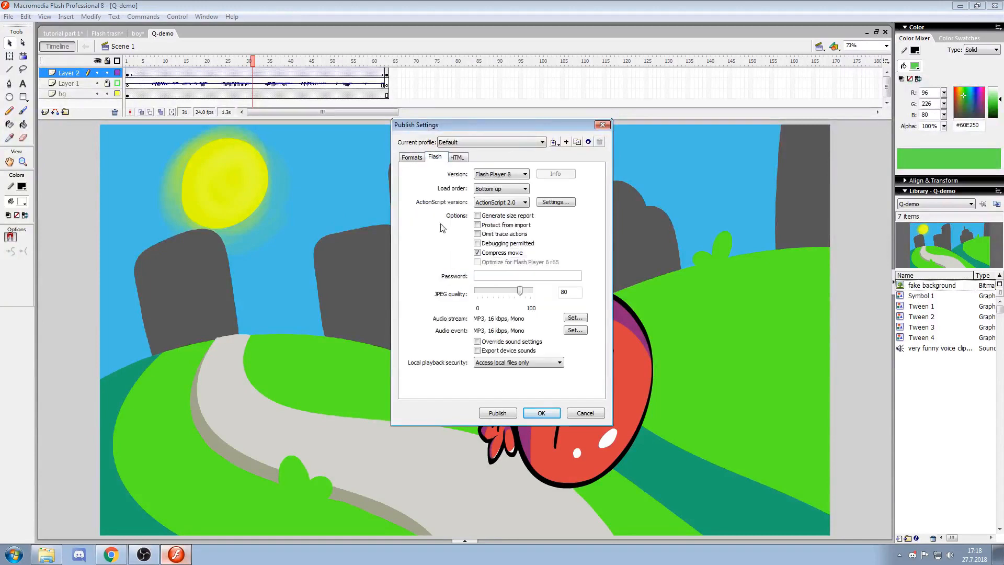
pyautogui.moveTo(520, 290); pyautogui.dragTo(525, 290)
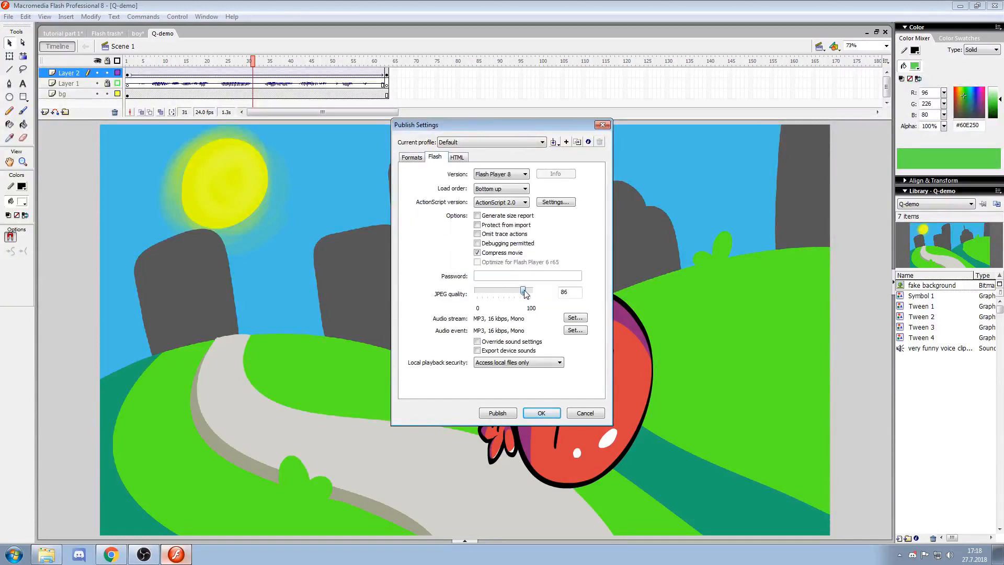
pyautogui.moveTo(523, 292); pyautogui.dragTo(530, 292)
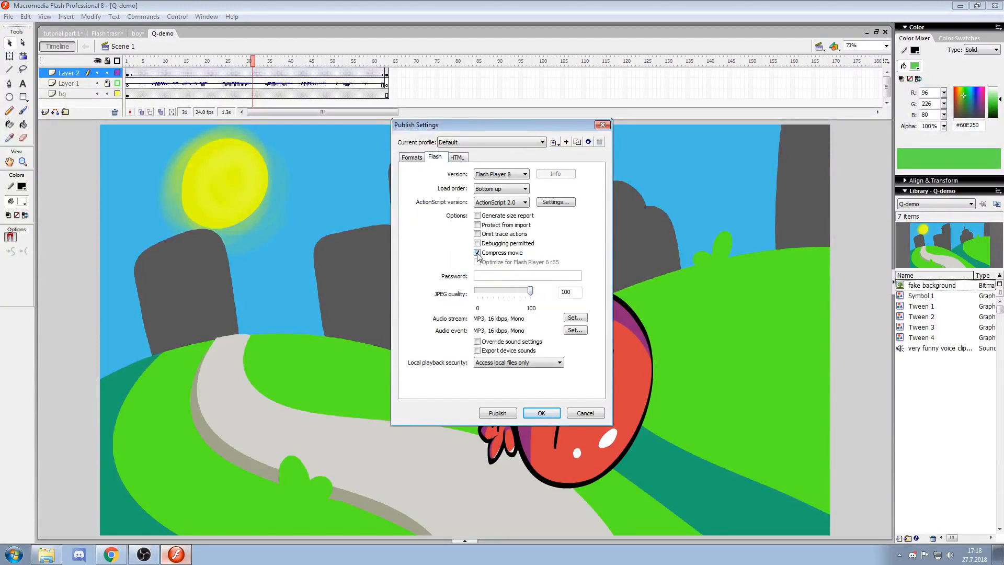
pyautogui.click(477, 253)
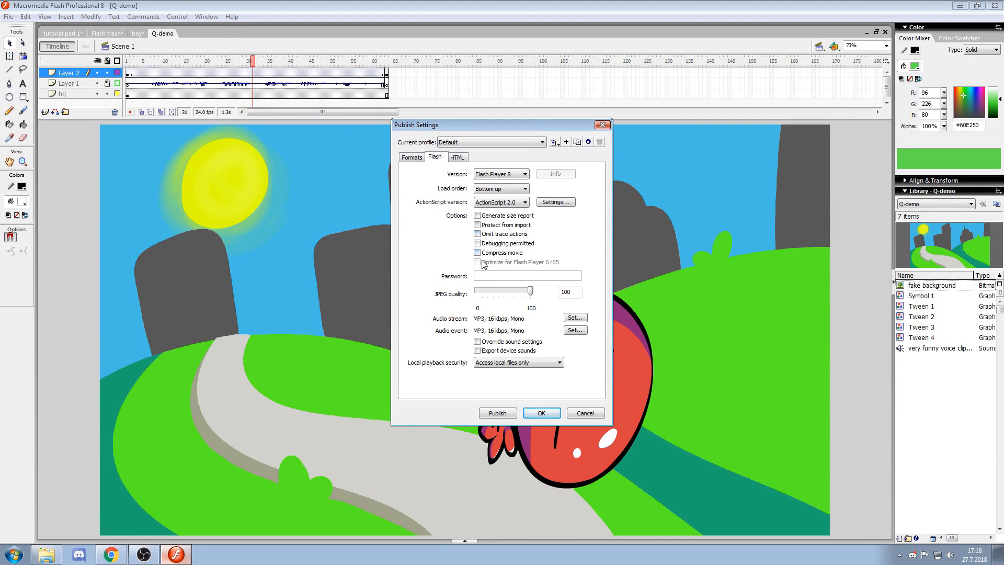
pyautogui.click(574, 318)
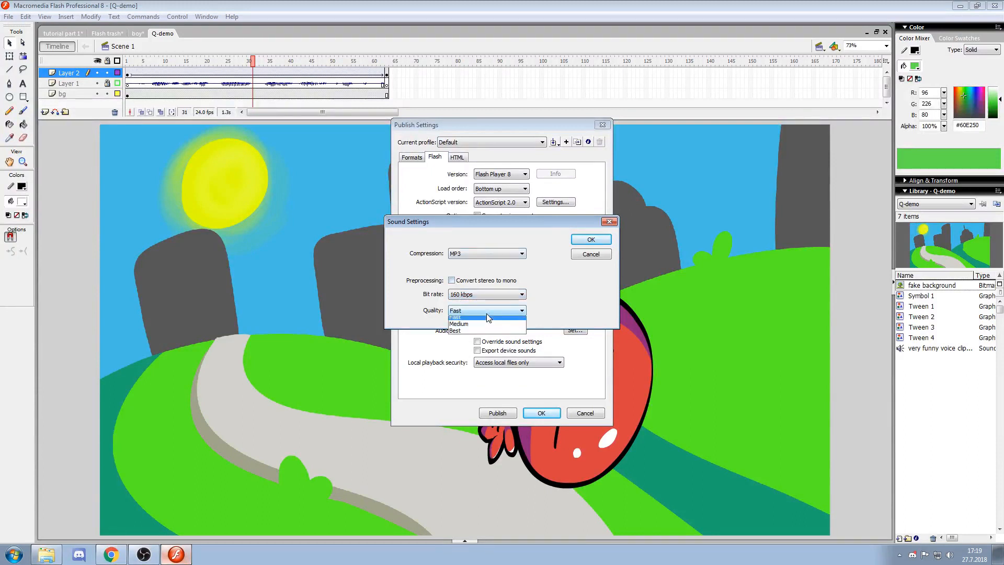
# Set stream and event audio to 160 kbps stereo MP3 and apply the publish settings
pyautogui.click(590, 238)
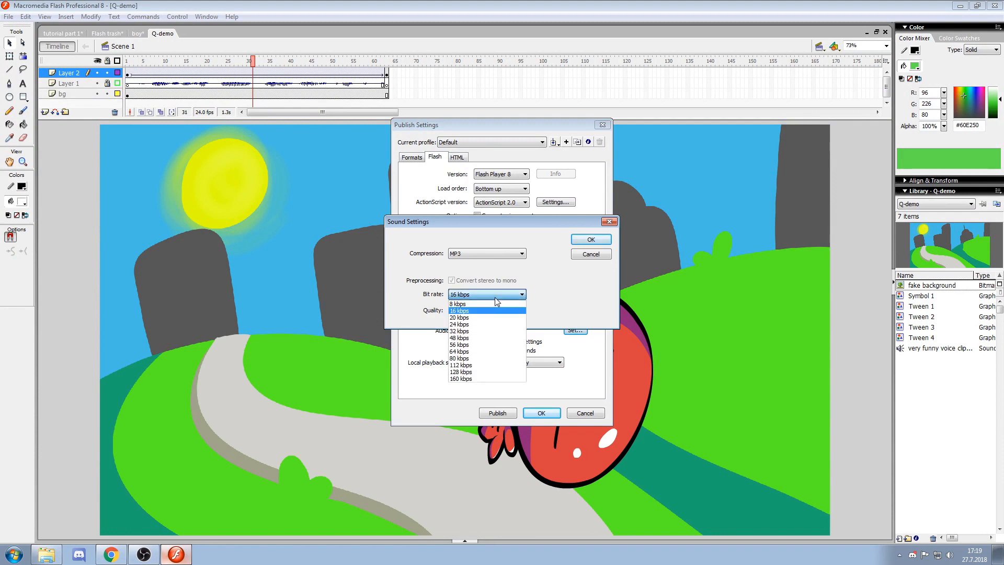
pyautogui.click(460, 379)
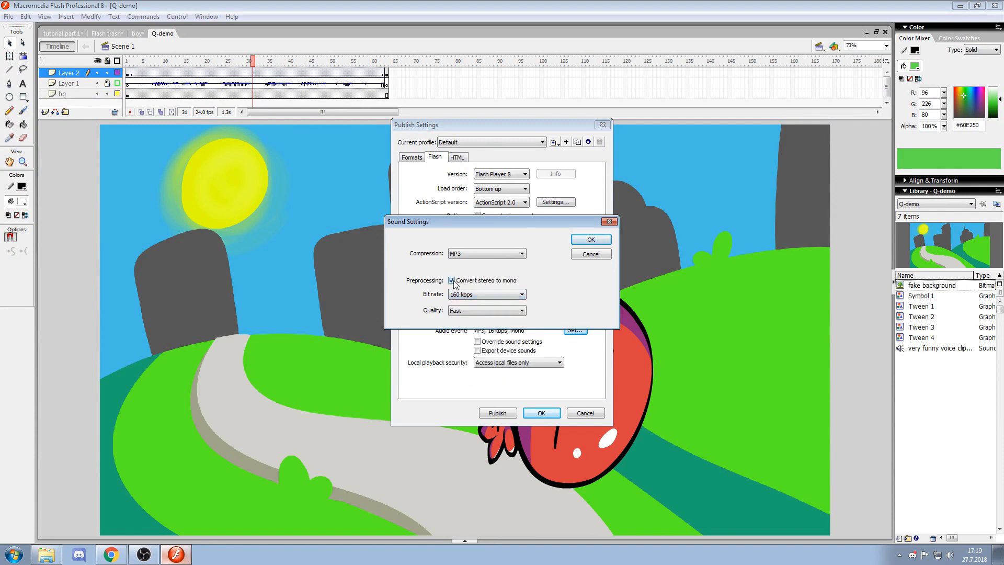
pyautogui.click(486, 310)
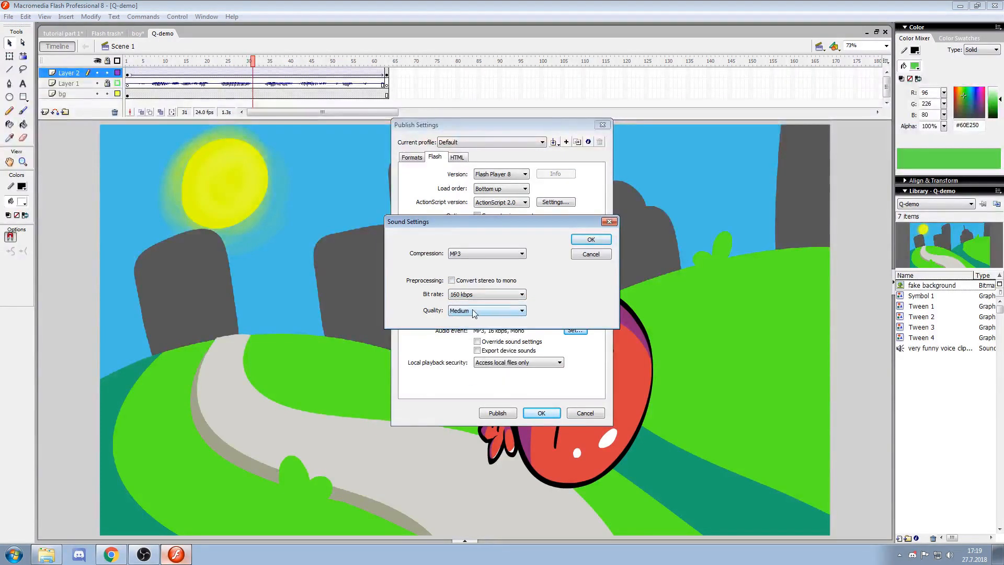
pyautogui.click(590, 239)
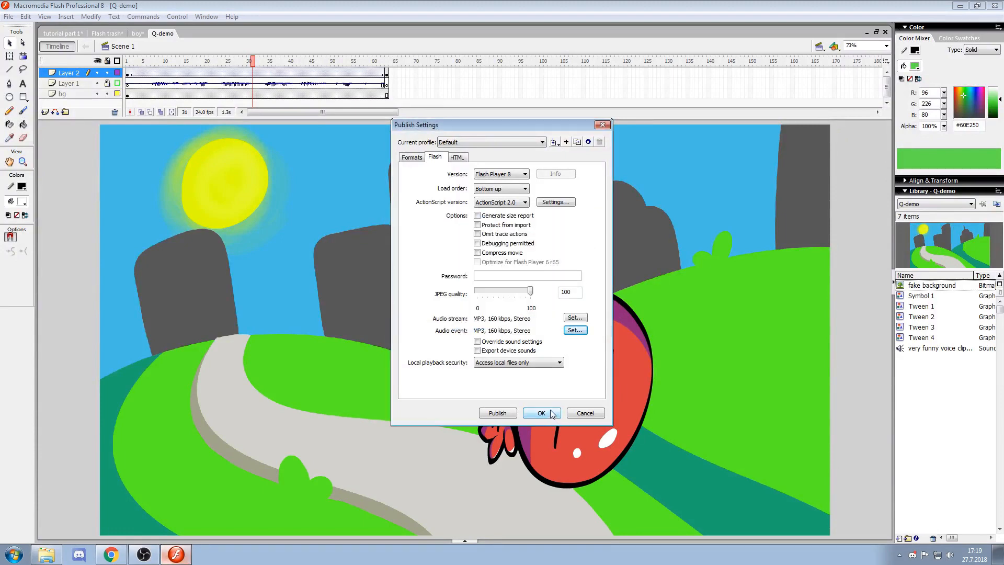
pyautogui.click(540, 412)
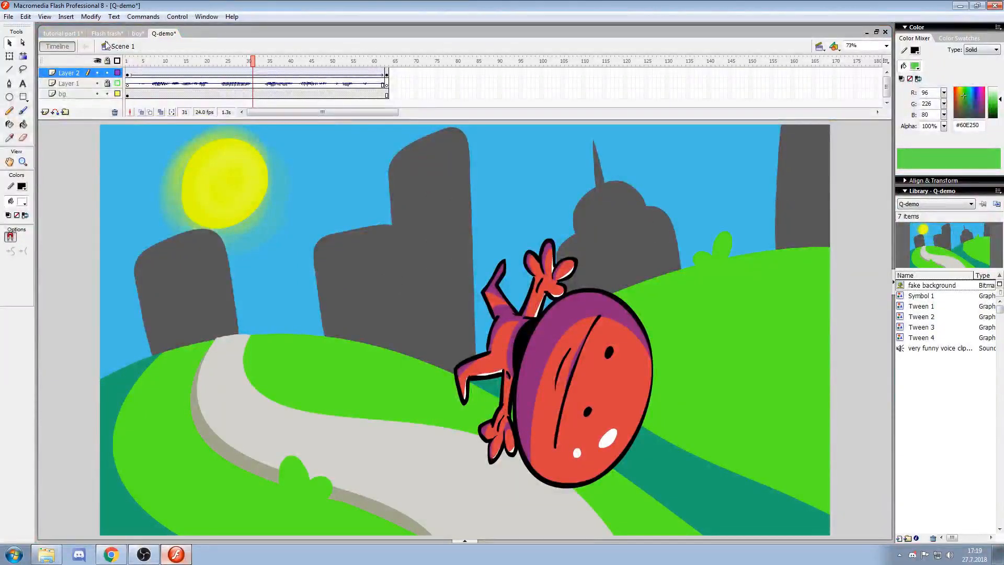
# Switch back to the tutorial part 1 deck on the 'The best quality' slide
pyautogui.click(61, 34)
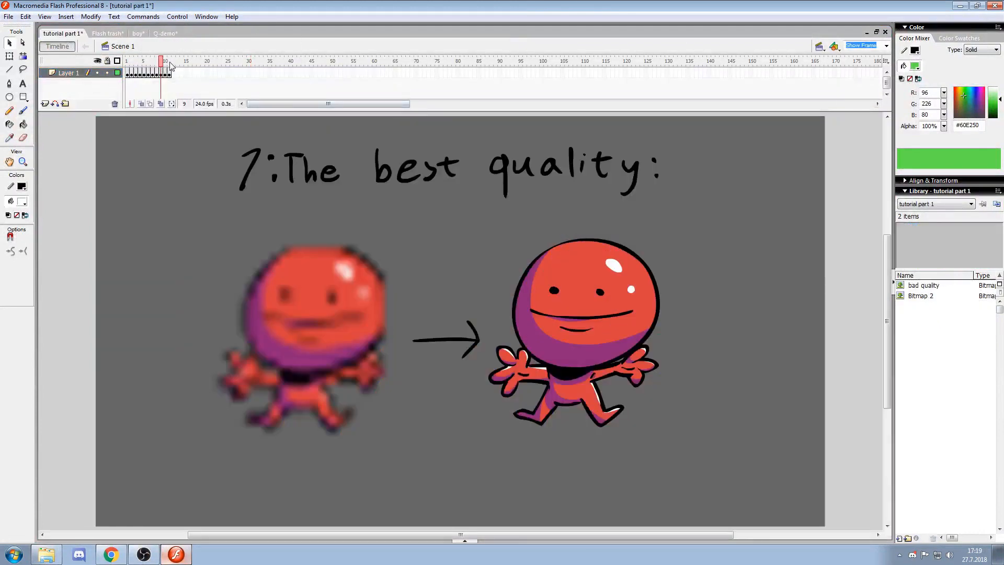
# Advance through the 'swf to Mp4 using SWIVEL' slide to the 'Thanks for watching!' slide
pyautogui.click(165, 60)
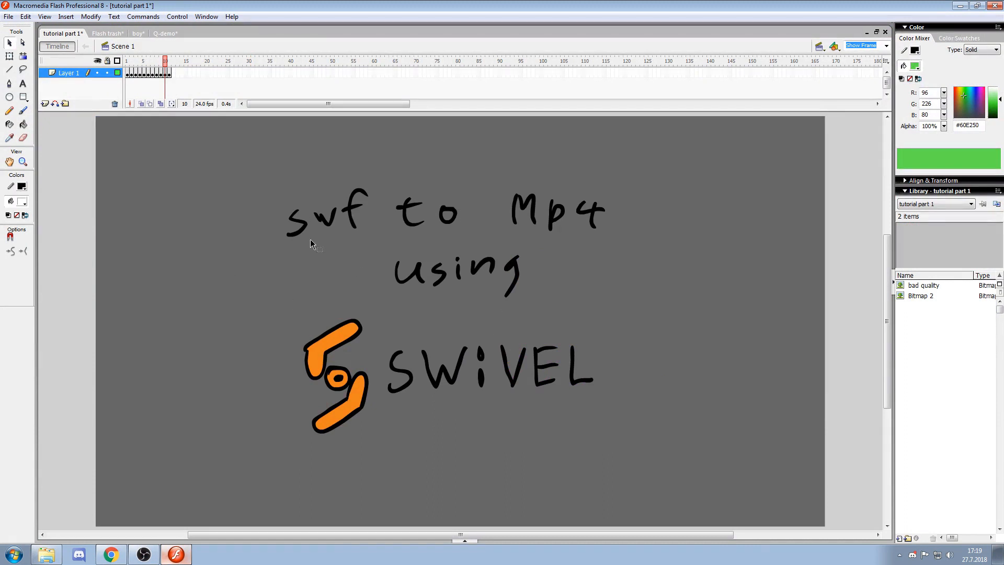
pyautogui.moveTo(428, 281)
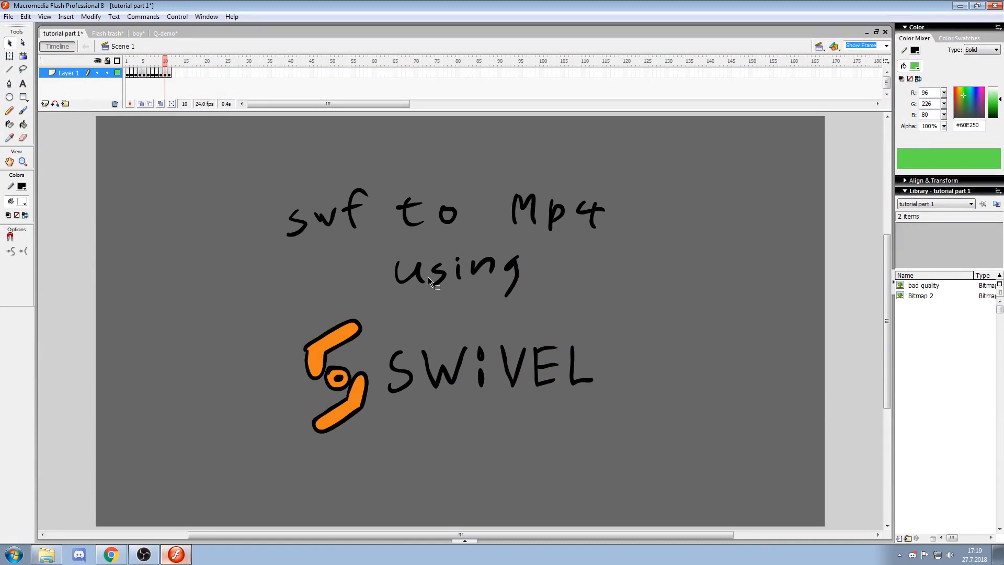
pyautogui.moveTo(402, 290)
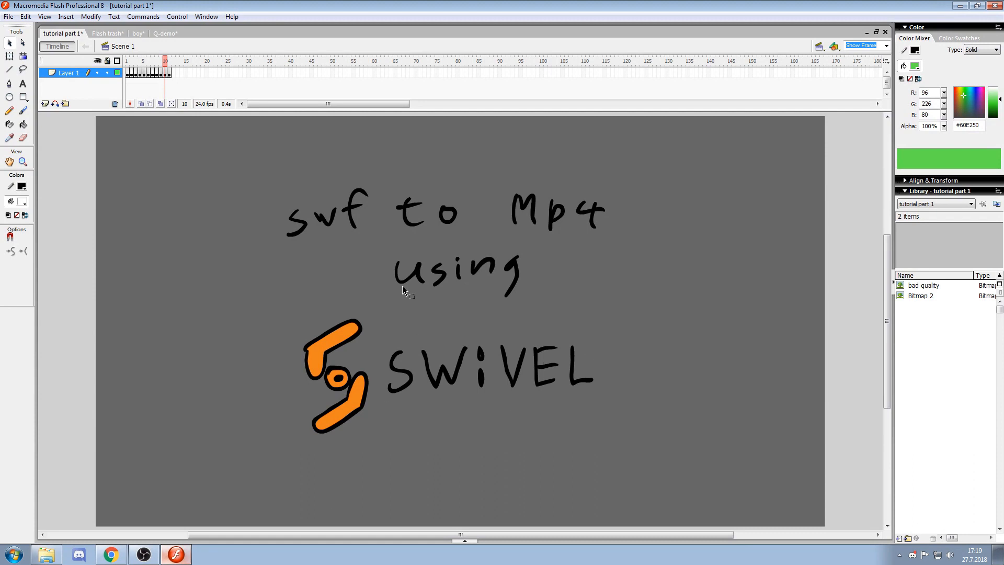
pyautogui.moveTo(317, 290)
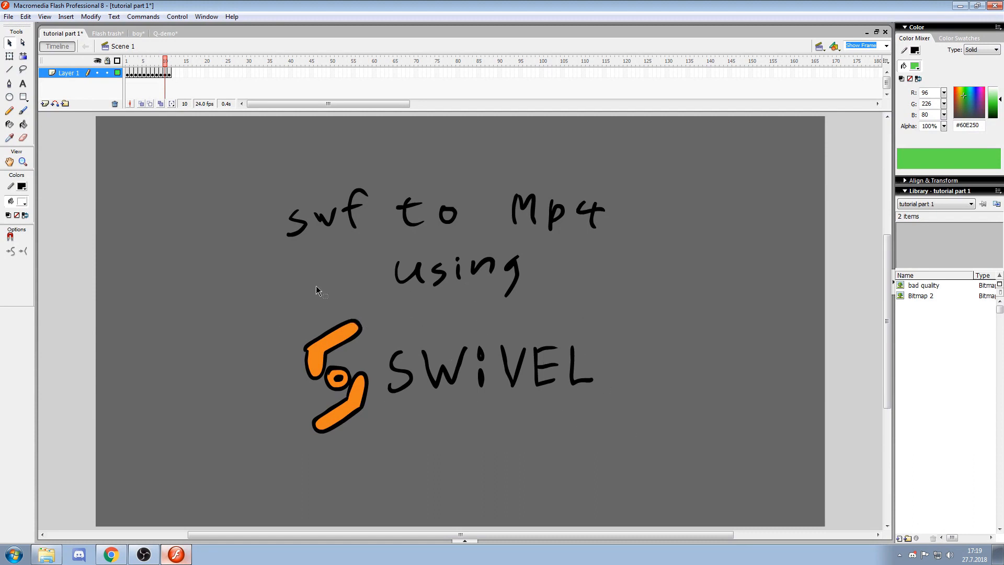
pyautogui.moveTo(595, 222)
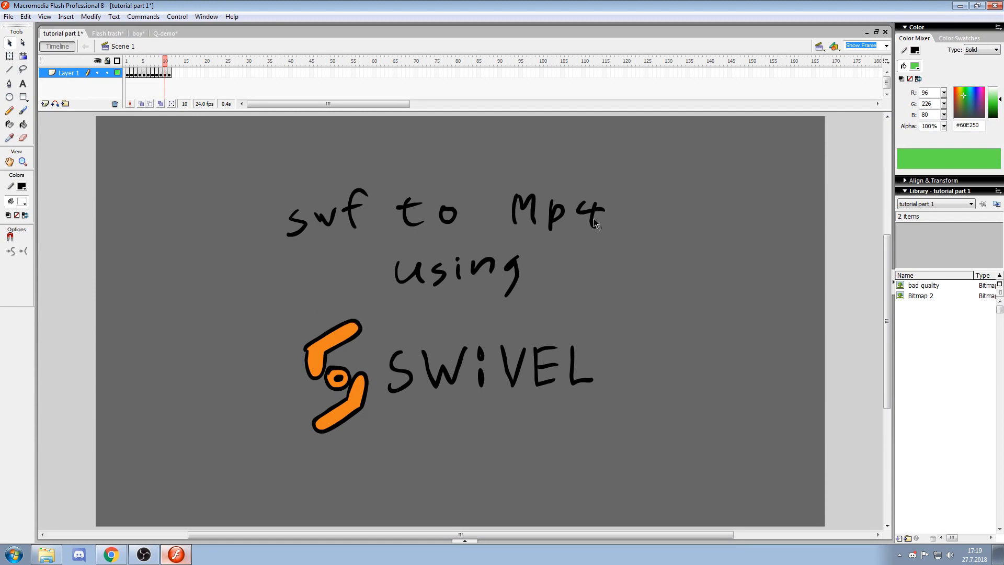
pyautogui.moveTo(477, 247)
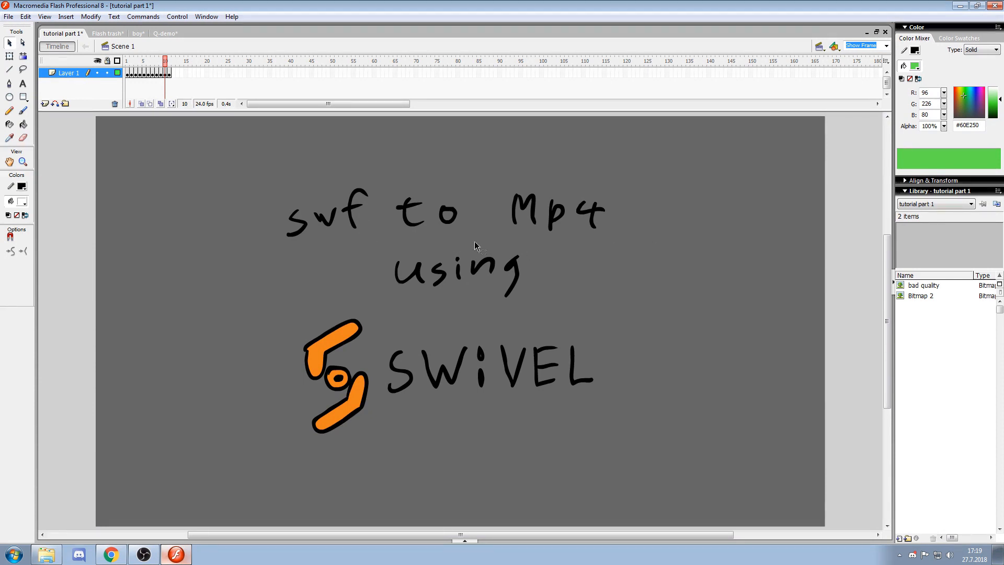
pyautogui.moveTo(361, 229)
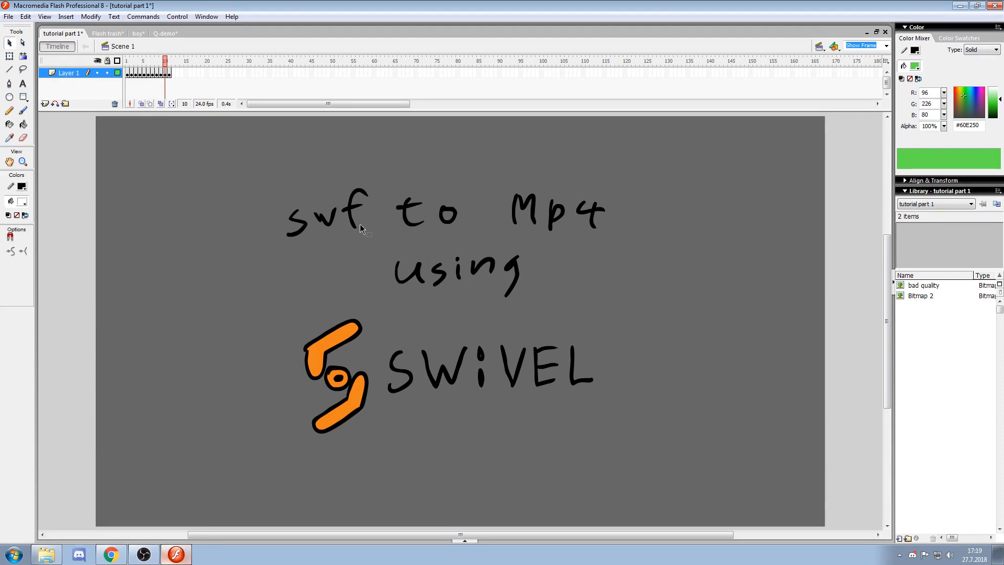
pyautogui.moveTo(374, 281)
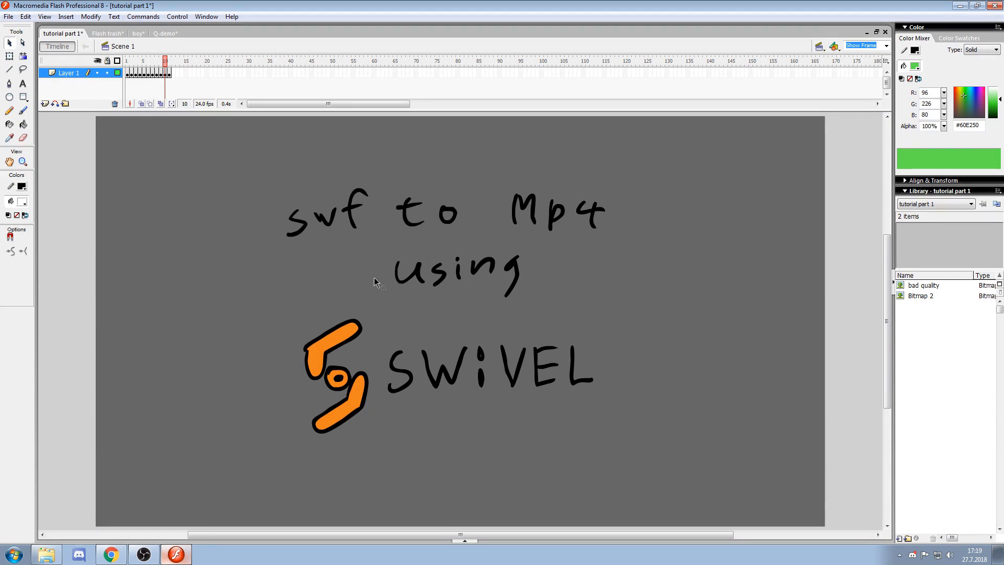
pyautogui.moveTo(344, 147)
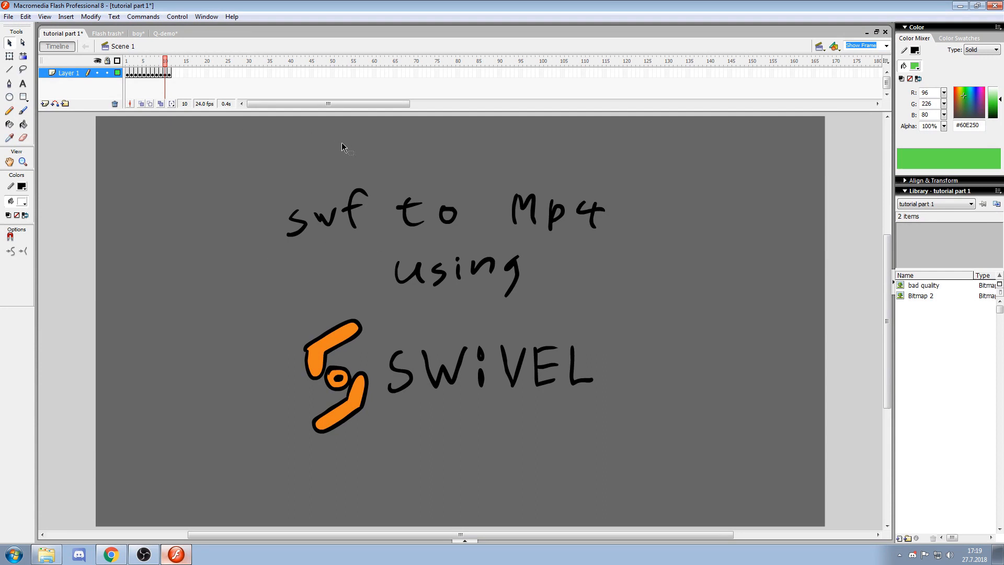
pyautogui.click(168, 61)
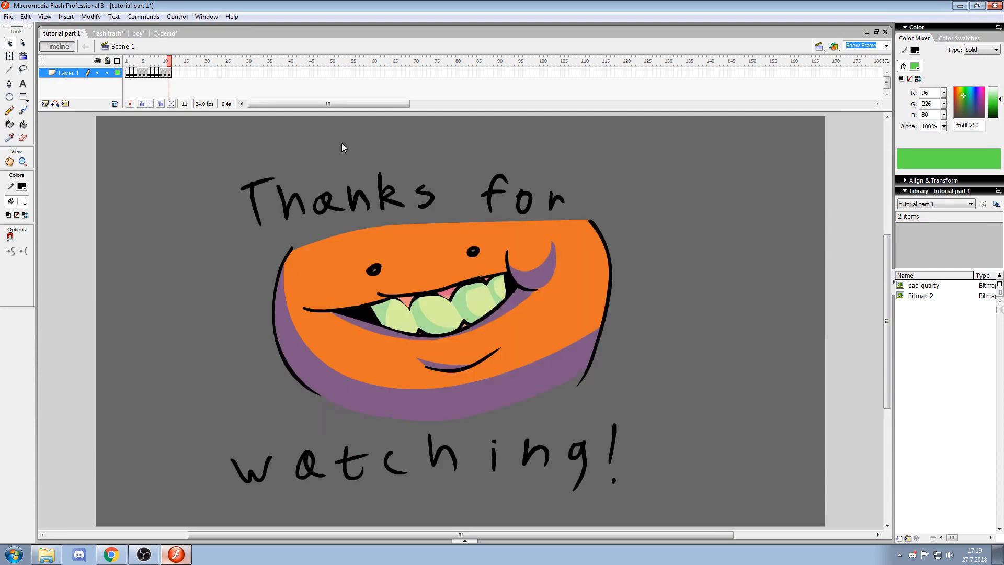